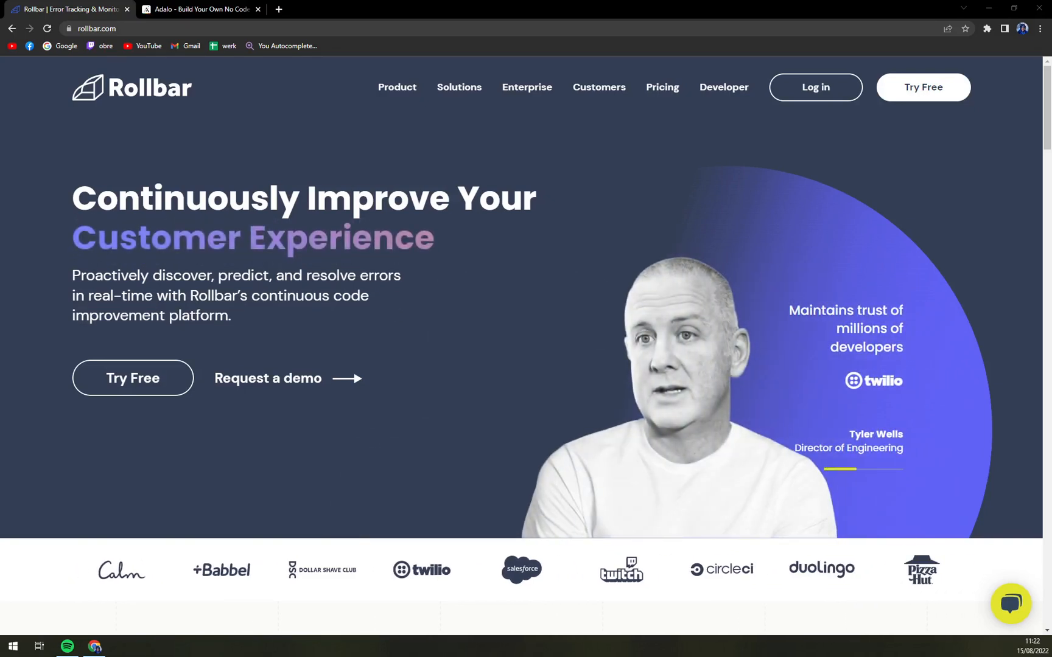
# Scroll through the integrations catalog grid past Slack, GitHub, Jira and Datadog tiles.
pyautogui.scroll(-3)
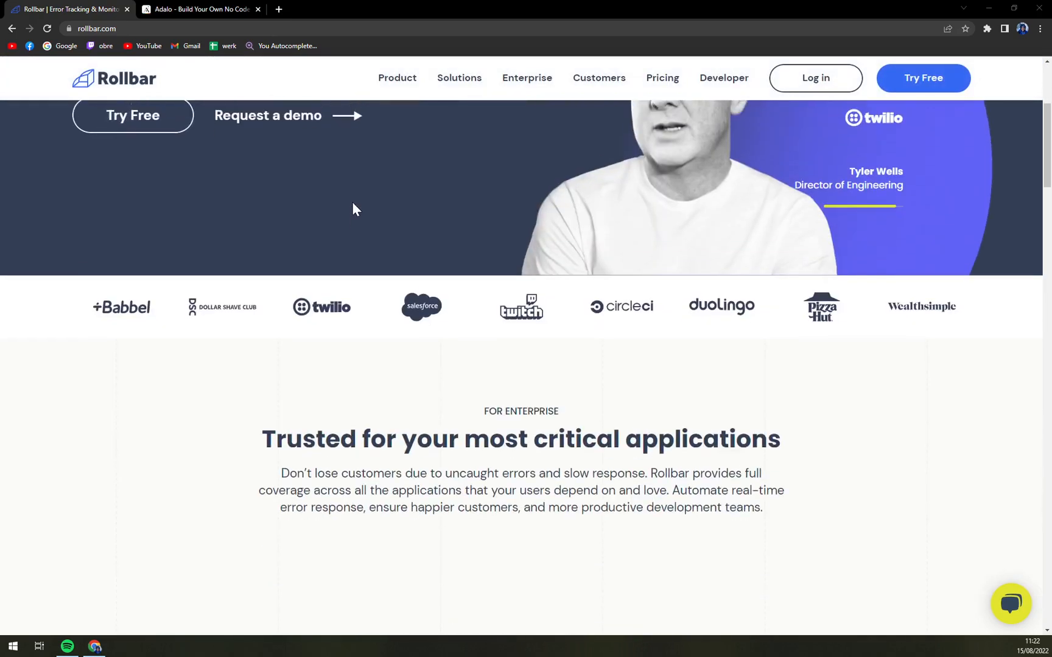
pyautogui.scroll(3)
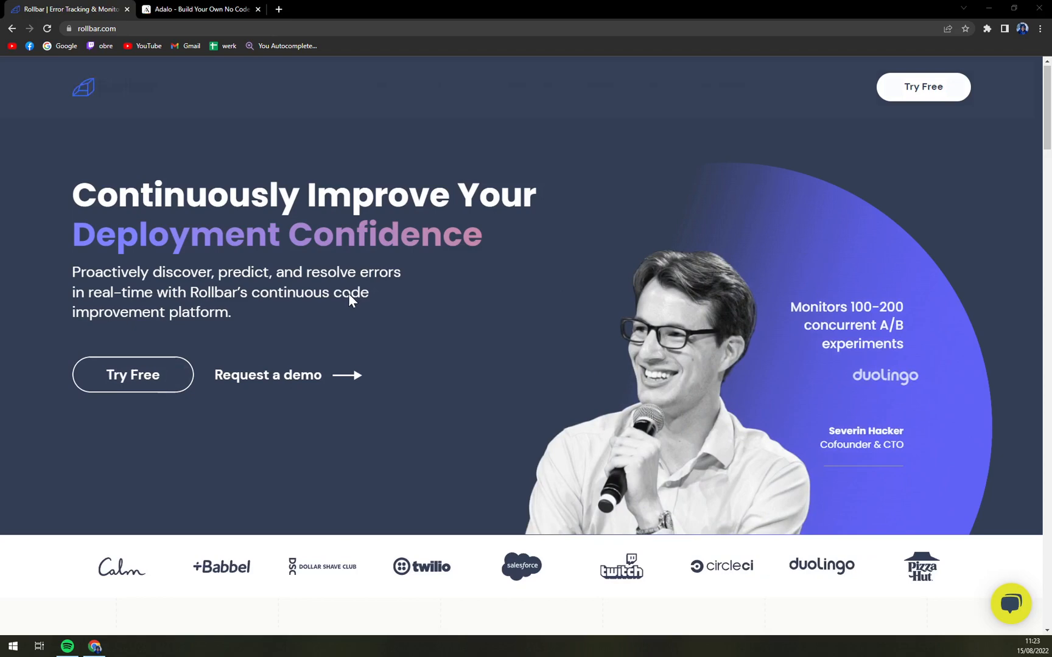
pyautogui.scroll(-3)
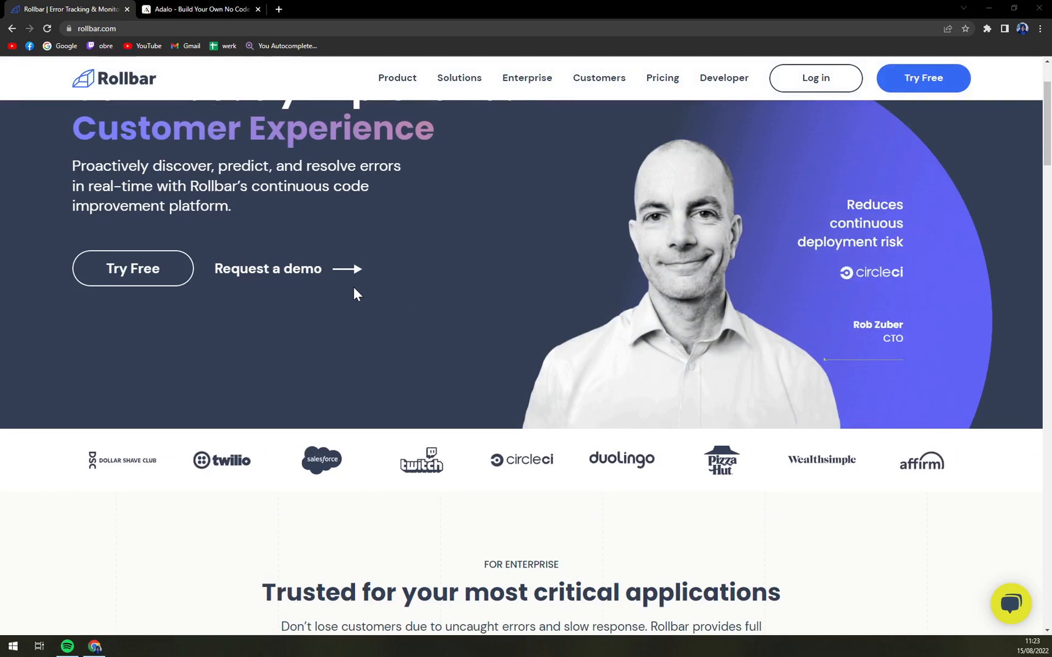
pyautogui.scroll(-3)
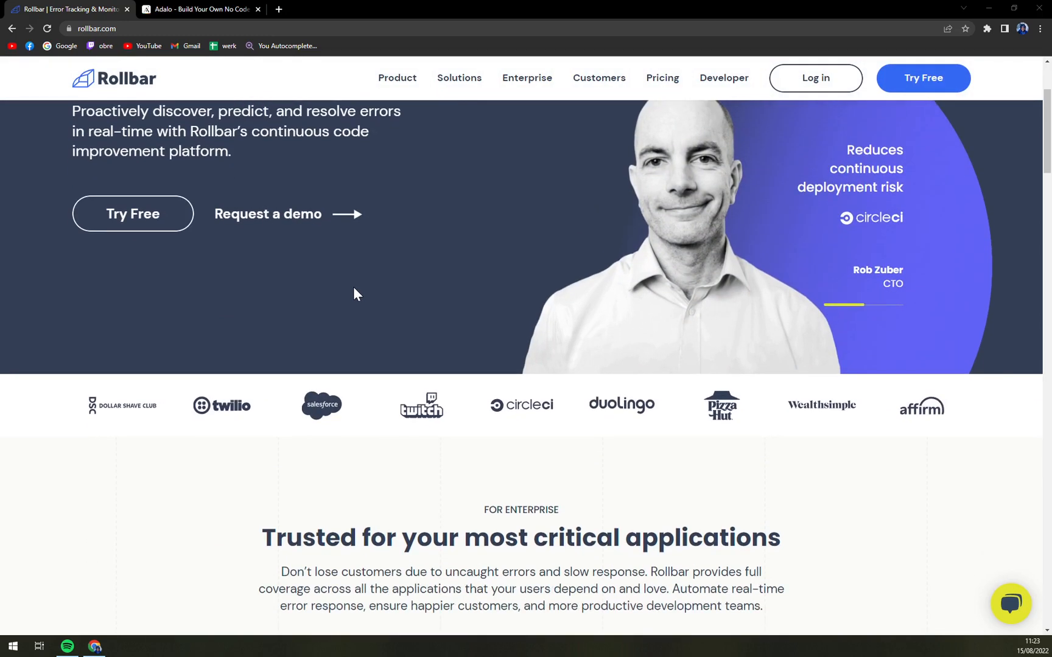
pyautogui.scroll(-3)
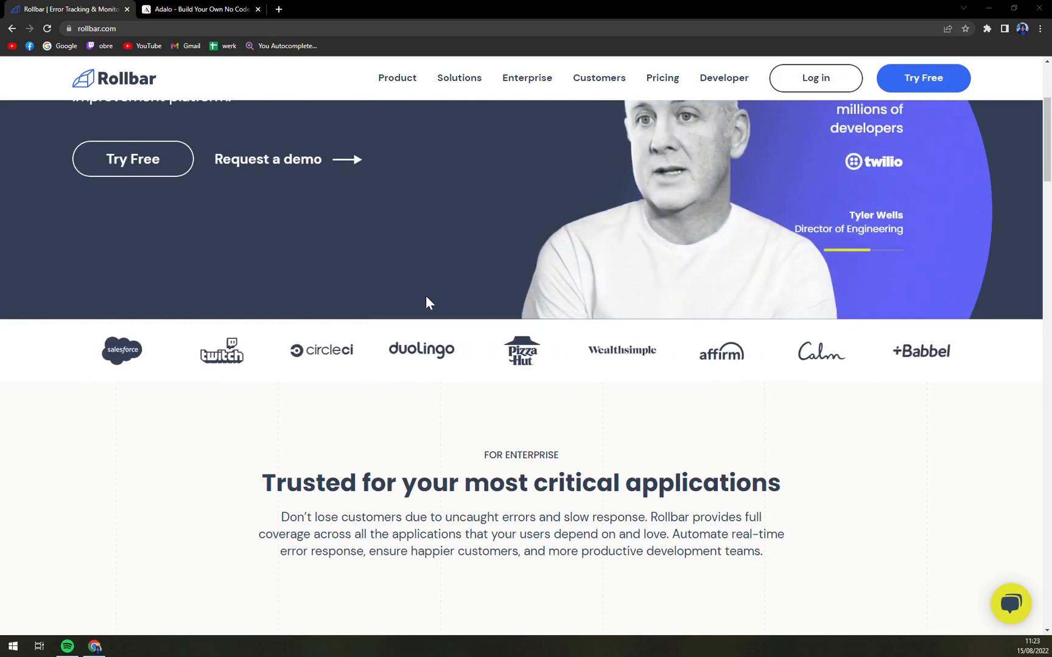
pyautogui.scroll(-3)
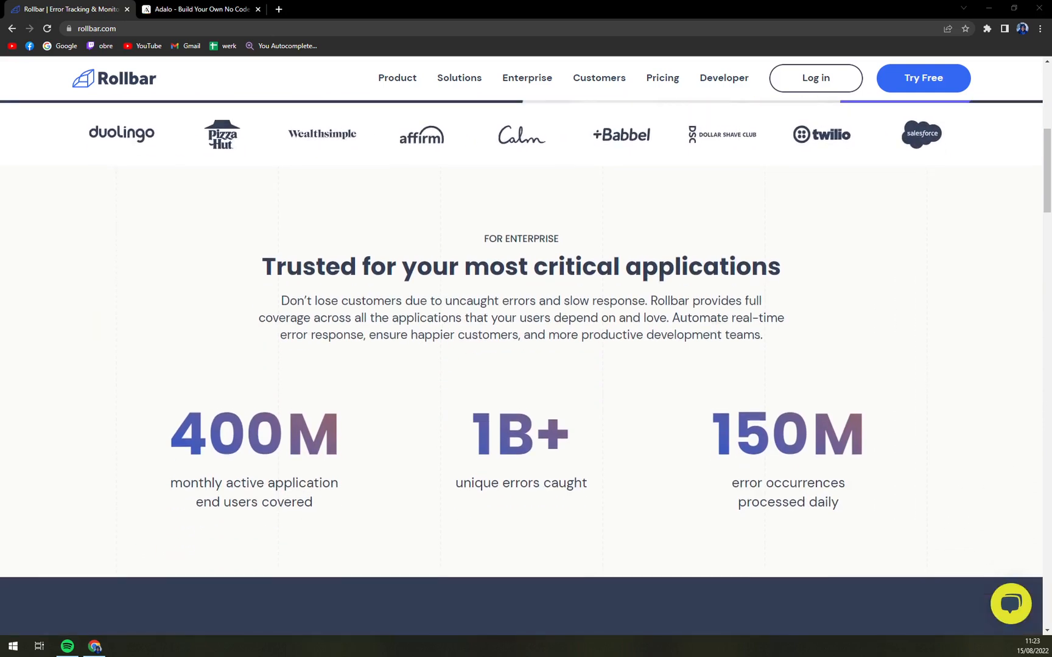
pyautogui.scroll(-3)
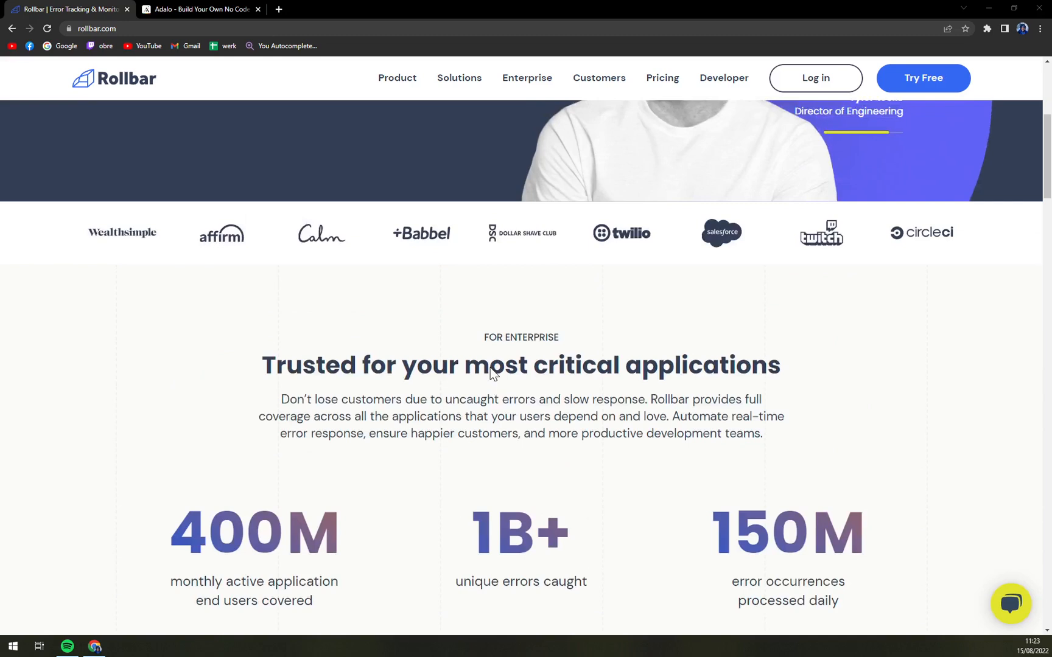
pyautogui.scroll(-3)
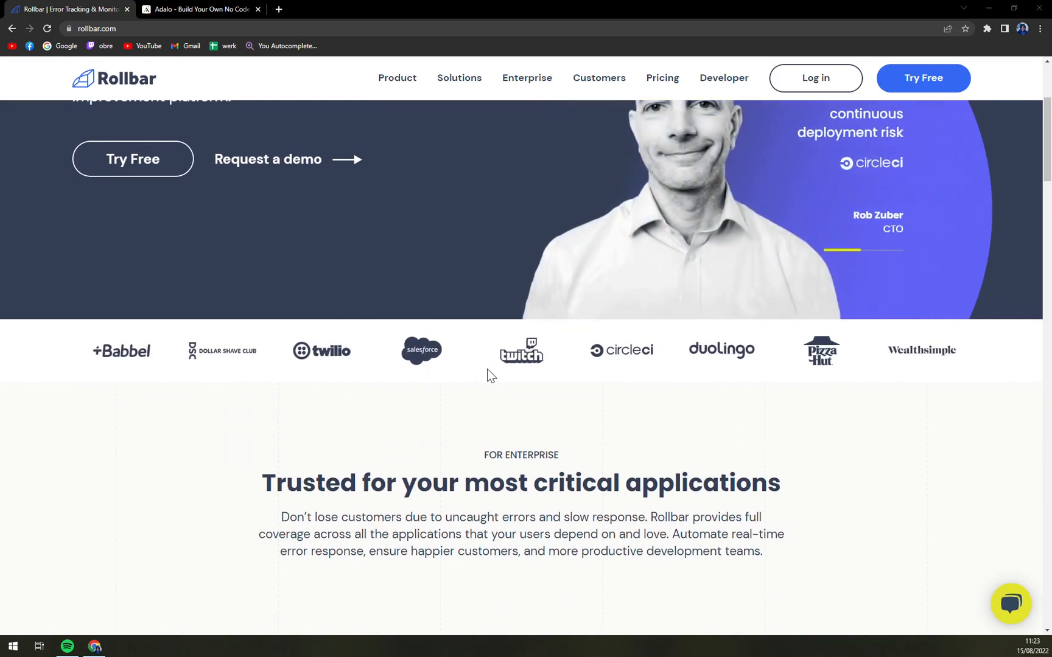
pyautogui.scroll(3)
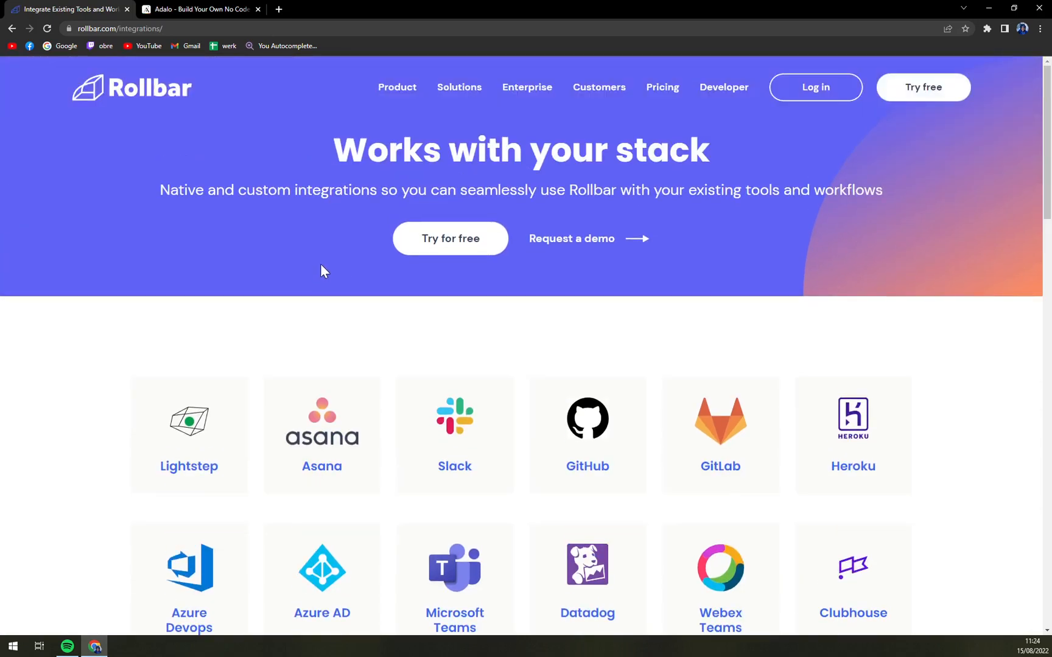
# Continue down the grid to Trello, Jenkins, Okta and Pagerduty, then return toward the top rows.
pyautogui.scroll(-3)
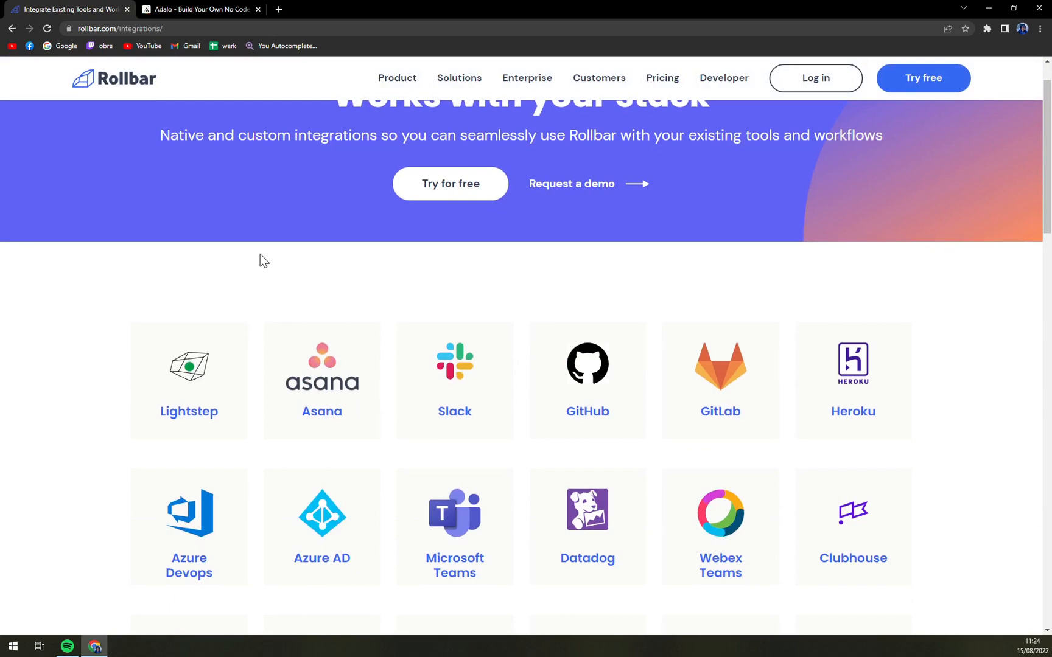
pyautogui.scroll(-3)
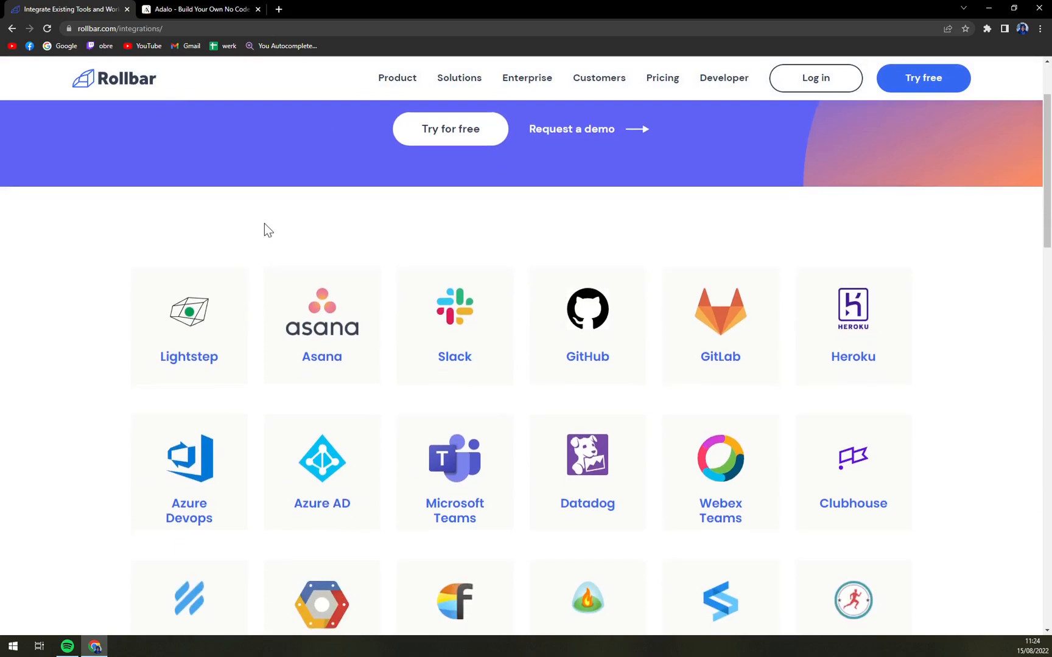
pyautogui.moveTo(266, 222)
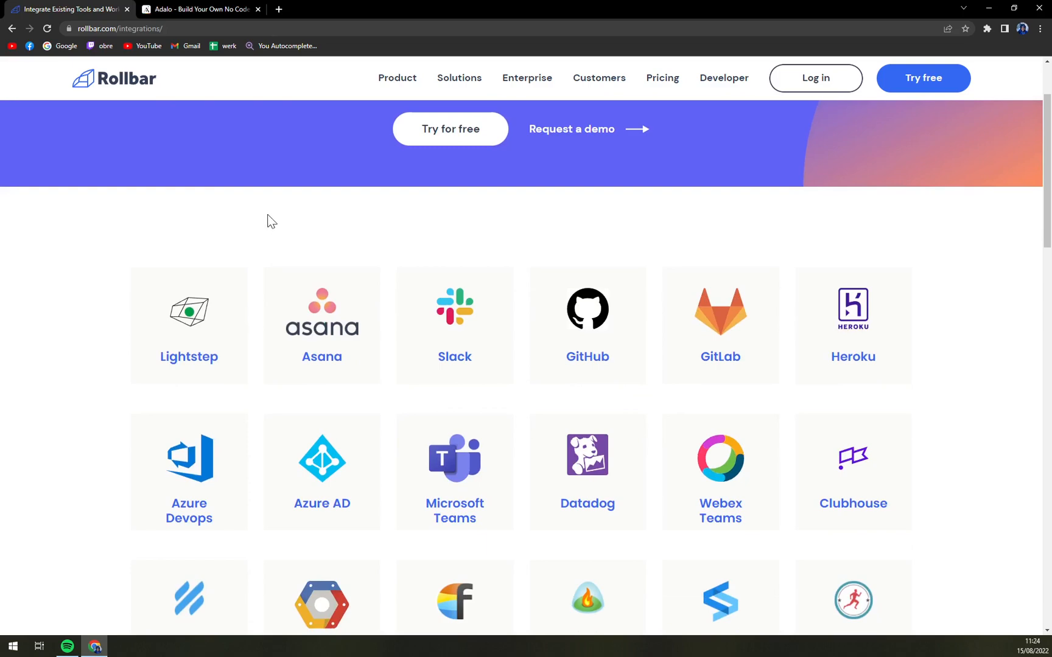
pyautogui.scroll(-3)
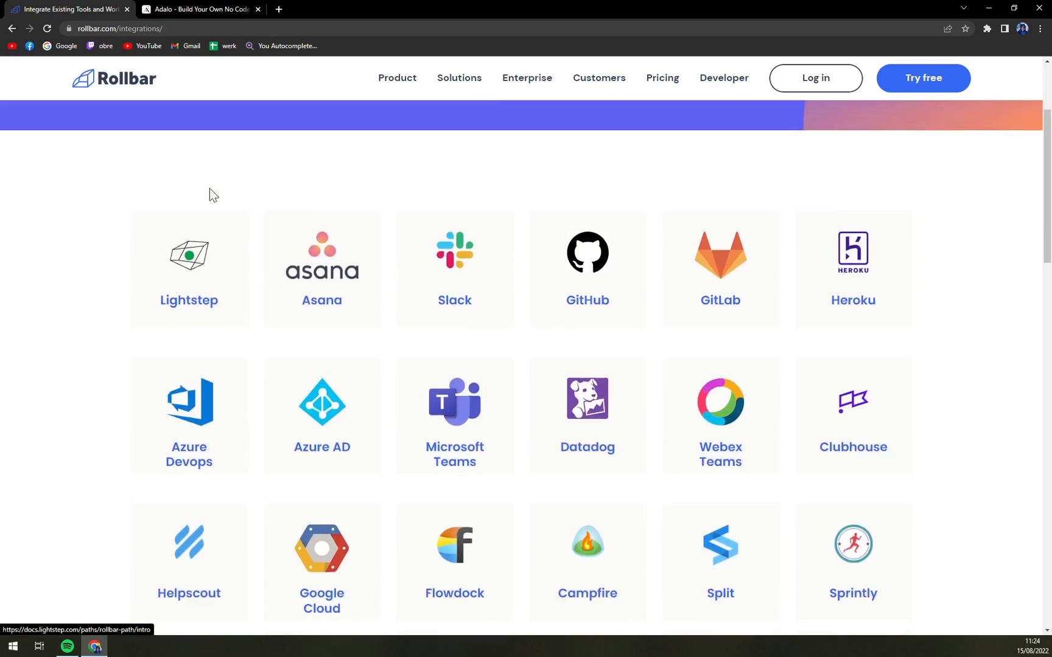
pyautogui.scroll(-3)
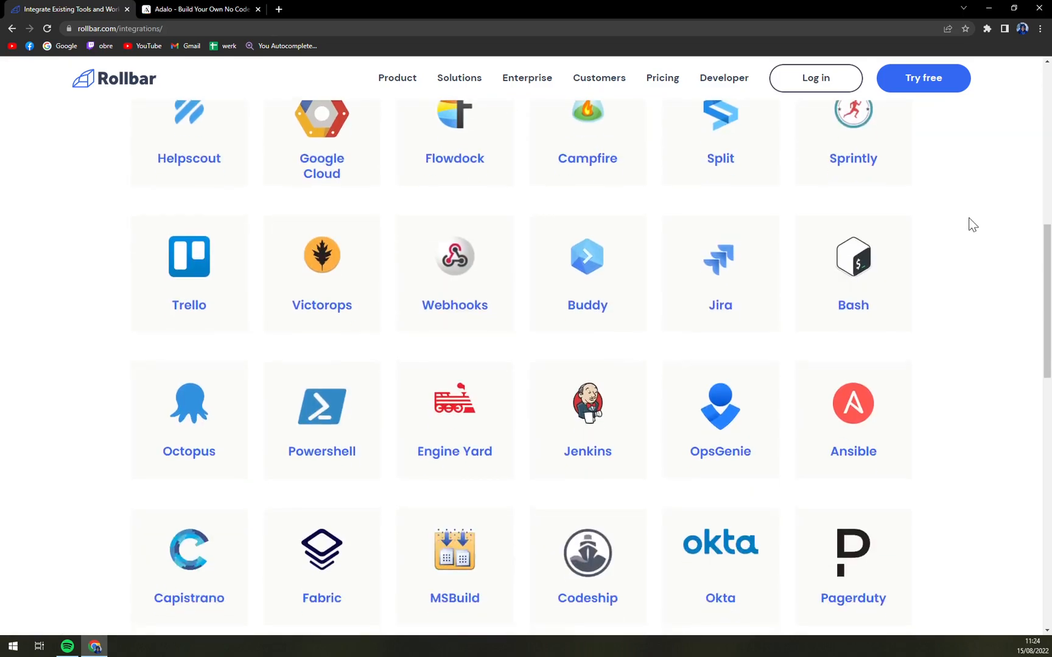
pyautogui.scroll(3)
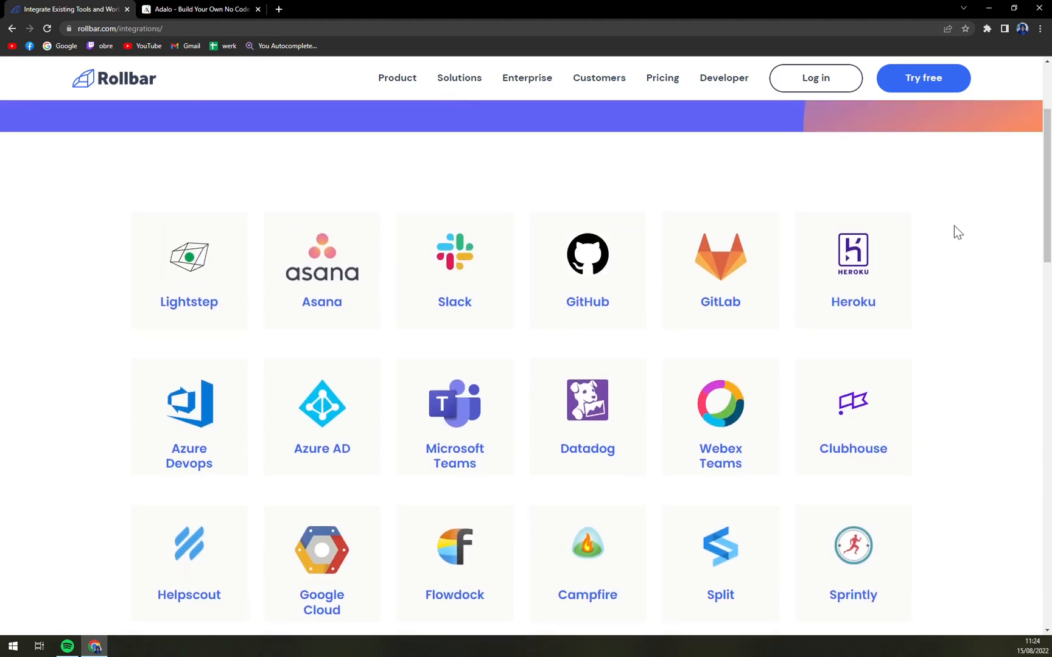
pyautogui.scroll(-3)
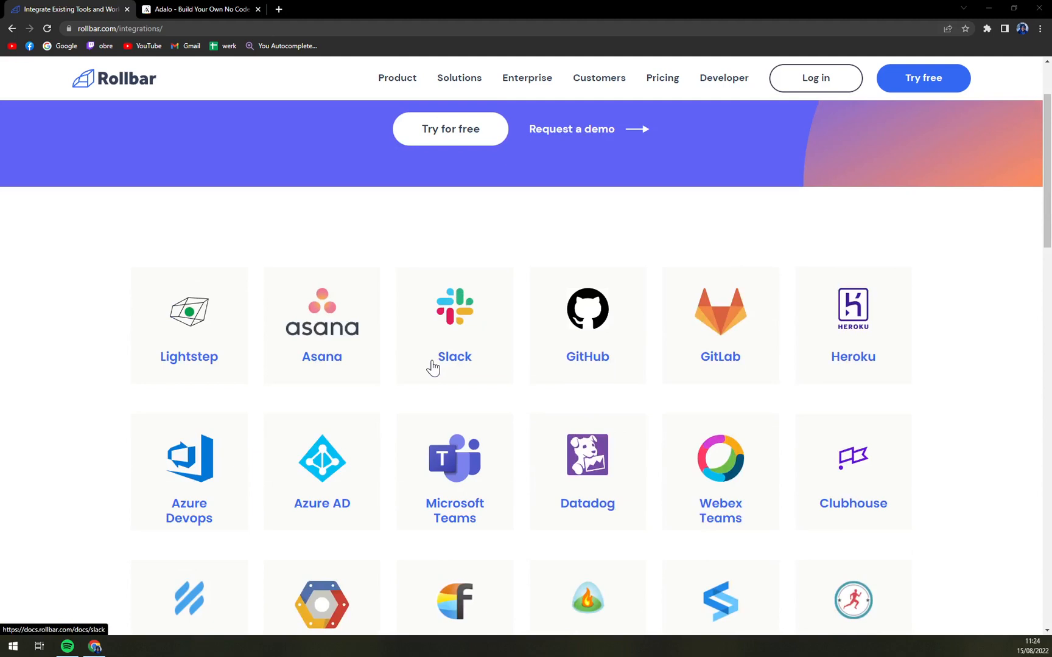
pyautogui.moveTo(382, 359)
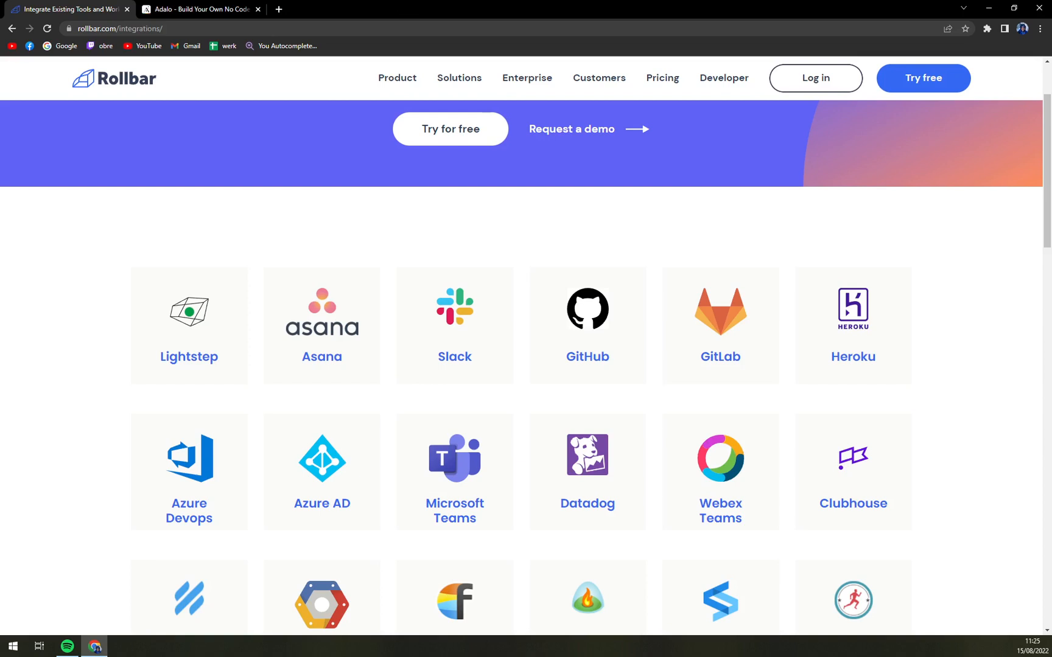
# Go to the Rollbar pricing page and bring the error event volume slider into view.
pyautogui.click(661, 87)
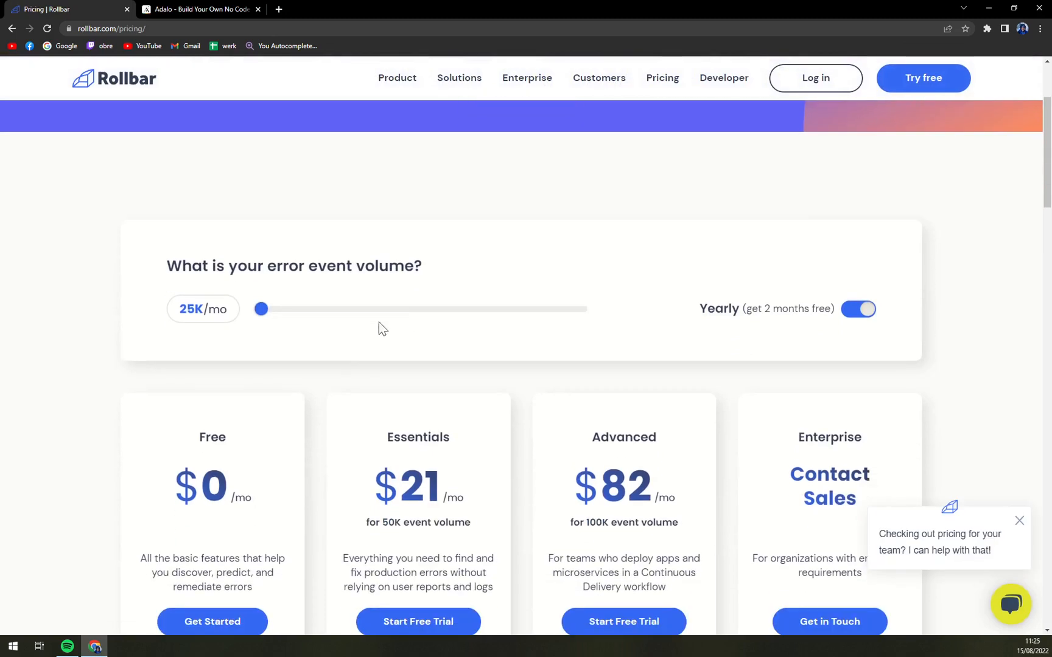
pyautogui.moveTo(274, 345)
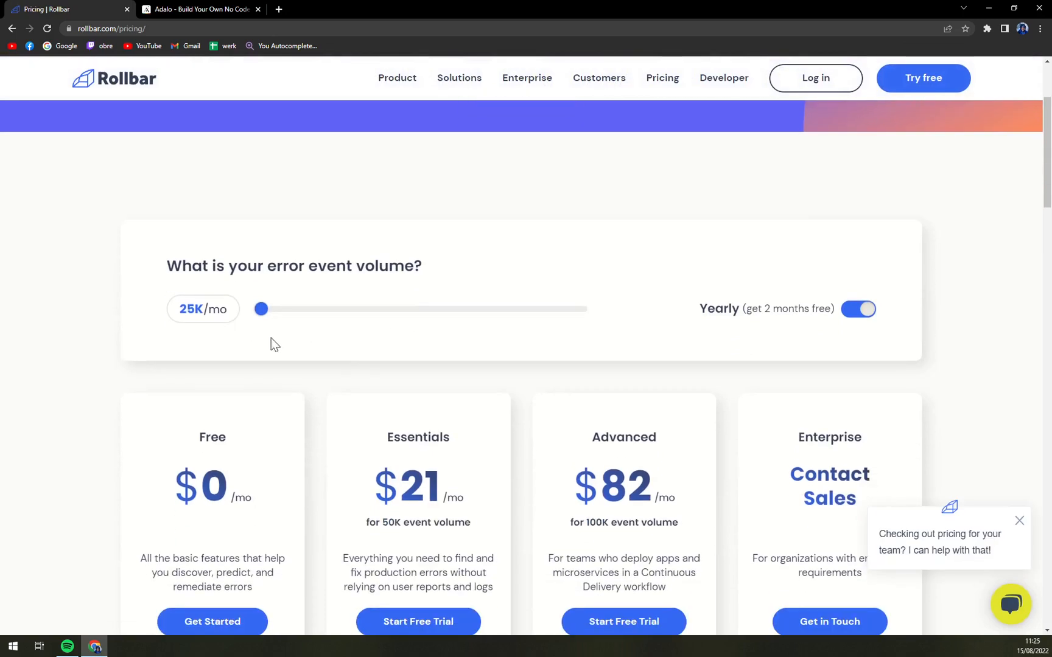
pyautogui.moveTo(262, 308)
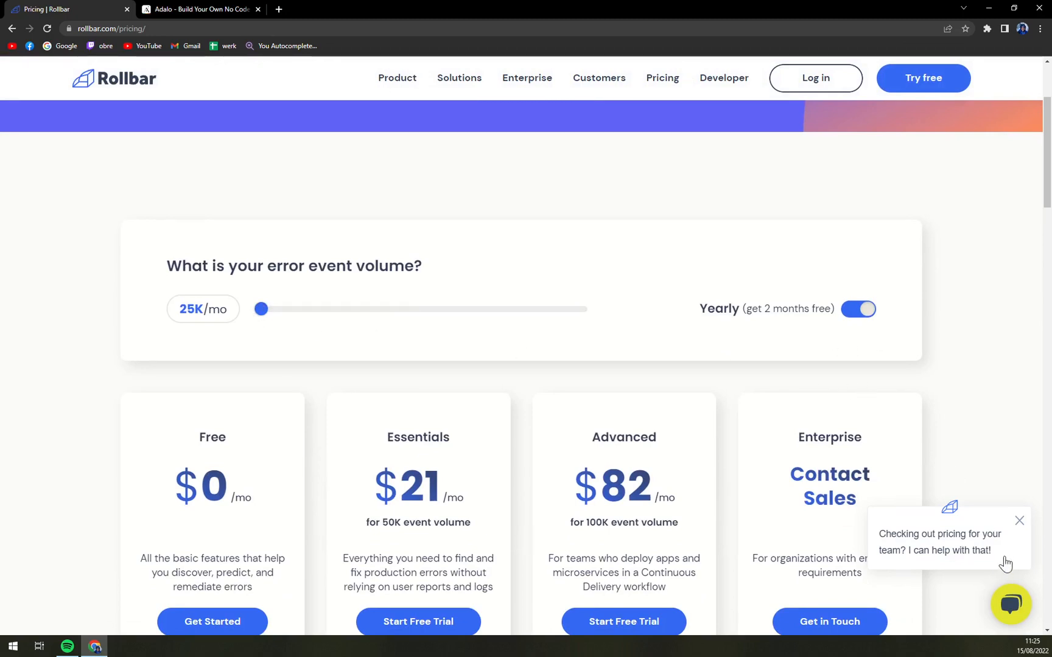
pyautogui.scroll(-3)
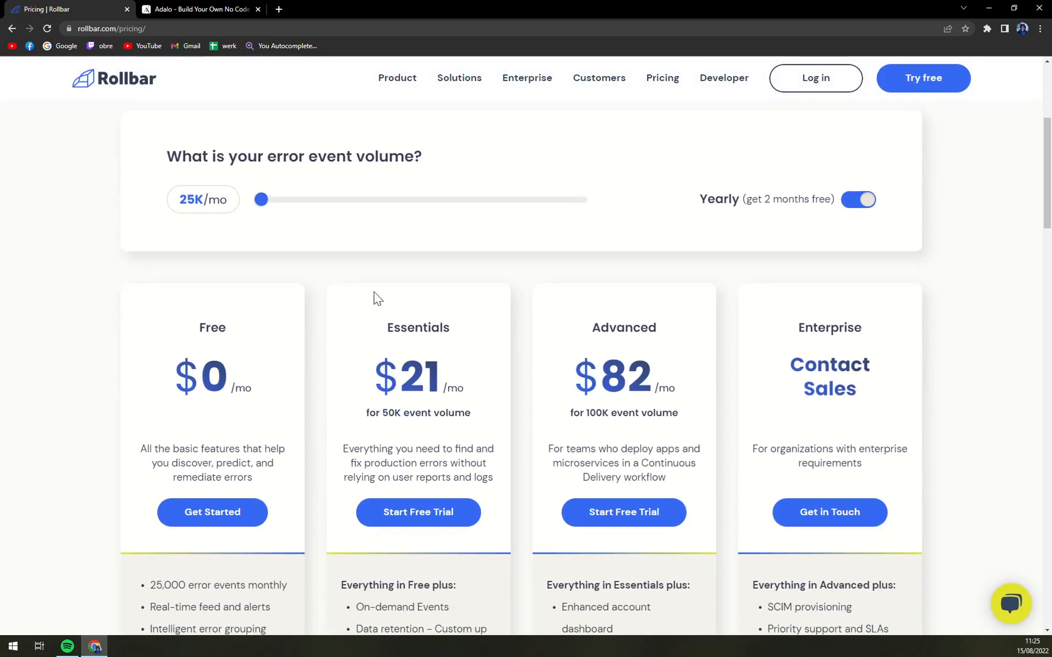
pyautogui.moveTo(291, 343)
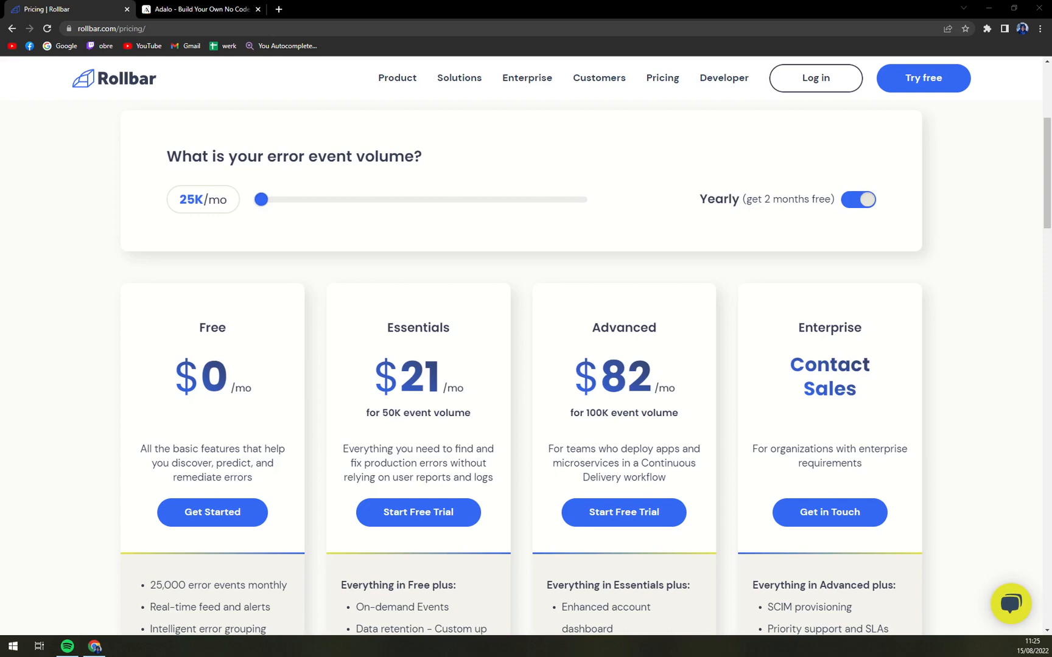
pyautogui.moveTo(166, 304)
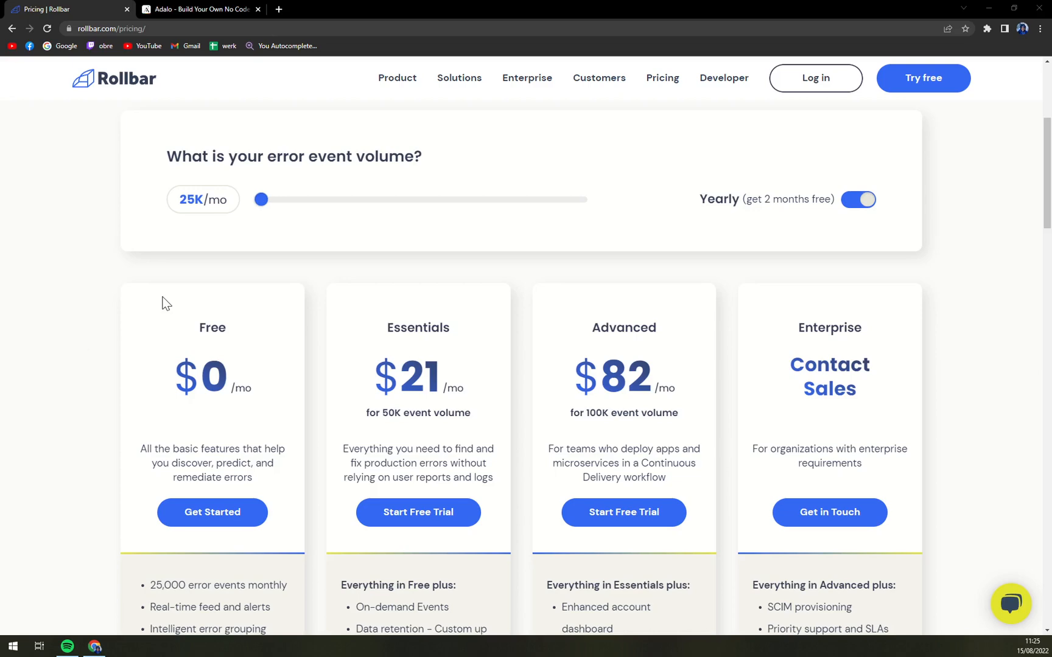
pyautogui.scroll(-3)
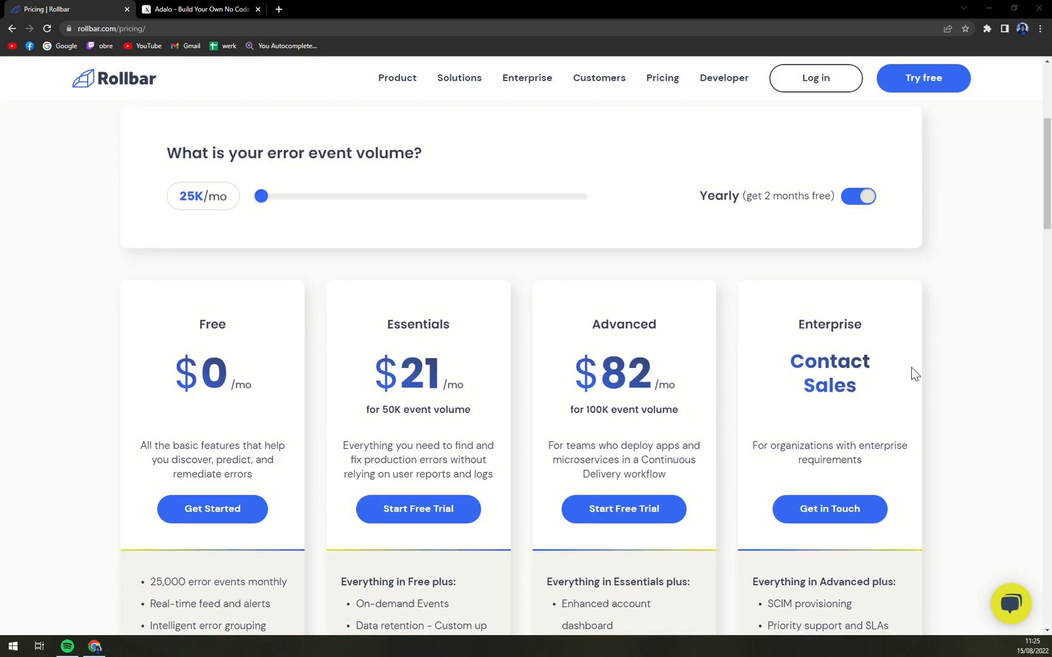
pyautogui.scroll(-3)
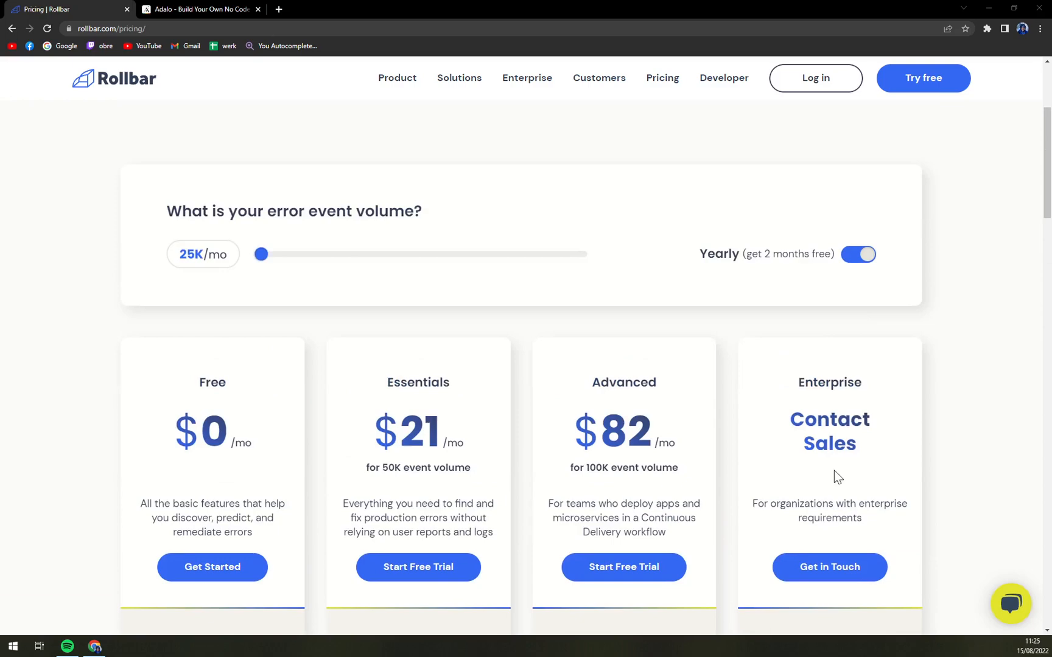
pyautogui.scroll(-3)
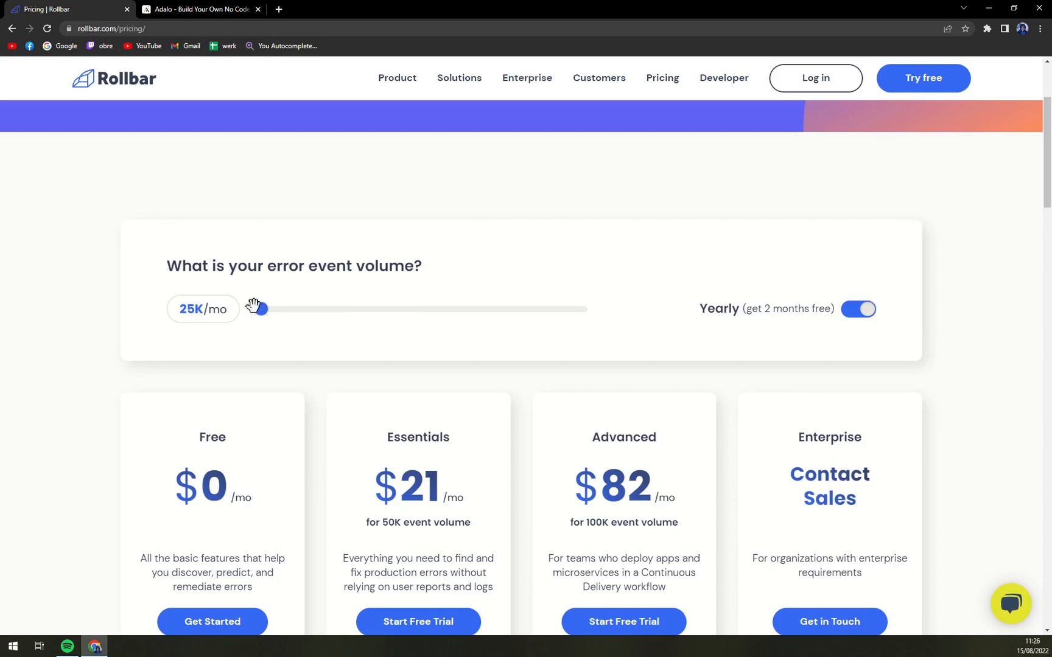
# Try event volumes of 1M, 2M, 10M and 4M per month, then return to 25K (Essentials $21, Advanced $82).
pyautogui.moveTo(258, 308); pyautogui.dragTo(436, 309)
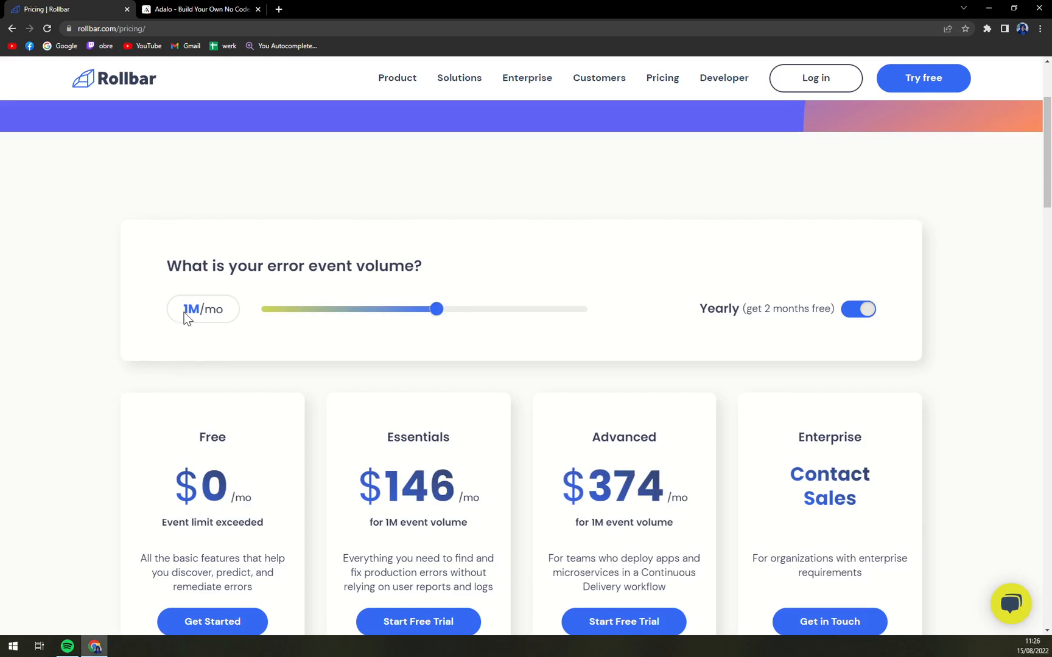
pyautogui.moveTo(424, 430)
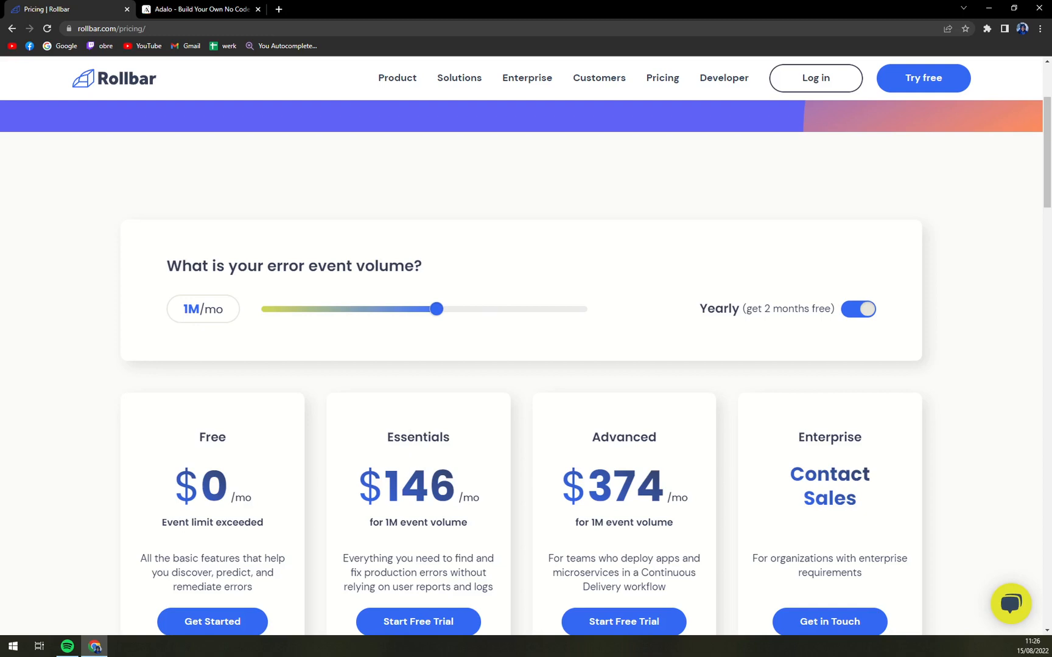
pyautogui.moveTo(437, 309); pyautogui.dragTo(487, 310)
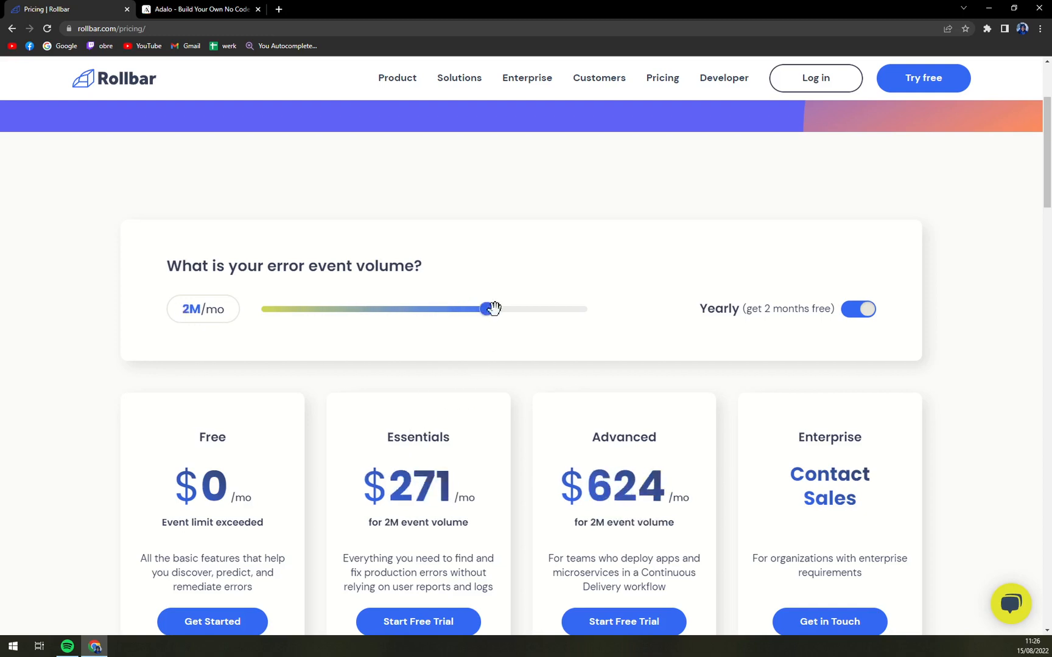
pyautogui.moveTo(488, 308); pyautogui.dragTo(586, 308)
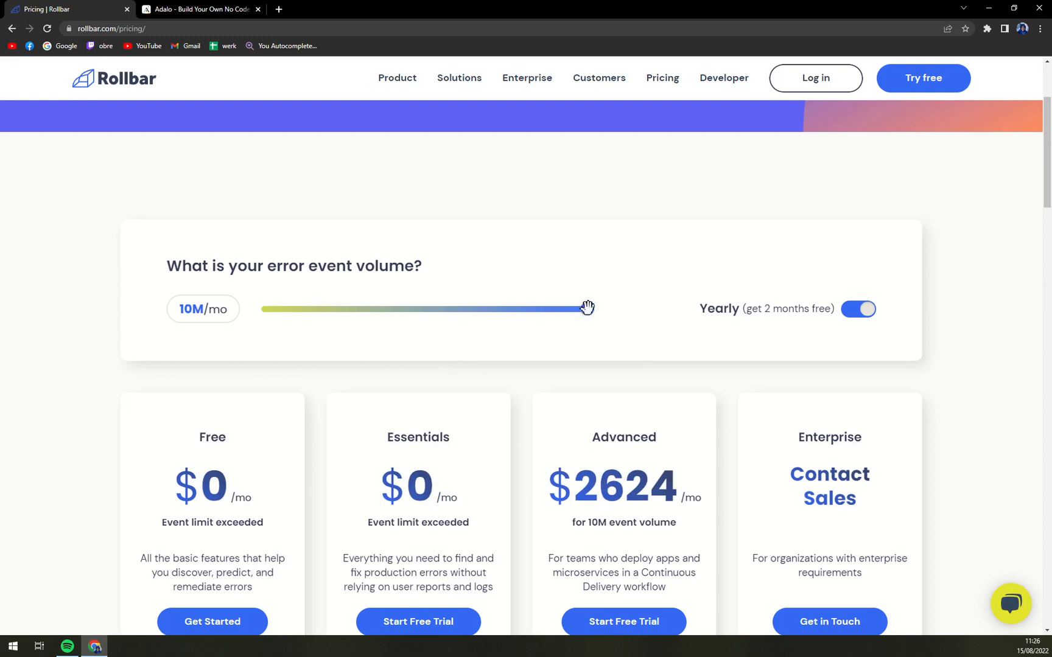
pyautogui.scroll(-3)
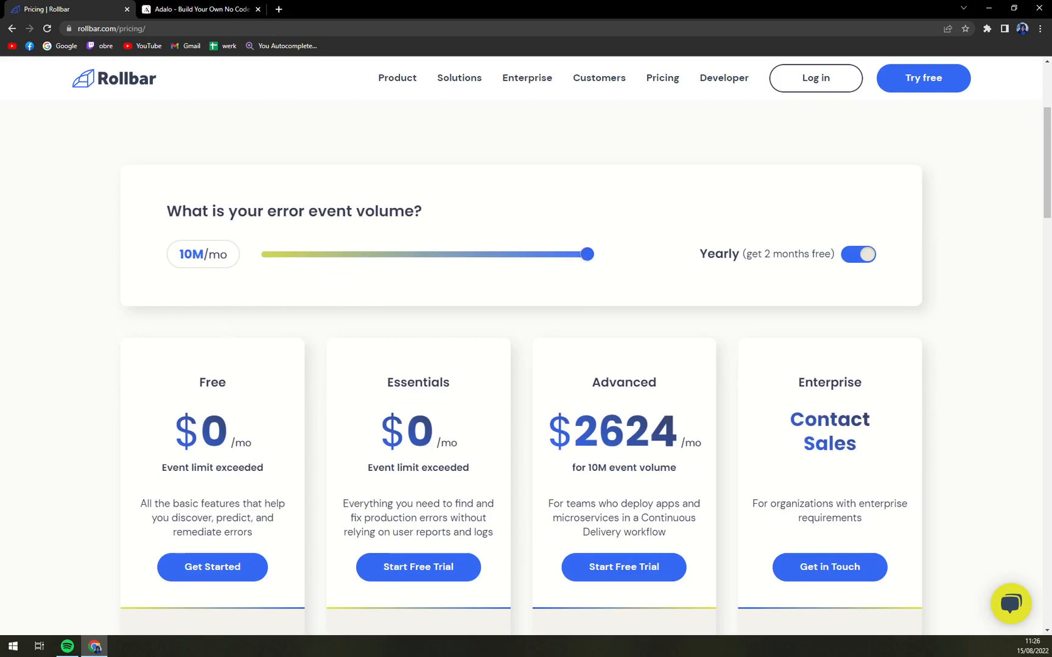
pyautogui.moveTo(588, 253); pyautogui.dragTo(537, 254)
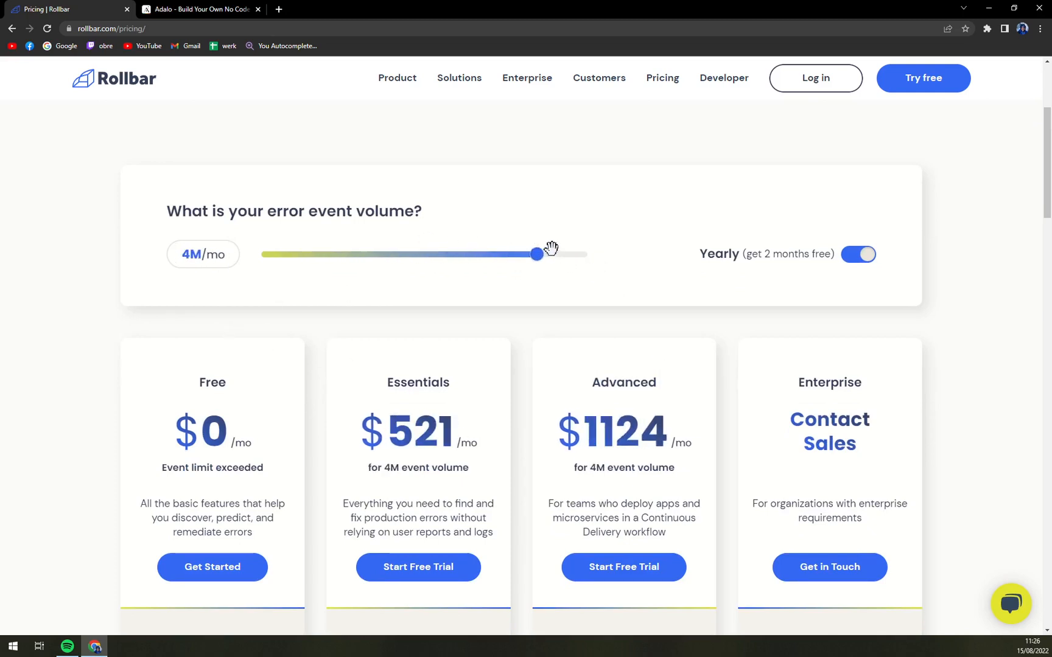
pyautogui.moveTo(537, 254); pyautogui.dragTo(259, 254)
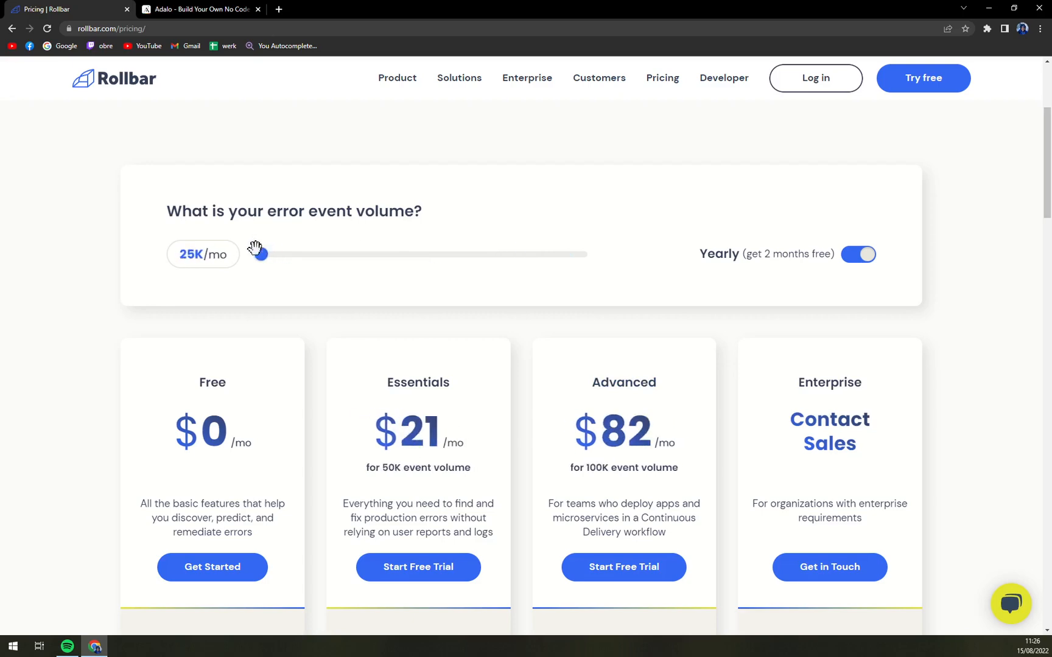
# Reveal the feature bullet lists under the Free, Essentials, Advanced and Enterprise plan prices.
pyautogui.scroll(-3)
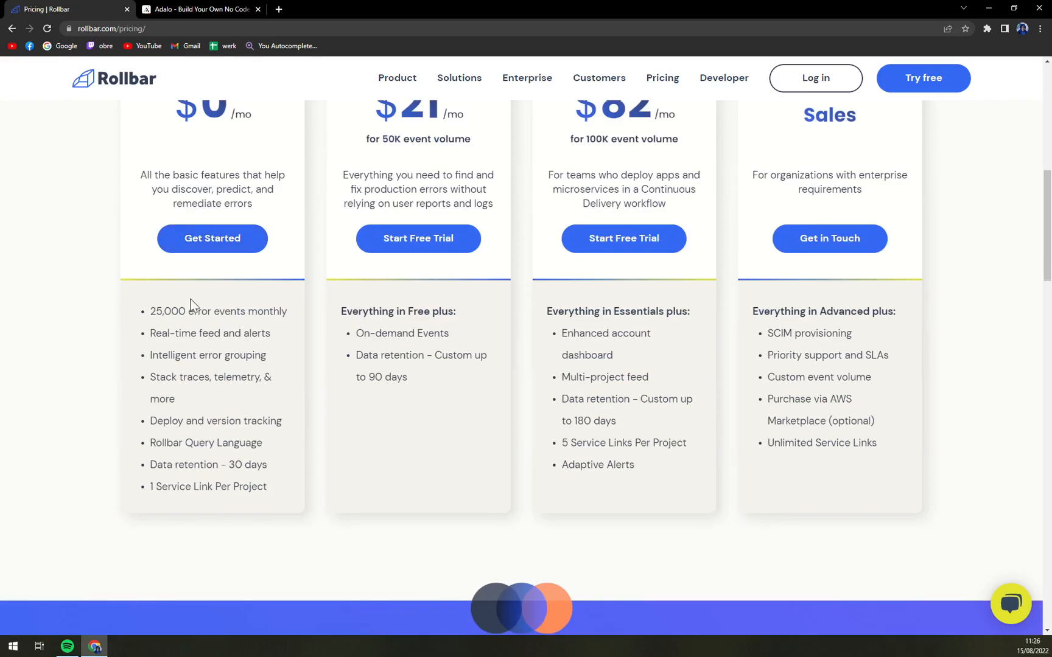
pyautogui.scroll(-3)
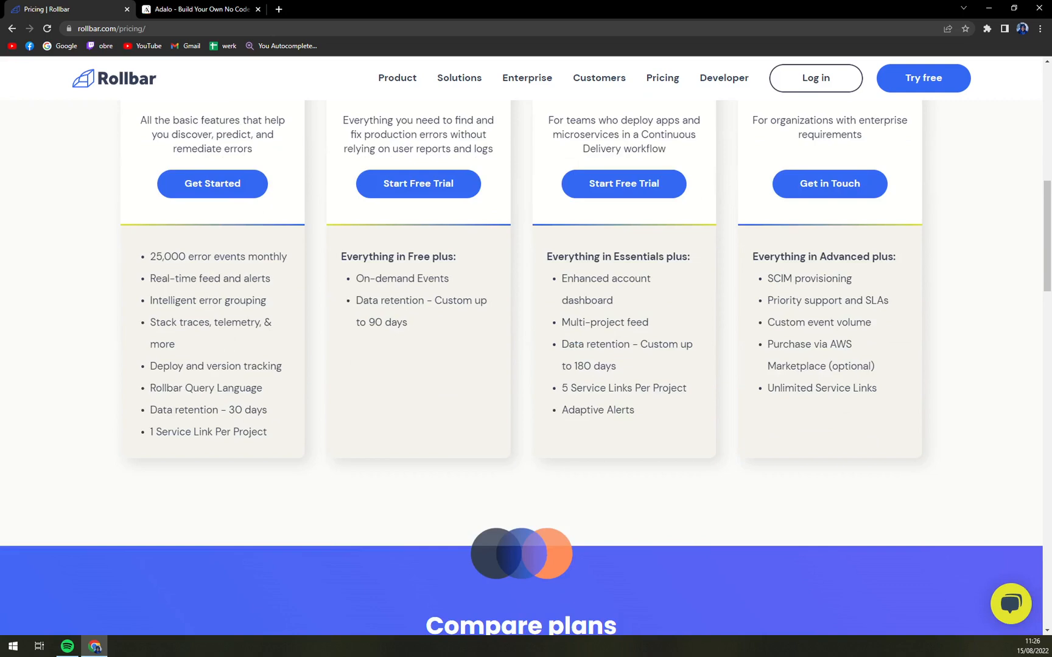
pyautogui.moveTo(179, 344)
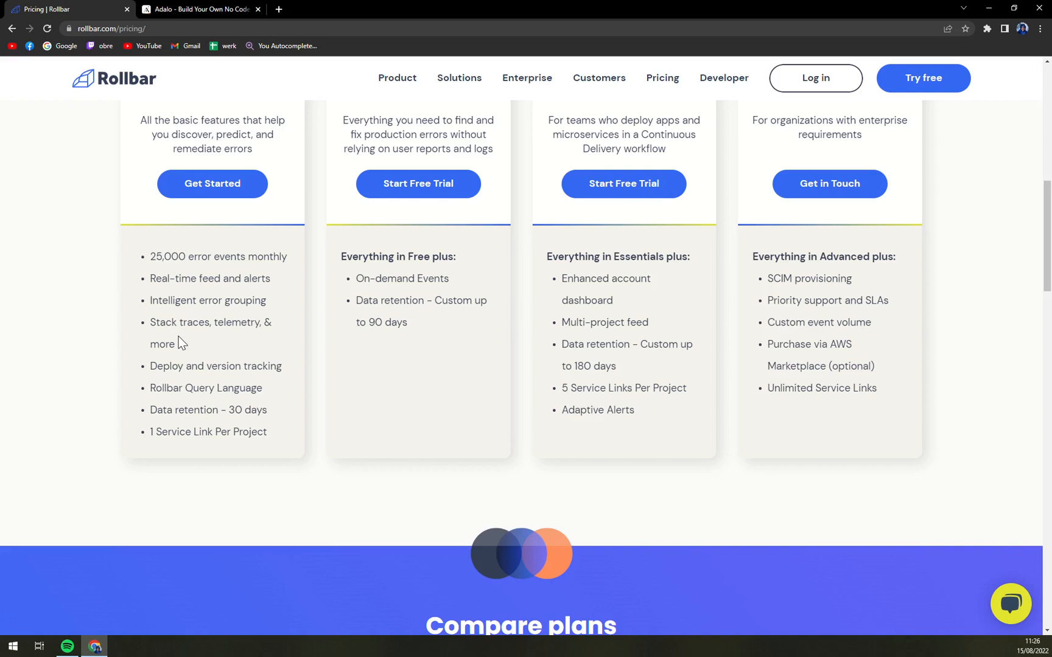
pyautogui.moveTo(254, 347)
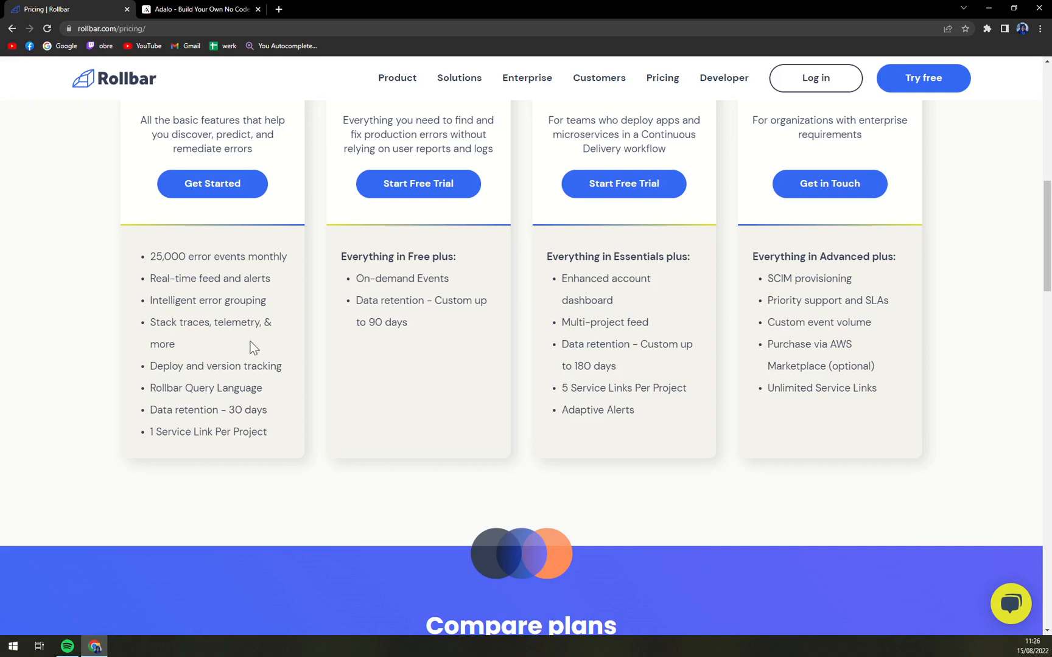
pyautogui.moveTo(253, 429)
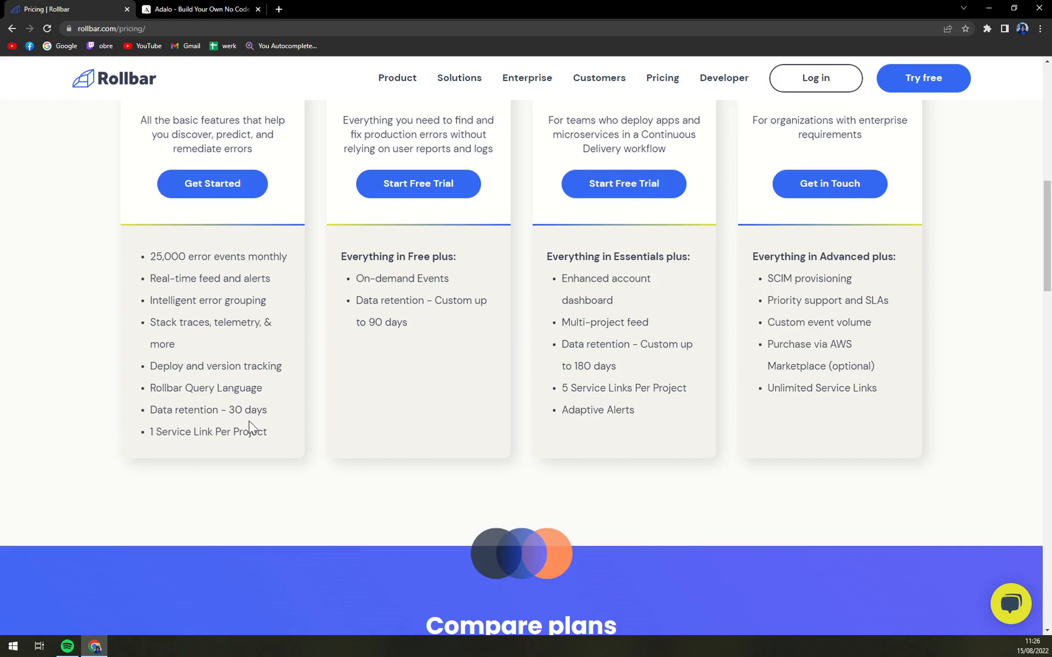
pyautogui.moveTo(277, 422)
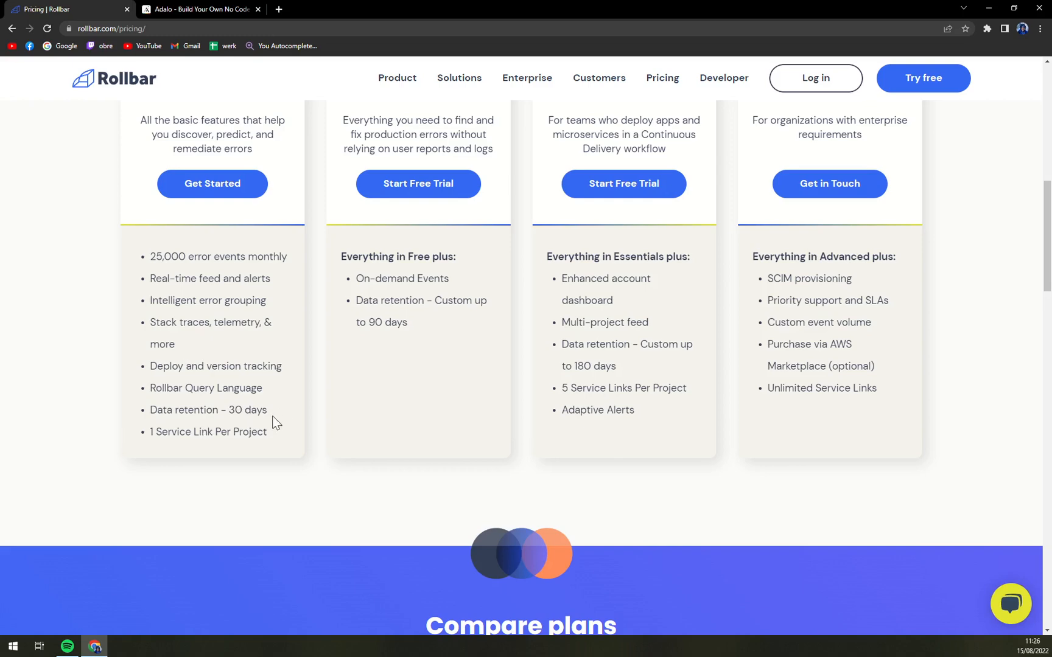
pyautogui.moveTo(324, 446)
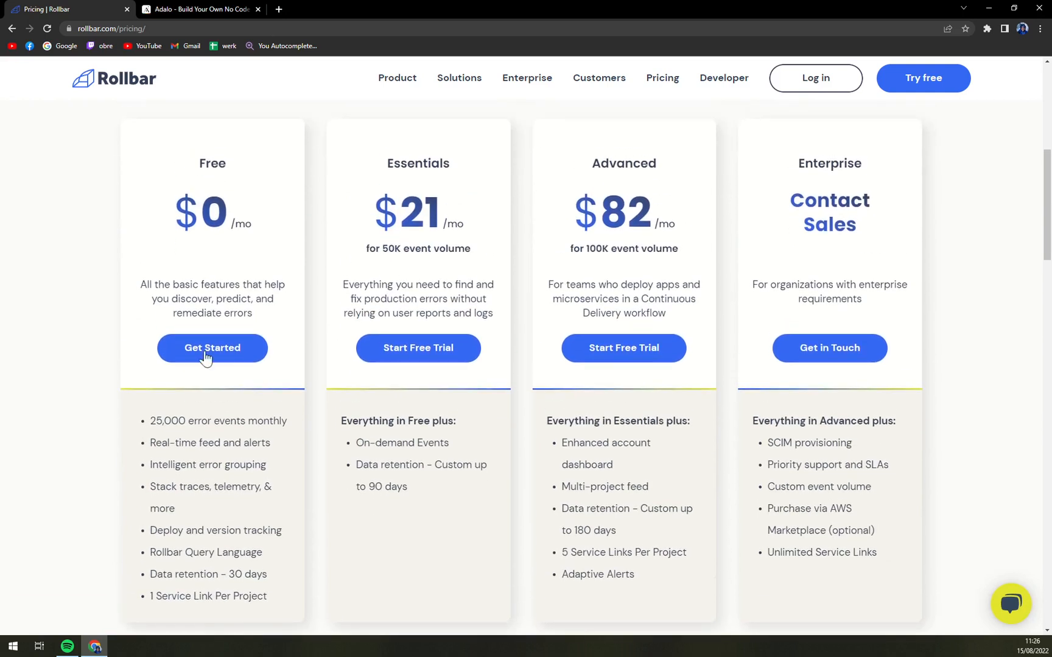
pyautogui.moveTo(361, 455)
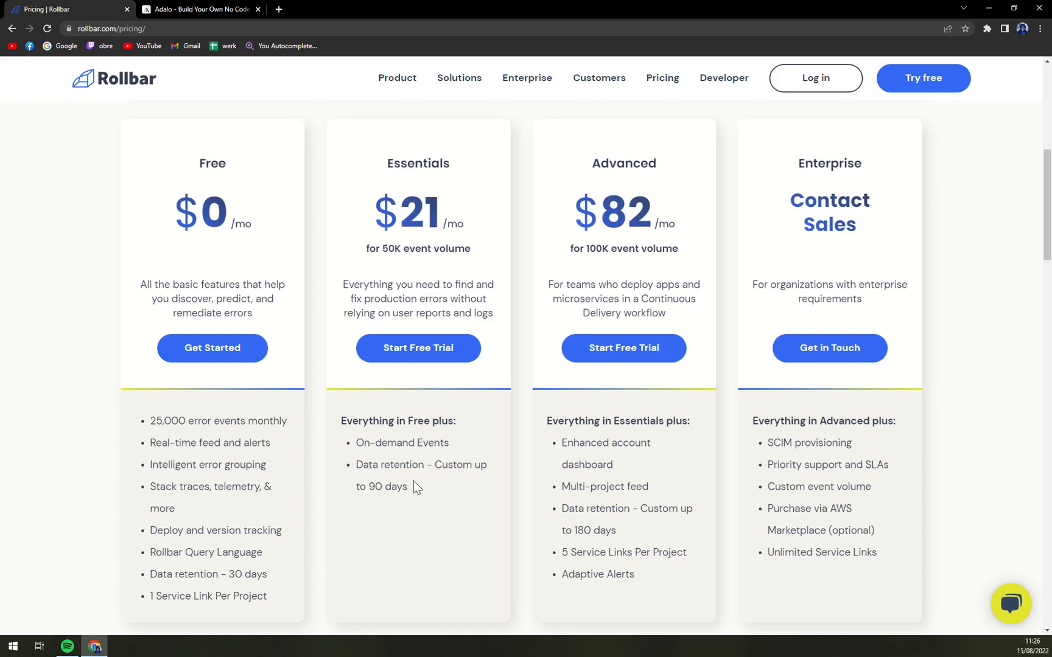
pyautogui.moveTo(577, 156)
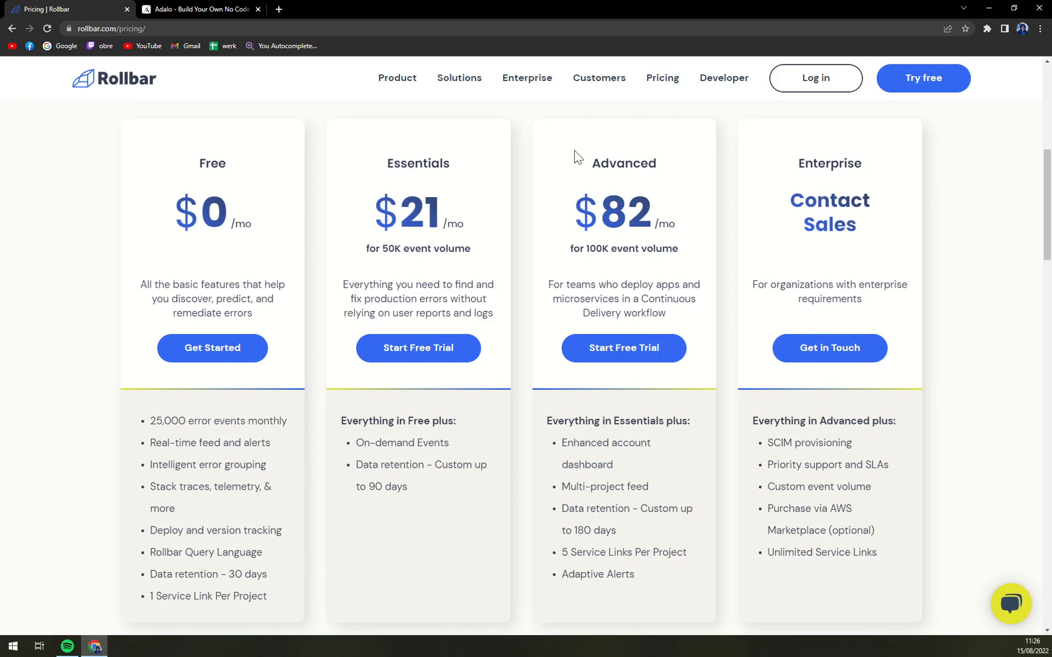
pyautogui.moveTo(507, 195)
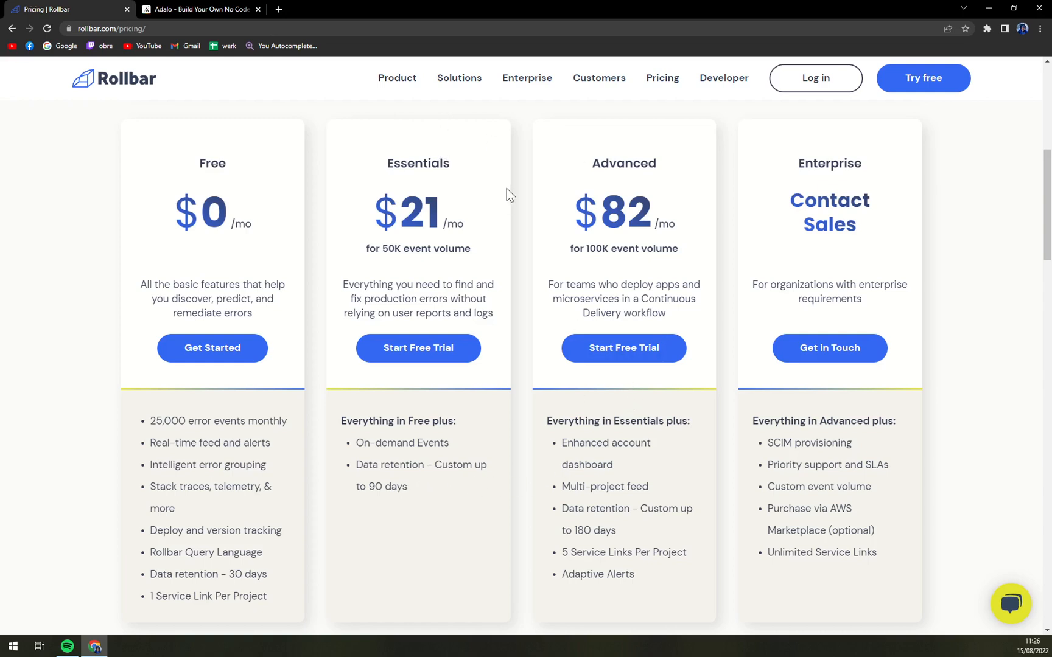
pyautogui.moveTo(599, 389)
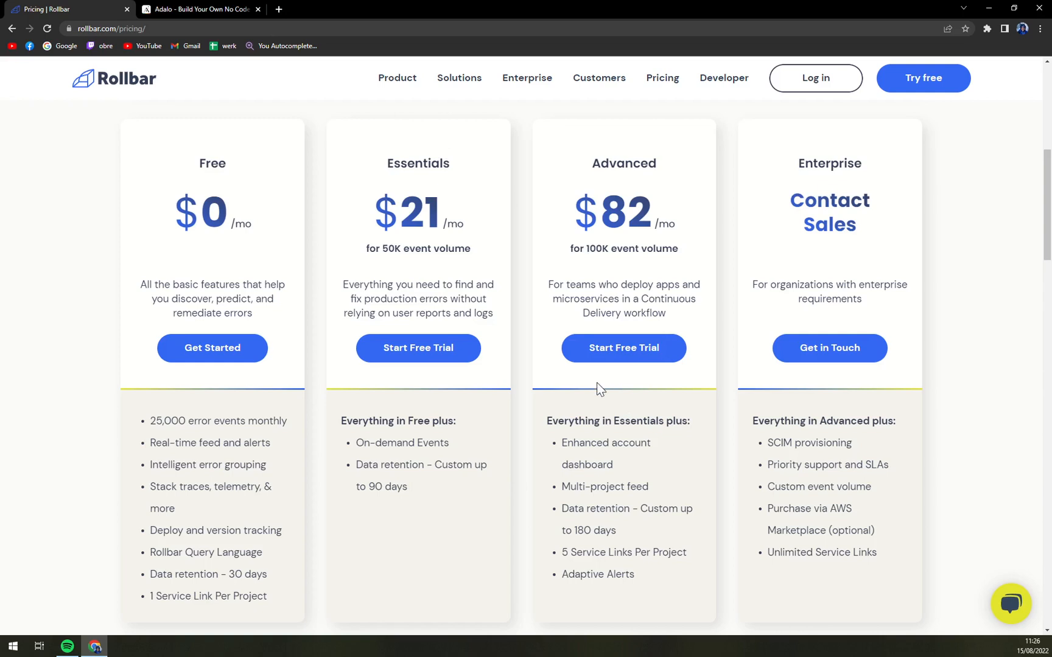
pyautogui.moveTo(597, 393)
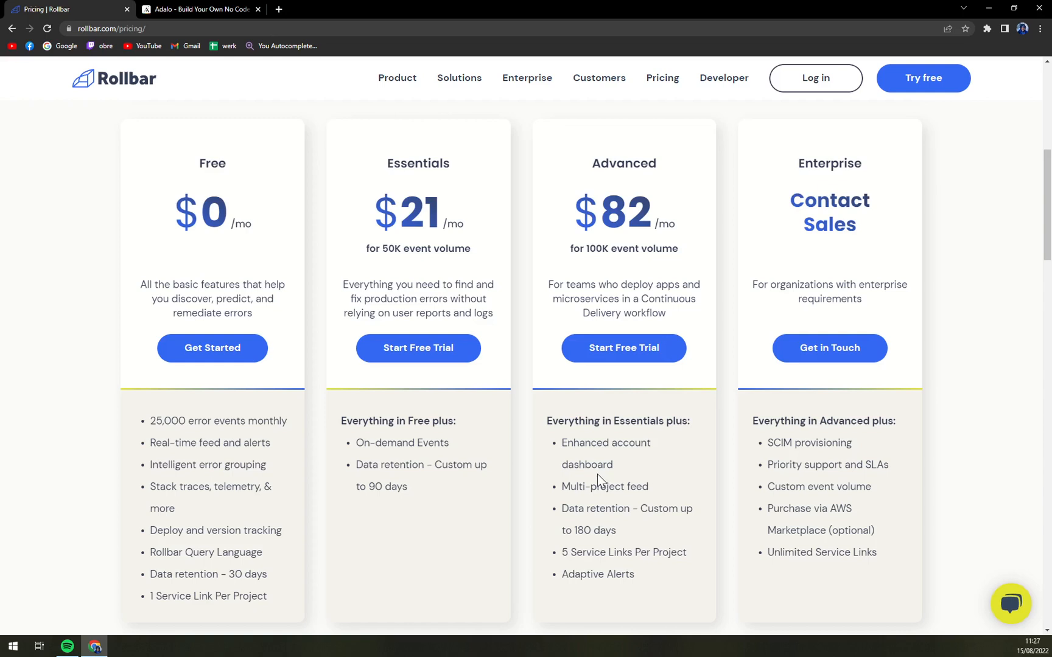
pyautogui.moveTo(599, 481)
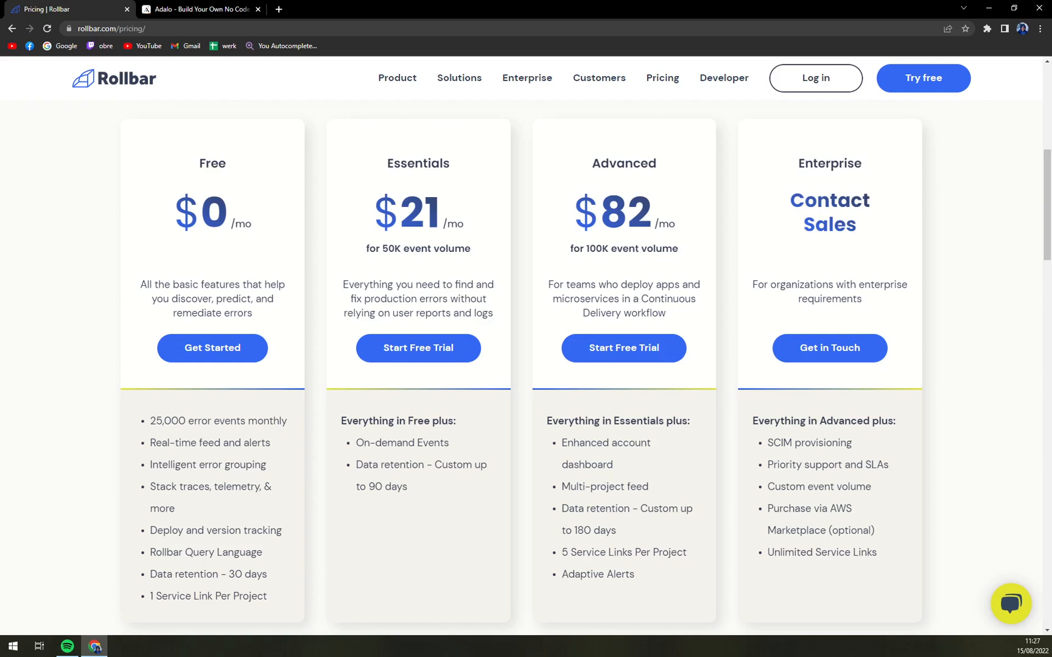
pyautogui.moveTo(784, 189)
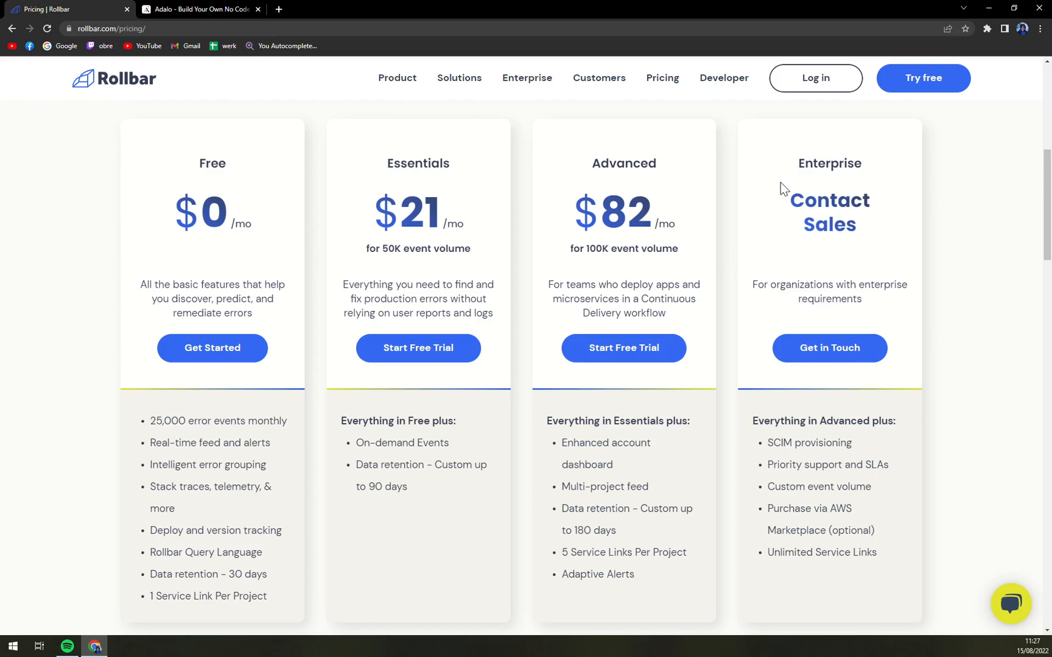
pyautogui.moveTo(806, 253)
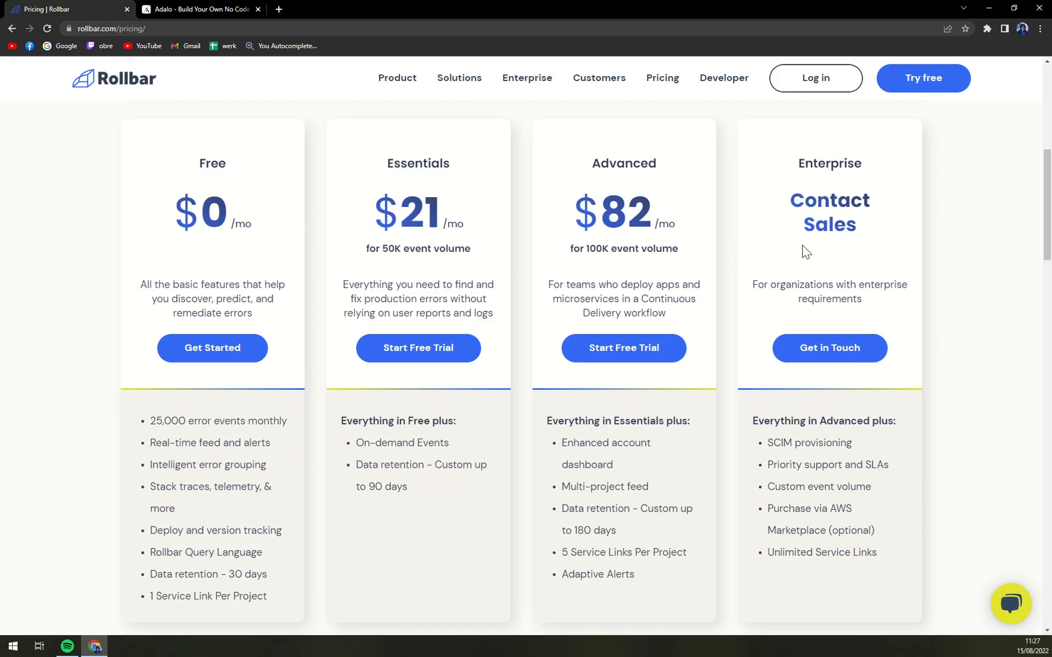
# Read the Compare plans table's Platform and data access rows, then head back up the pricing page.
pyautogui.scroll(-3)
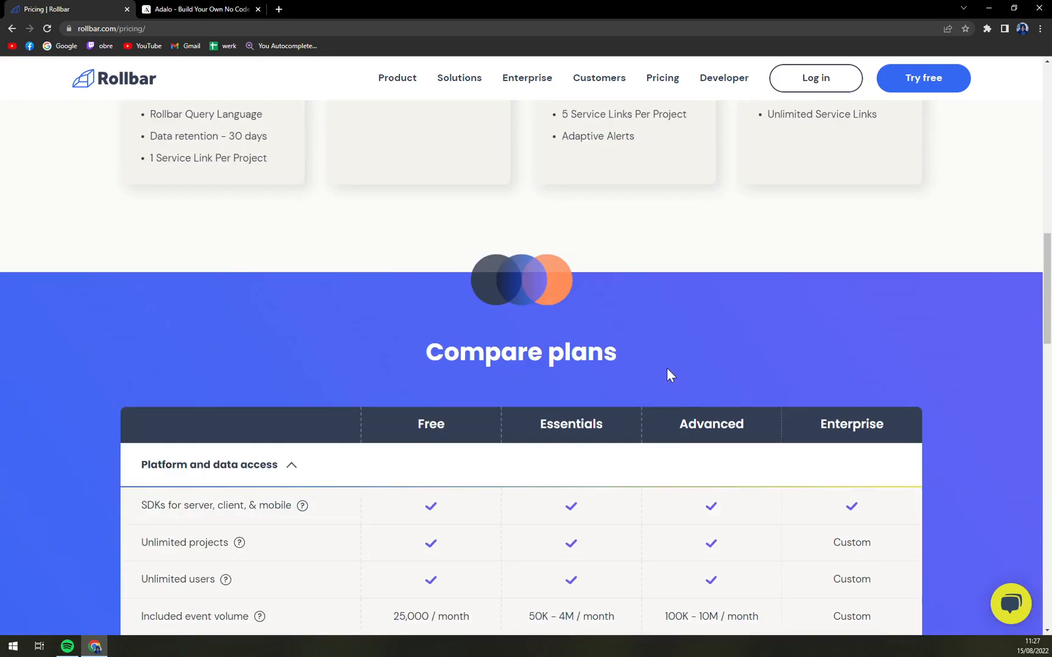
pyautogui.scroll(-3)
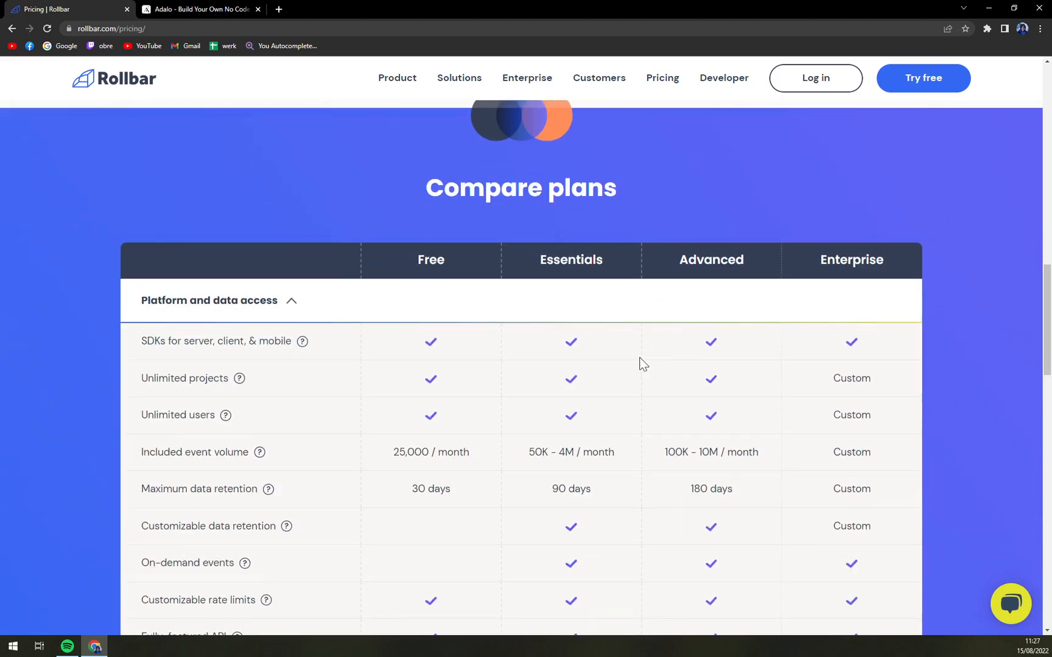
pyautogui.scroll(-3)
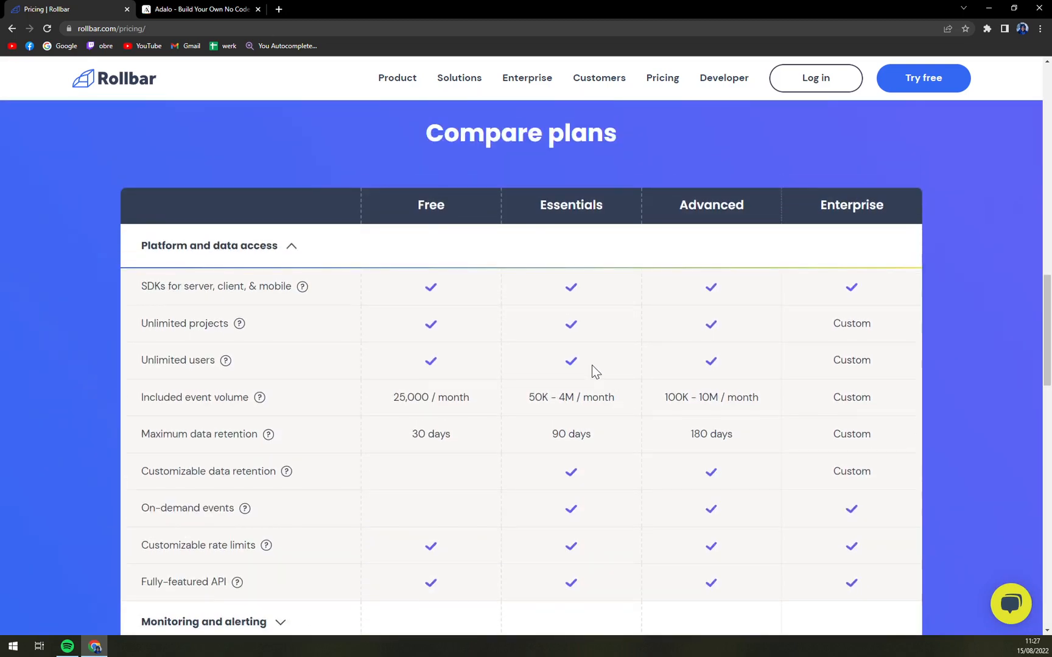
pyautogui.scroll(-3)
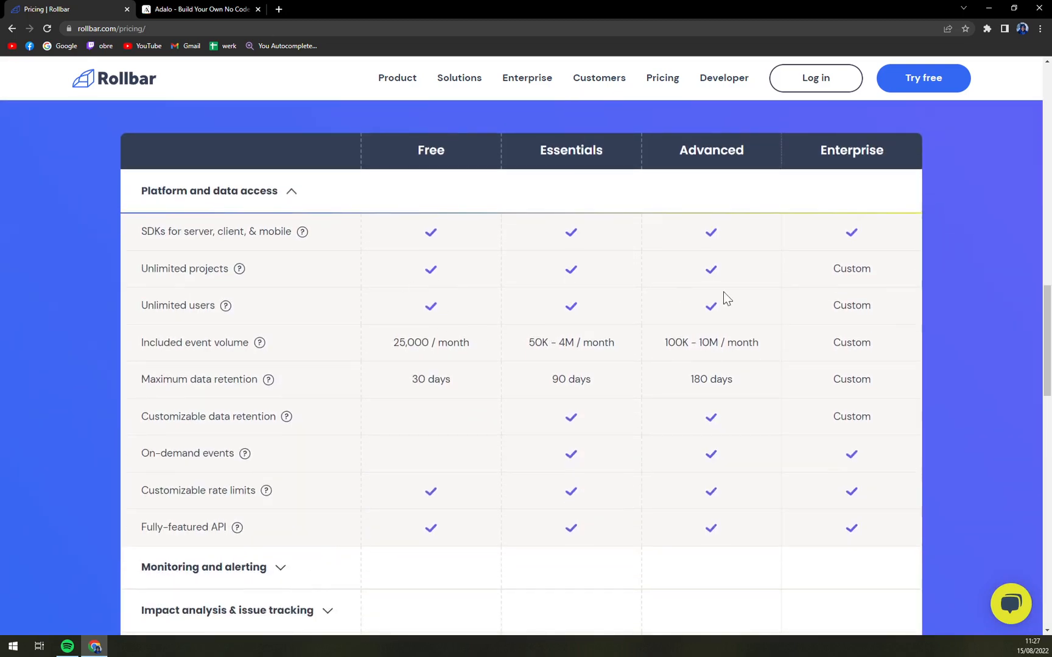
pyautogui.scroll(-3)
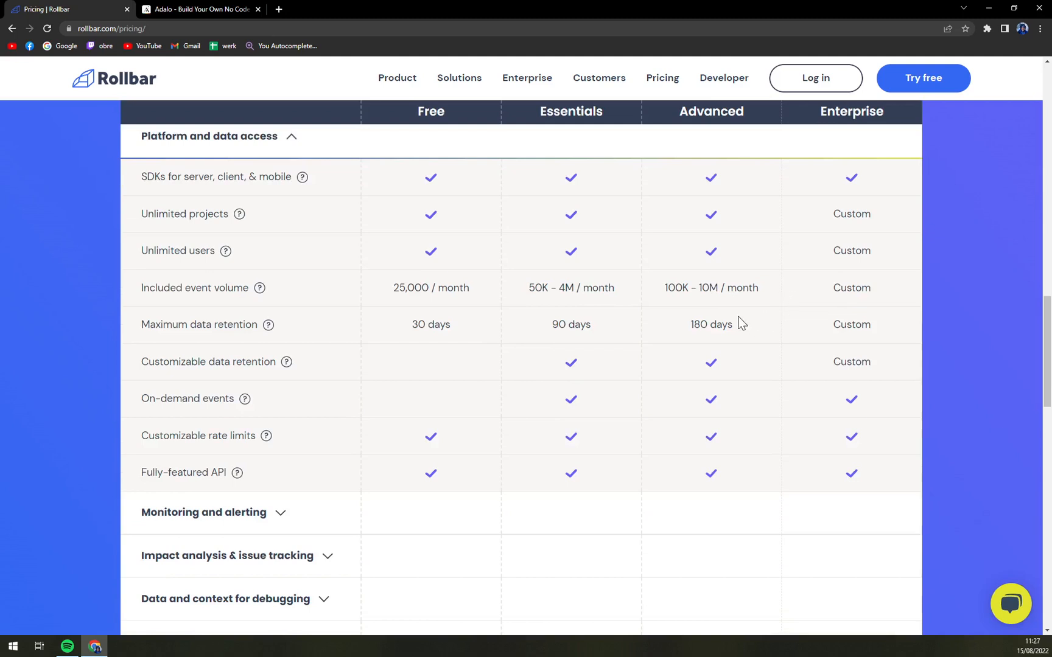
pyautogui.moveTo(430, 305)
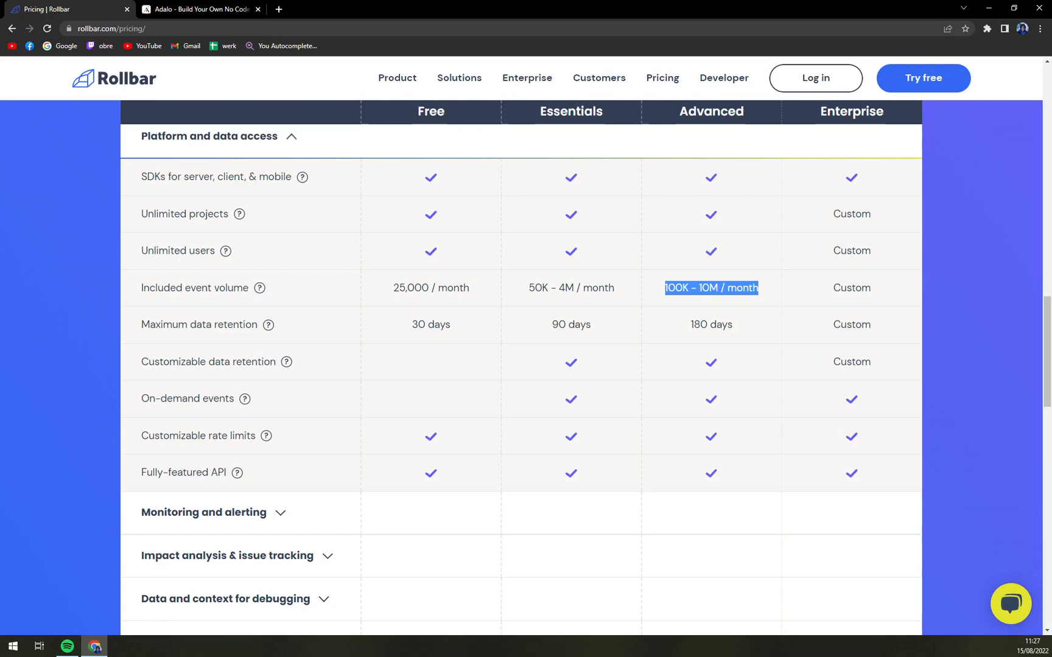
pyautogui.scroll(-3)
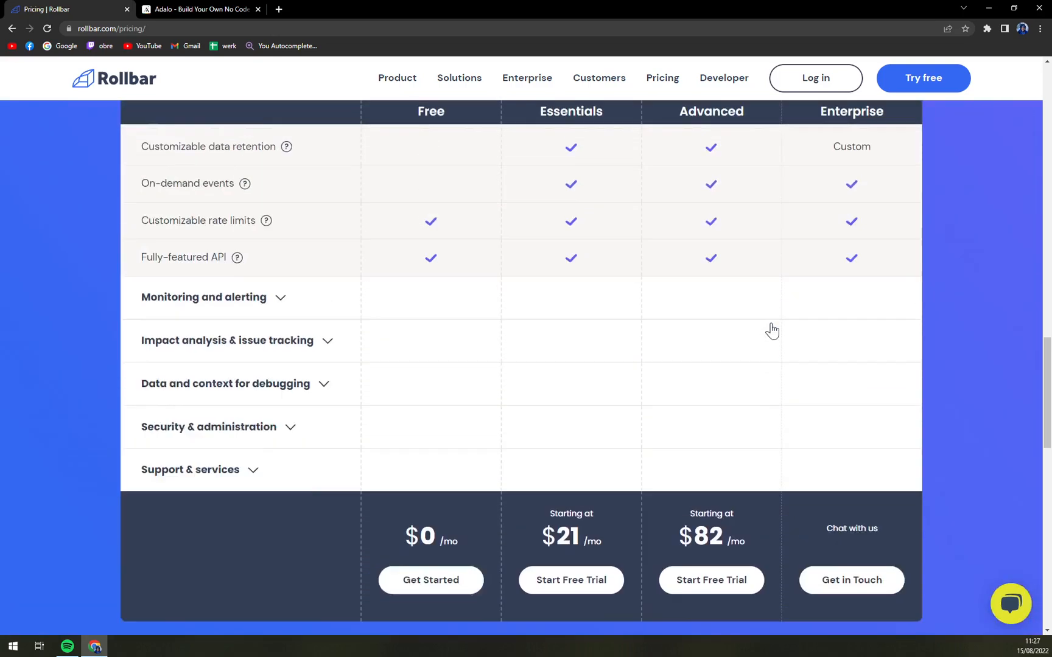
pyautogui.scroll(3)
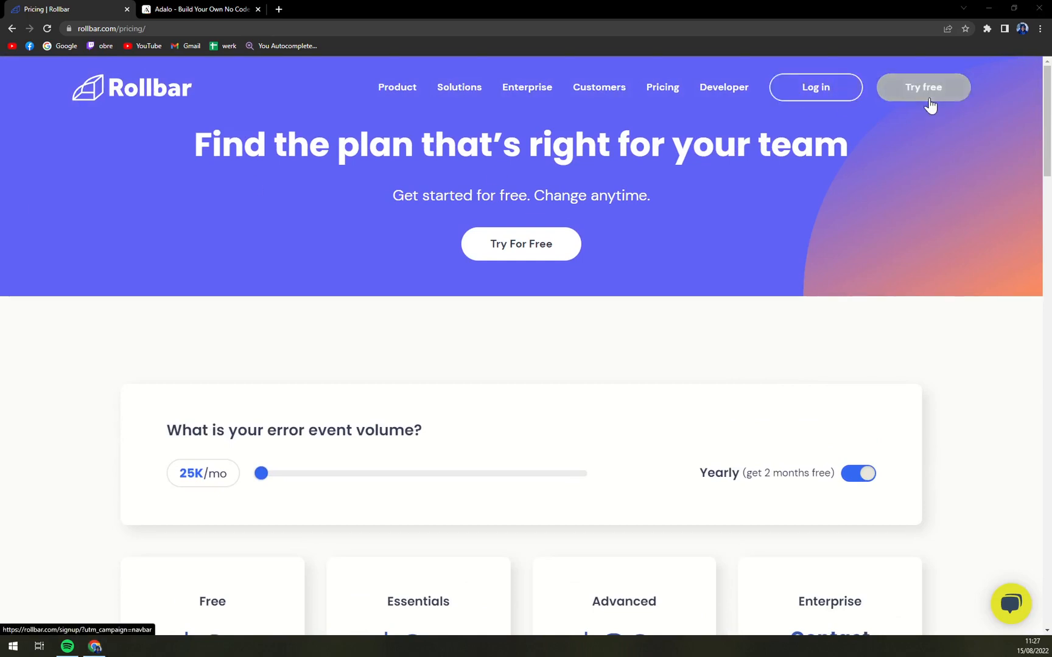
# Start a free sign-up to reach the 'Start your FREE Rollbar account' form.
pyautogui.click(923, 88)
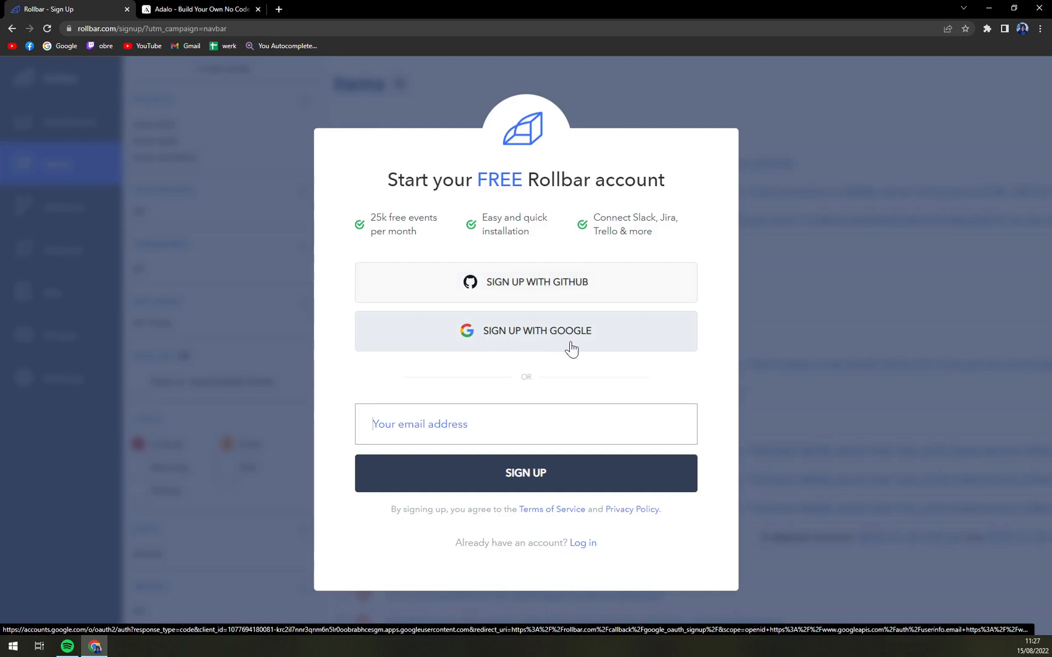
pyautogui.moveTo(564, 349)
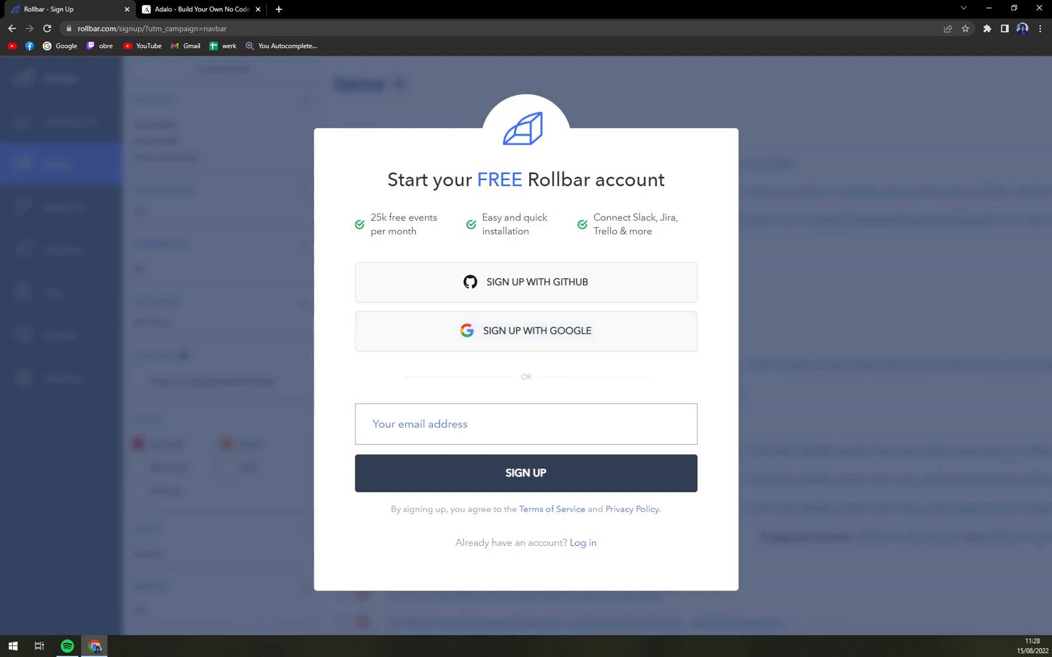
pyautogui.click(418, 424)
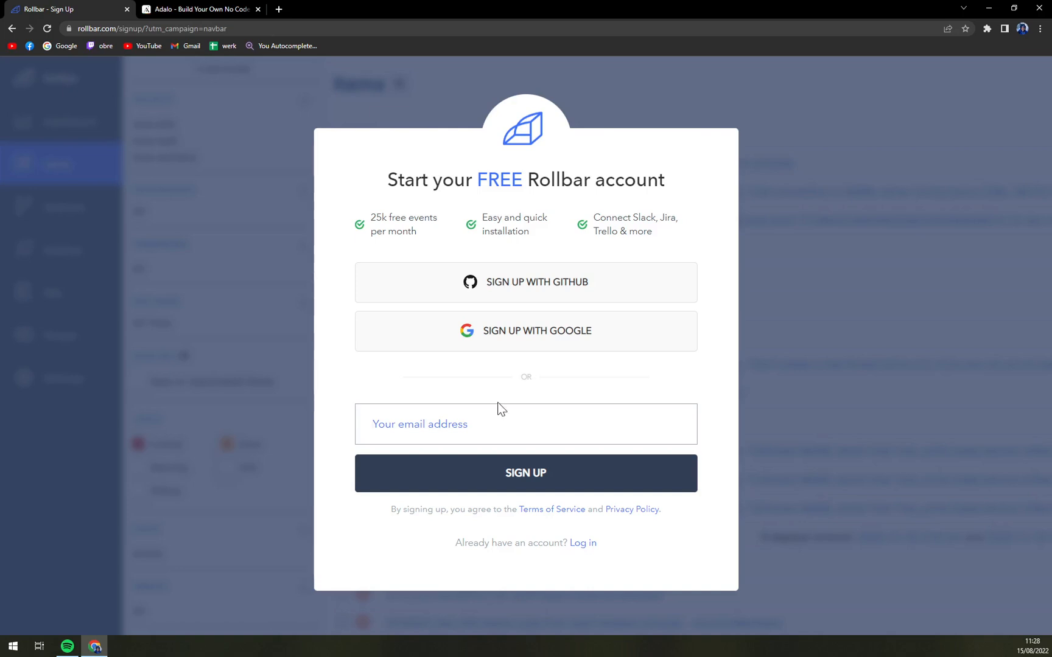
# Sign up with the existing Google account and skip the 'Let's add the Rollbar SDK' step.
pyautogui.click(525, 331)
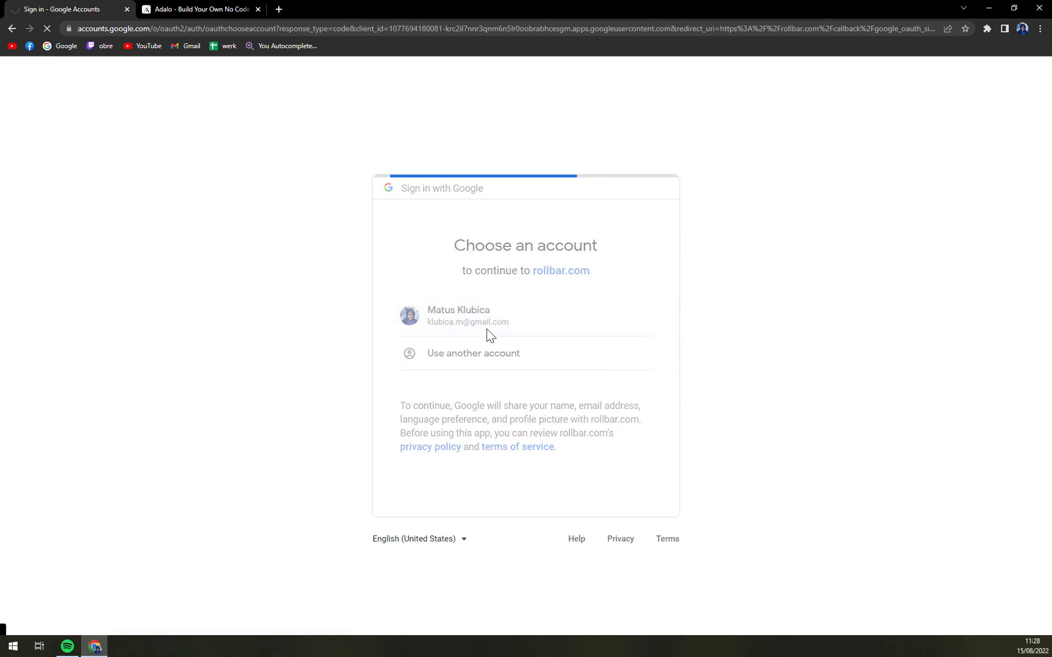
pyautogui.click(468, 317)
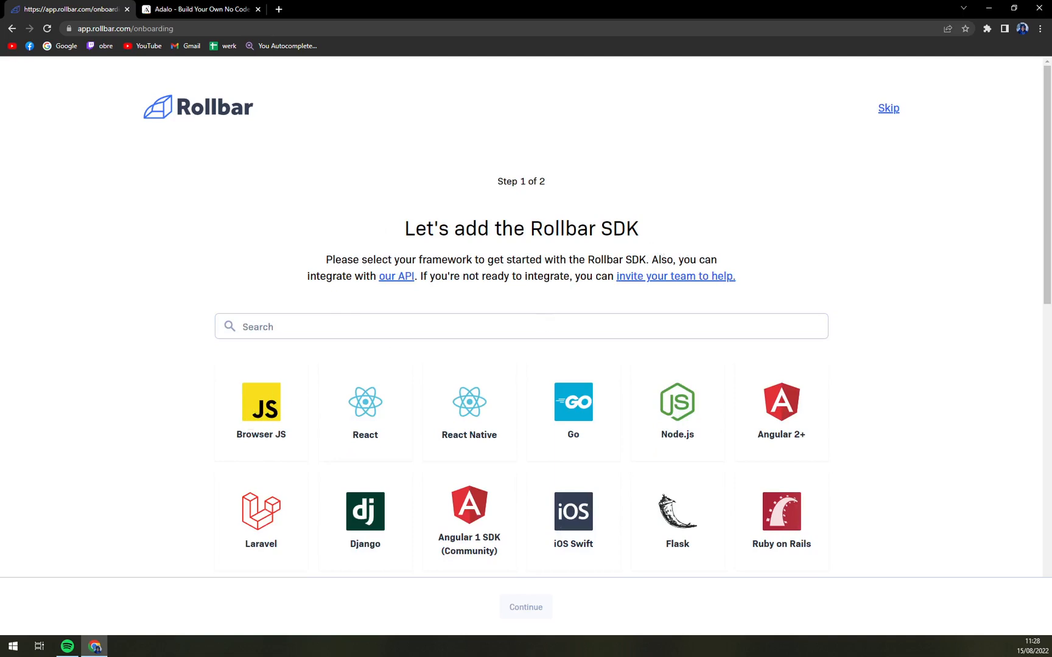
pyautogui.click(888, 108)
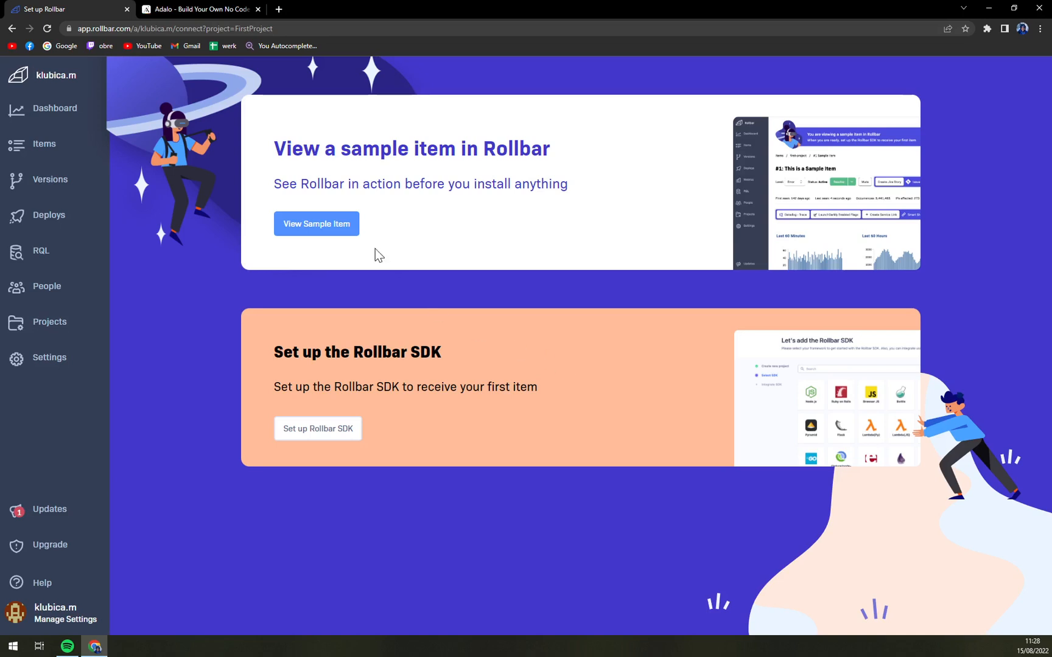
pyautogui.moveTo(312, 241)
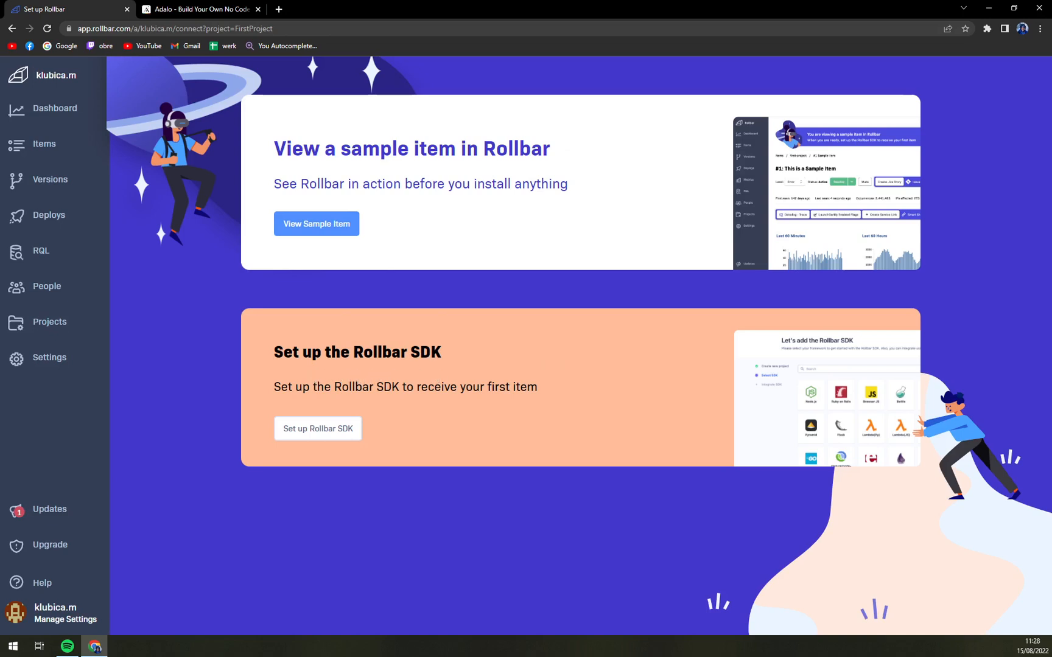
pyautogui.click(316, 223)
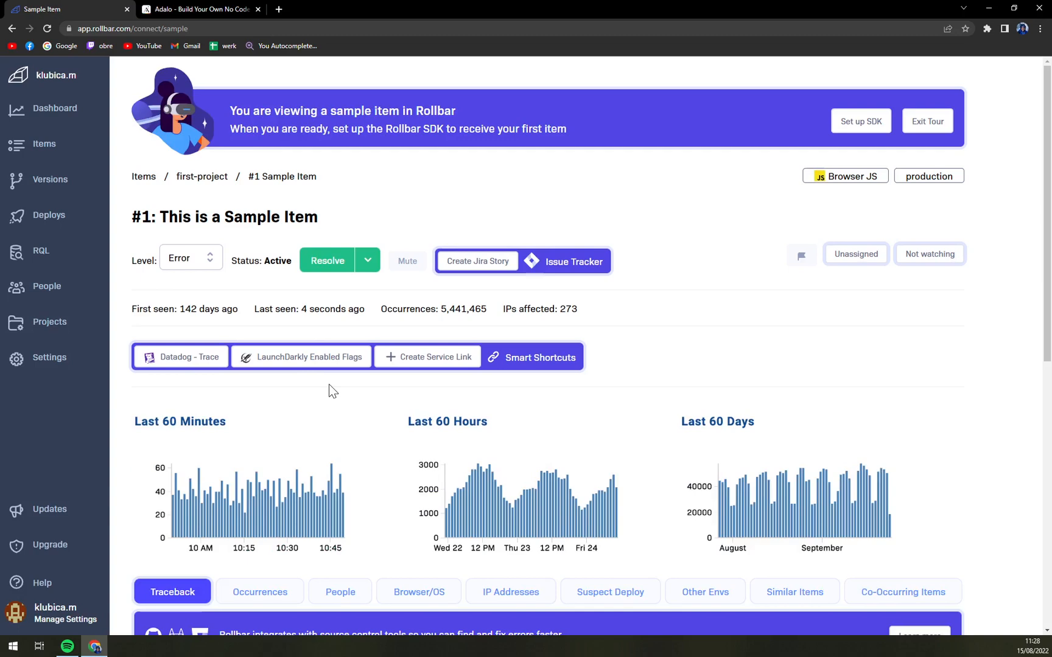
pyautogui.scroll(-3)
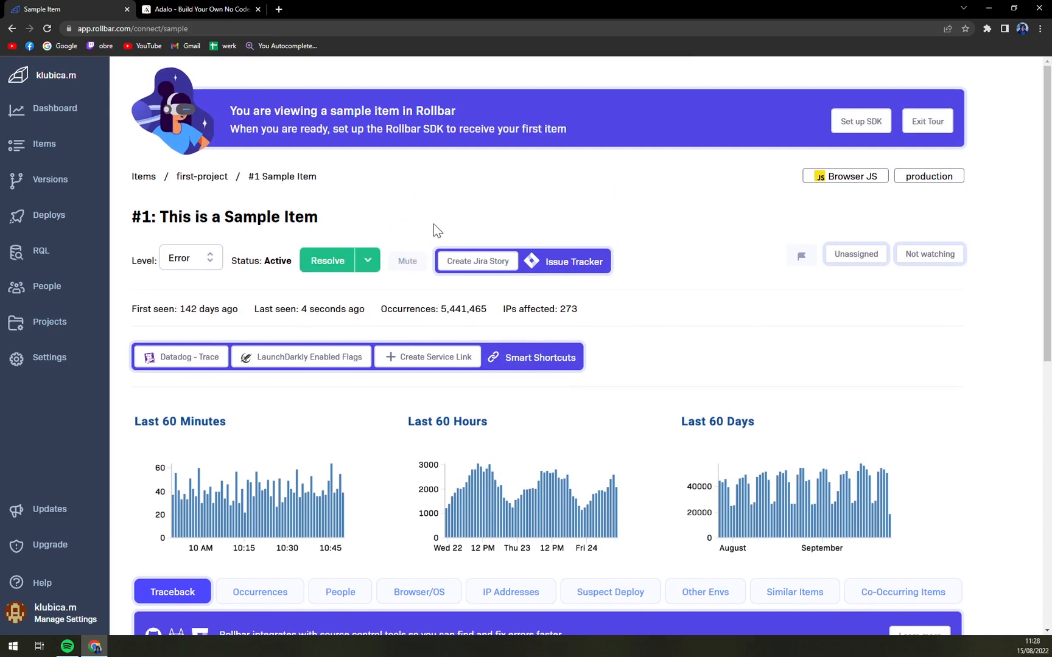
pyautogui.moveTo(458, 221)
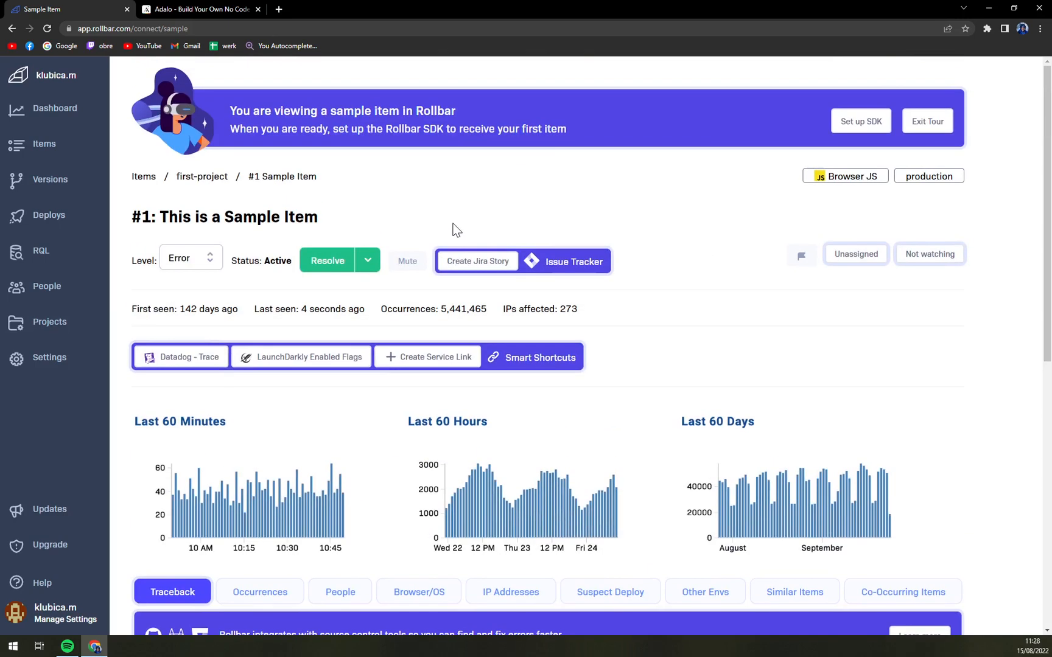
pyautogui.moveTo(436, 227)
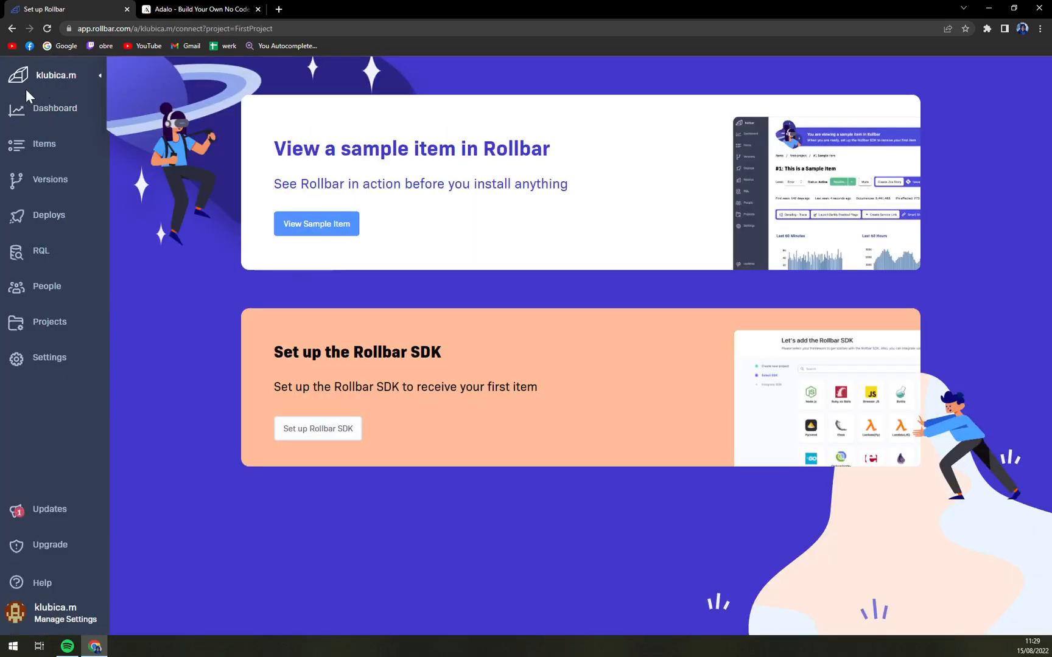
pyautogui.moveTo(52, 101)
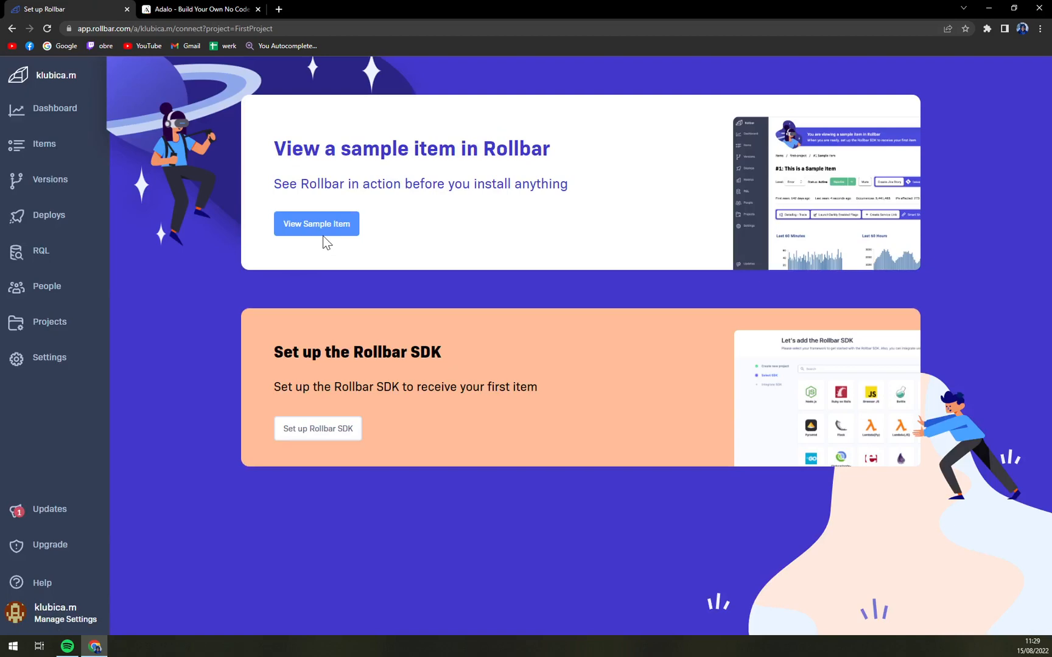
# Visit the sample item dashboard, then the Versions, Deploy Tracking and RQL sidebar sections.
pyautogui.click(317, 223)
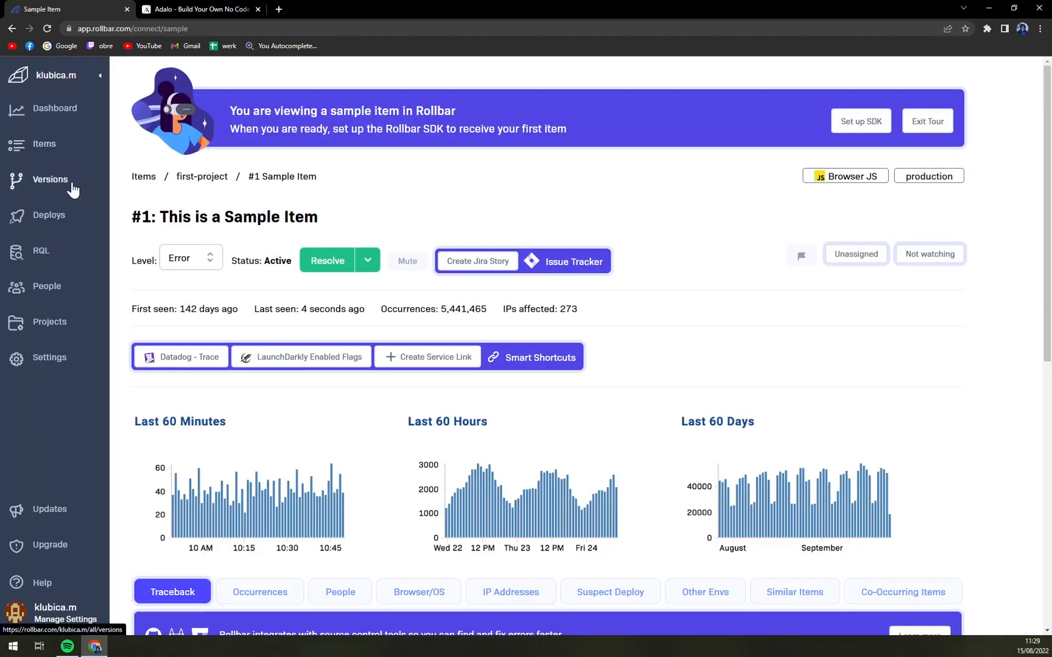
pyautogui.click(50, 179)
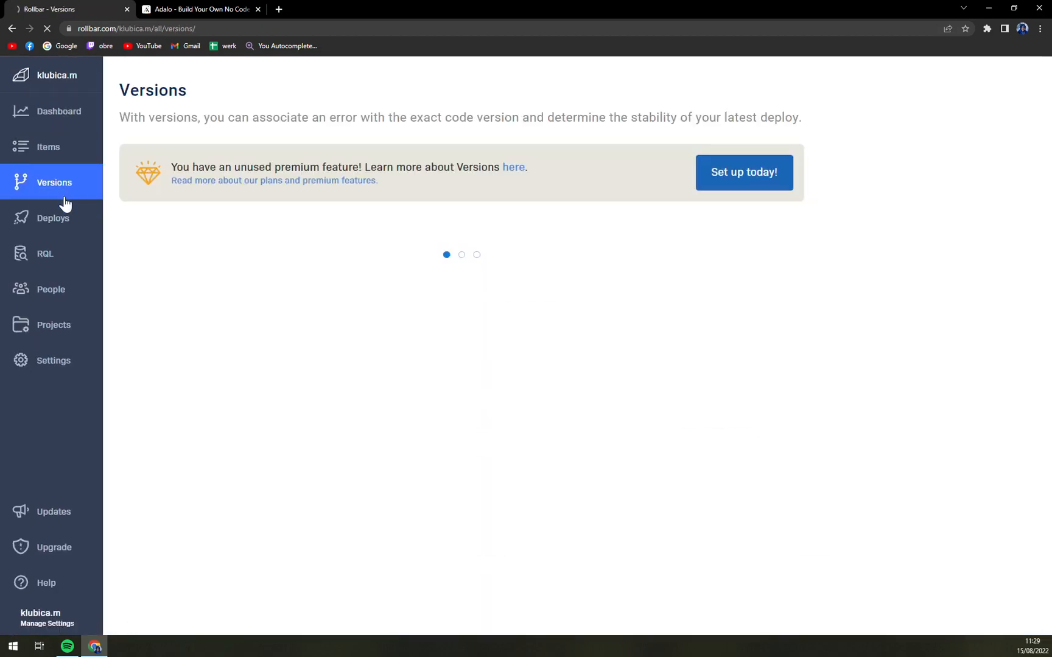
pyautogui.click(54, 218)
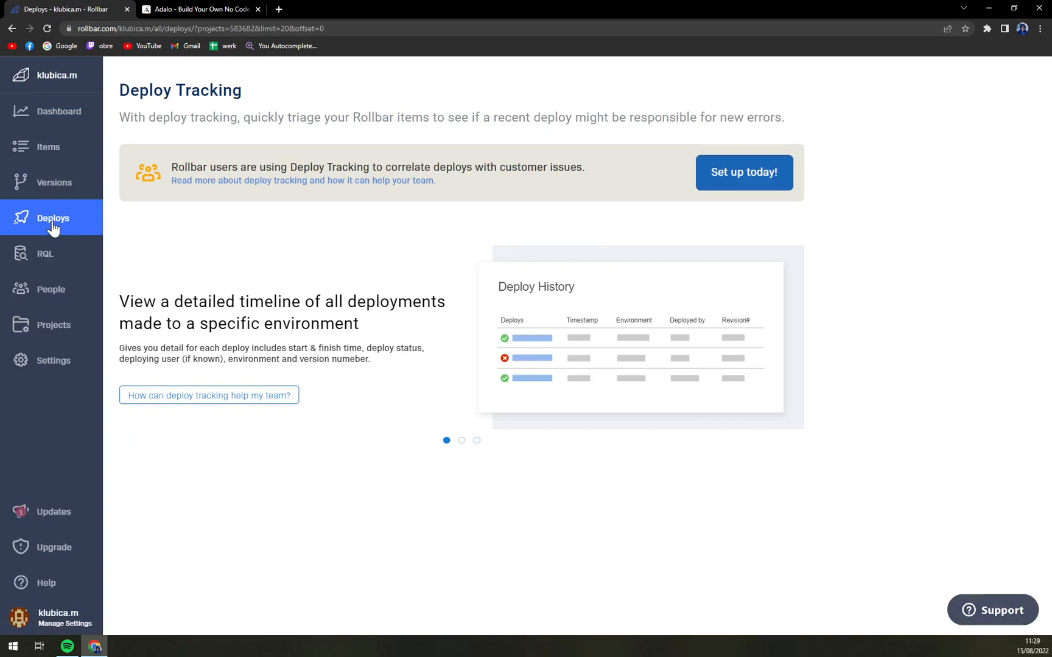
pyautogui.click(45, 253)
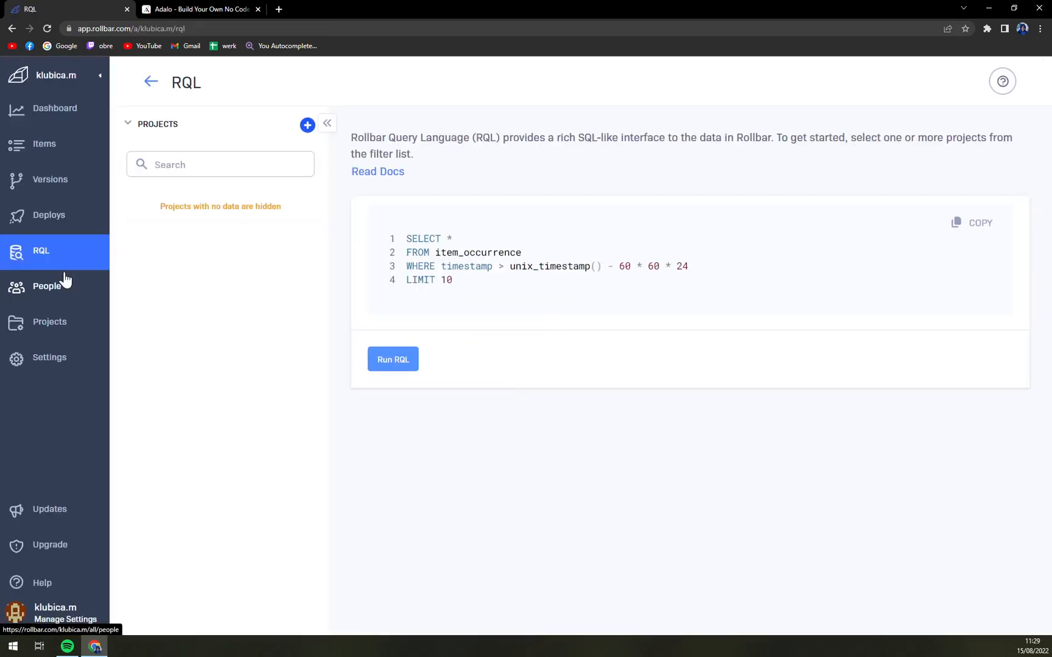
# Visit the Affected People section and land on the Projects list showing FirstProject.
pyautogui.click(48, 287)
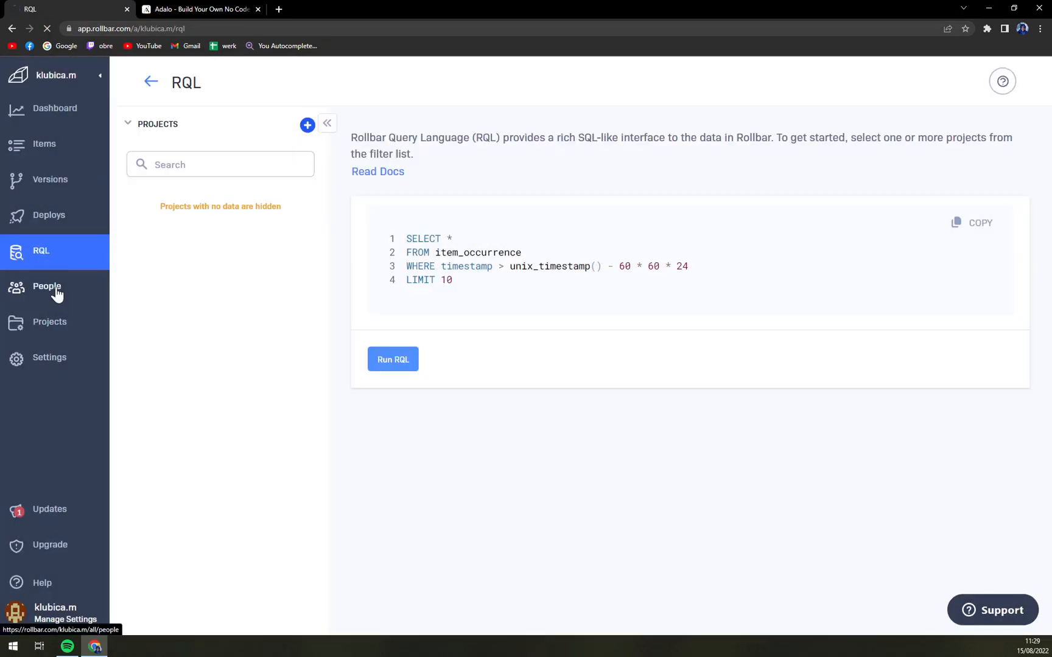
pyautogui.click(47, 286)
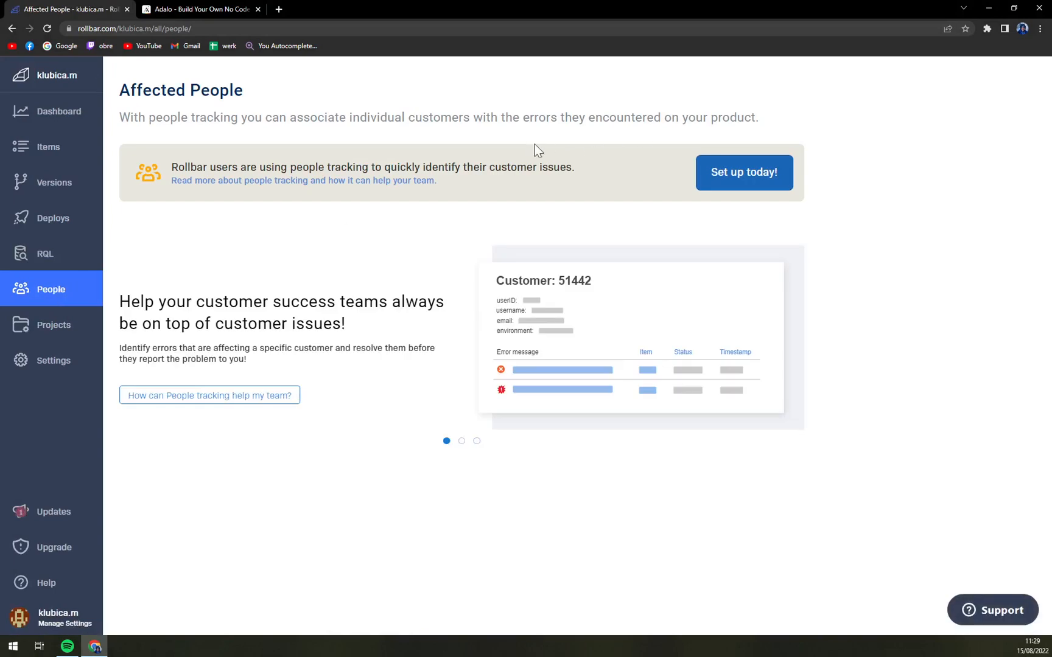
pyautogui.moveTo(206, 195)
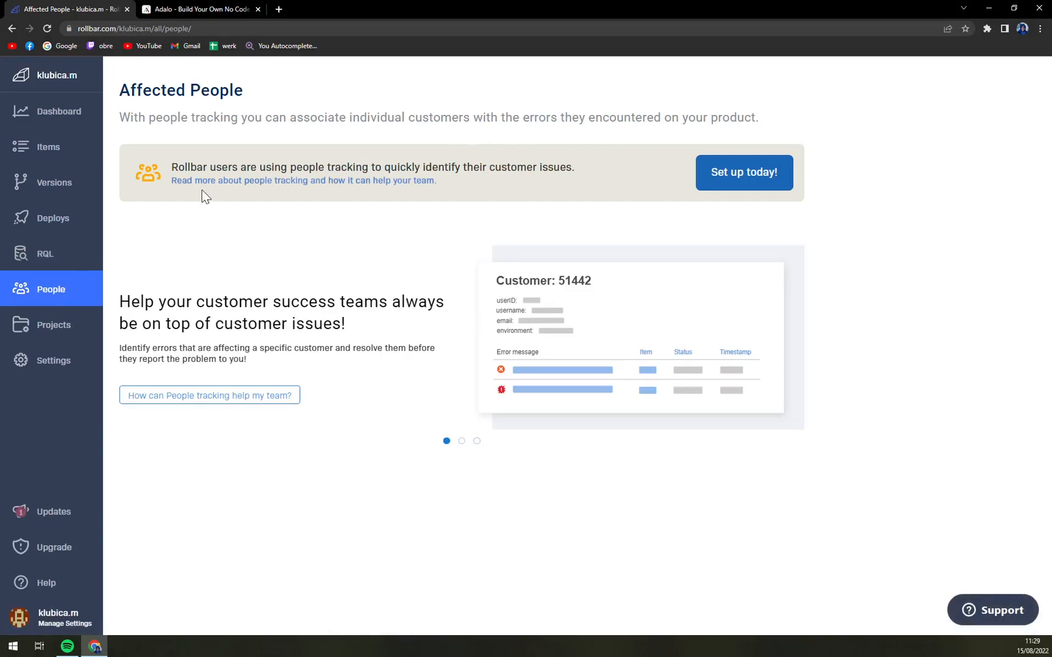
pyautogui.click(49, 325)
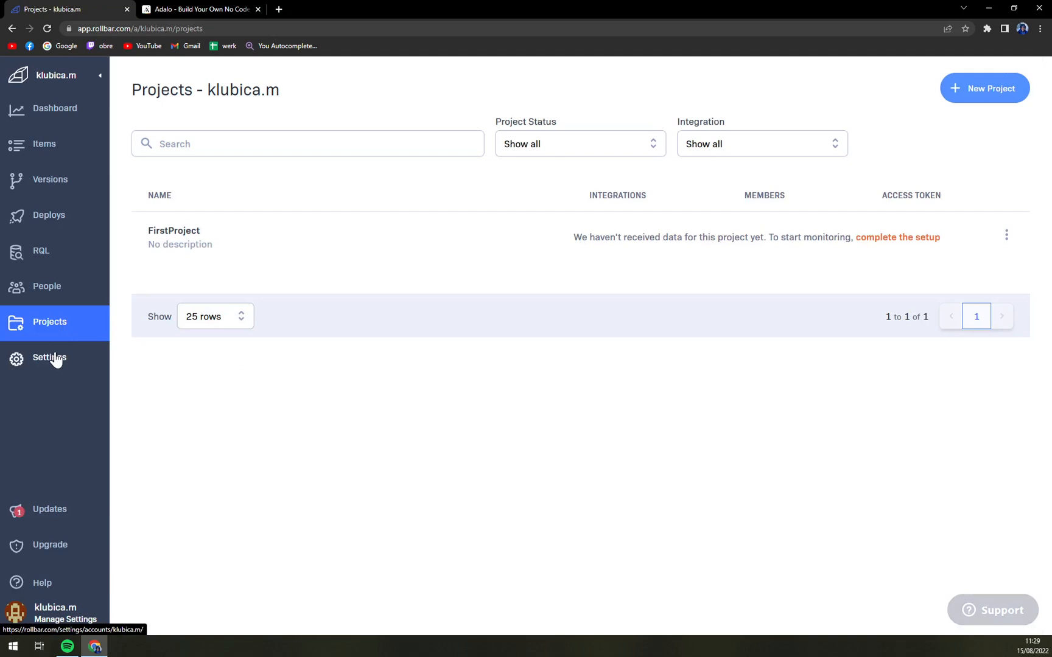
# Enter account Settings and look at the Teams and Users pages.
pyautogui.click(49, 360)
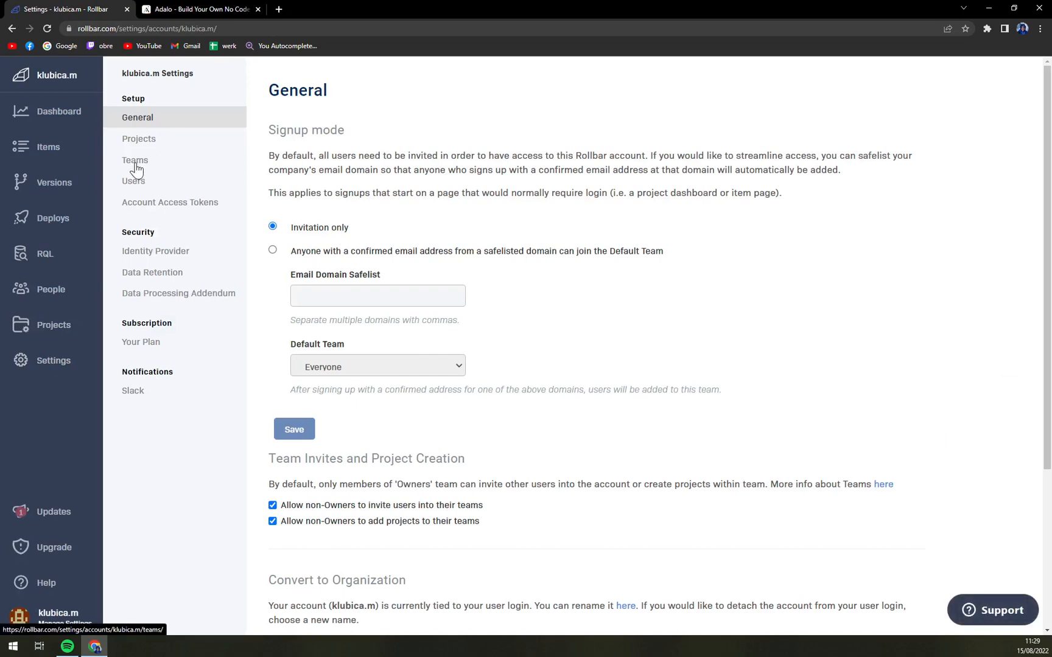
pyautogui.click(135, 159)
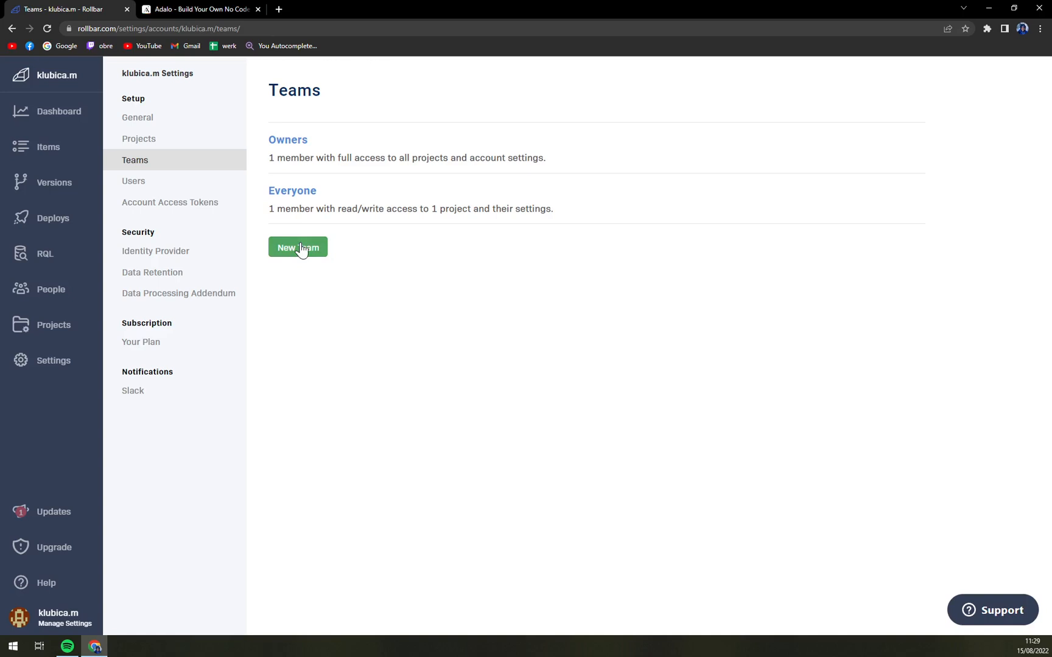
pyautogui.moveTo(108, 218)
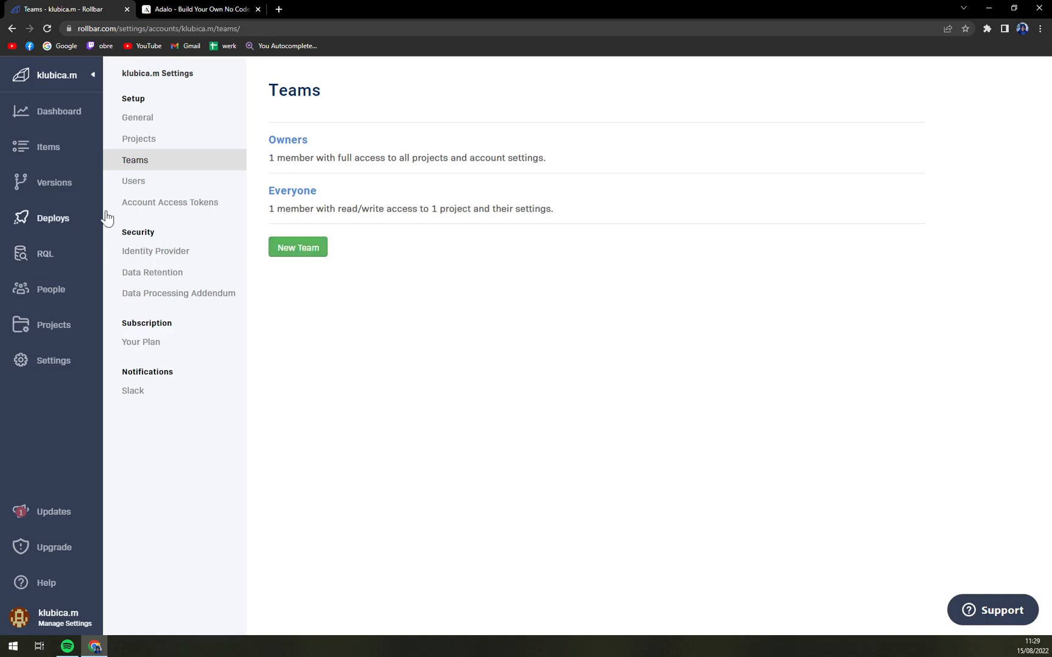
pyautogui.click(133, 181)
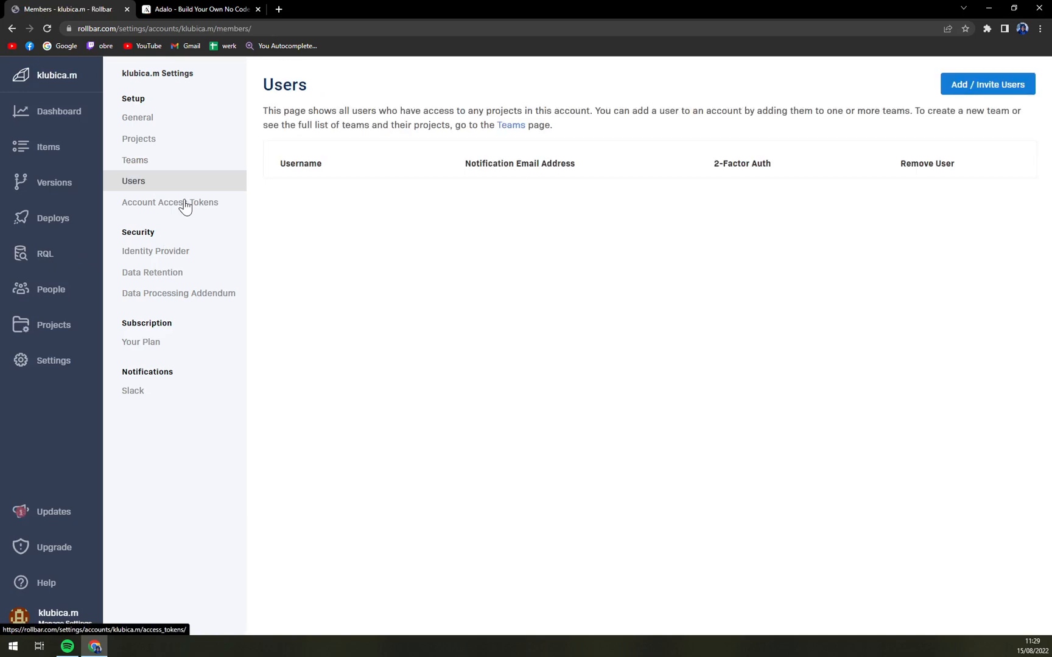
# View the Account Access Tokens page with its read and write tokens, then the SSO identity provider settings.
pyautogui.click(170, 202)
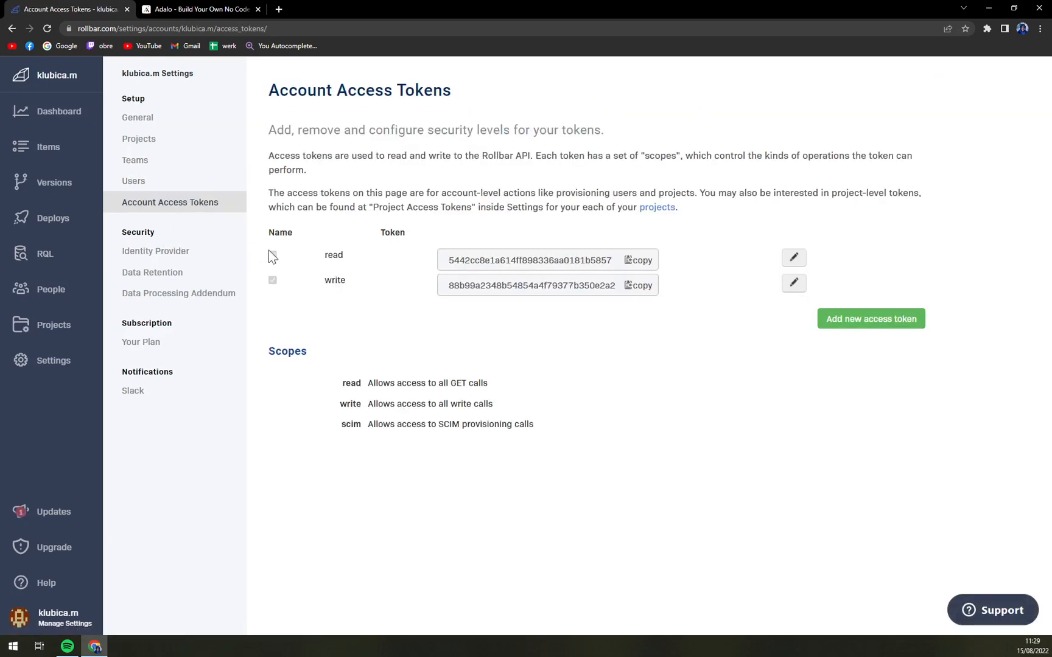
pyautogui.click(273, 254)
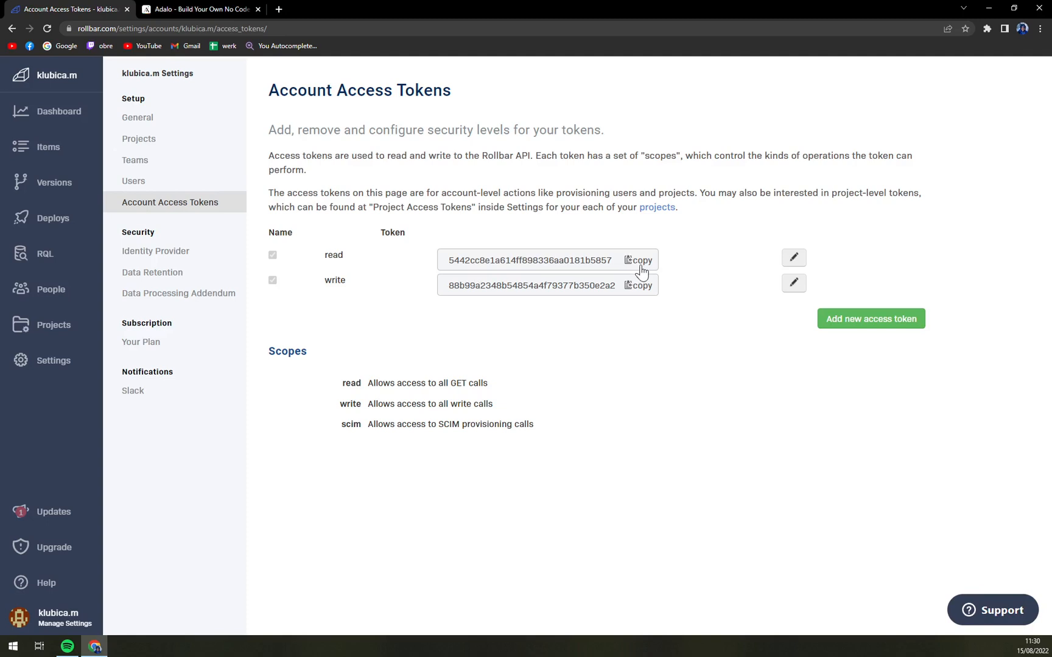
pyautogui.moveTo(640, 271)
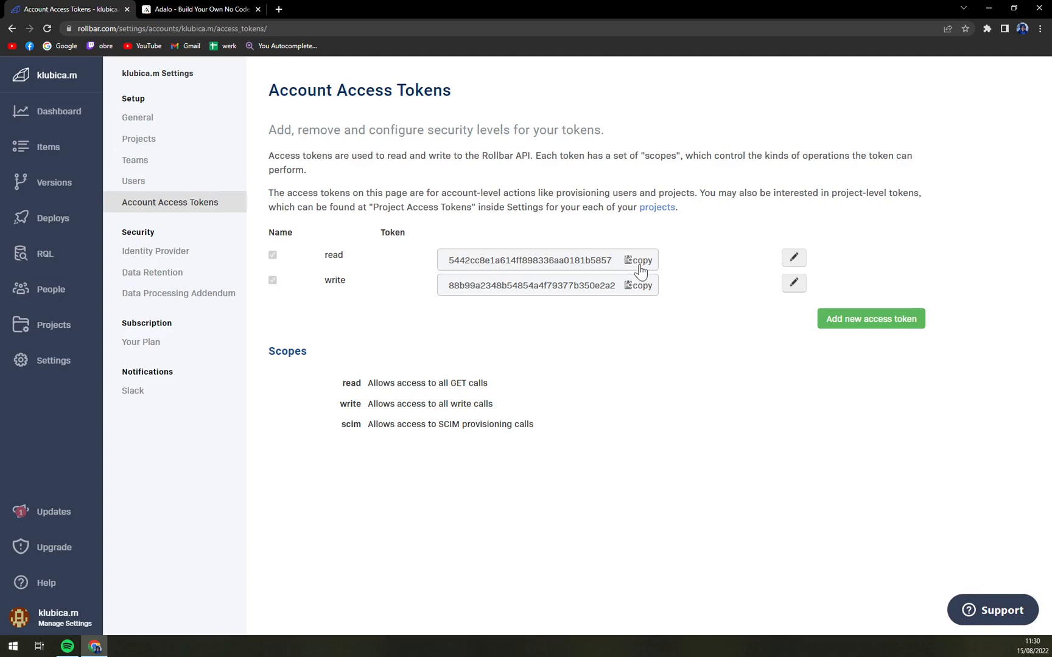
pyautogui.moveTo(233, 190)
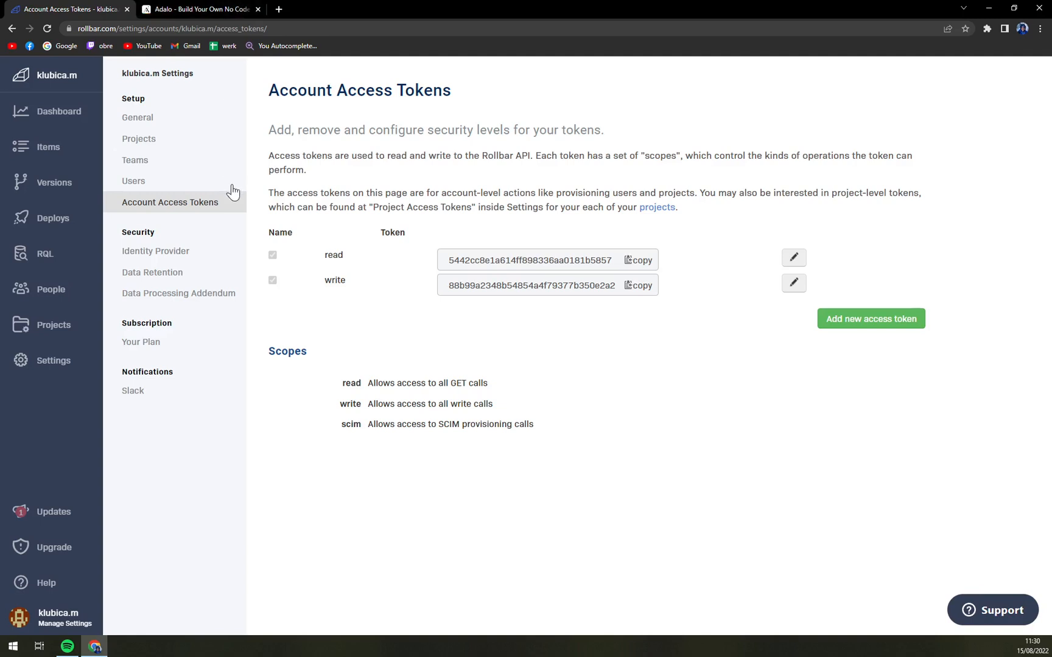
pyautogui.moveTo(500, 241)
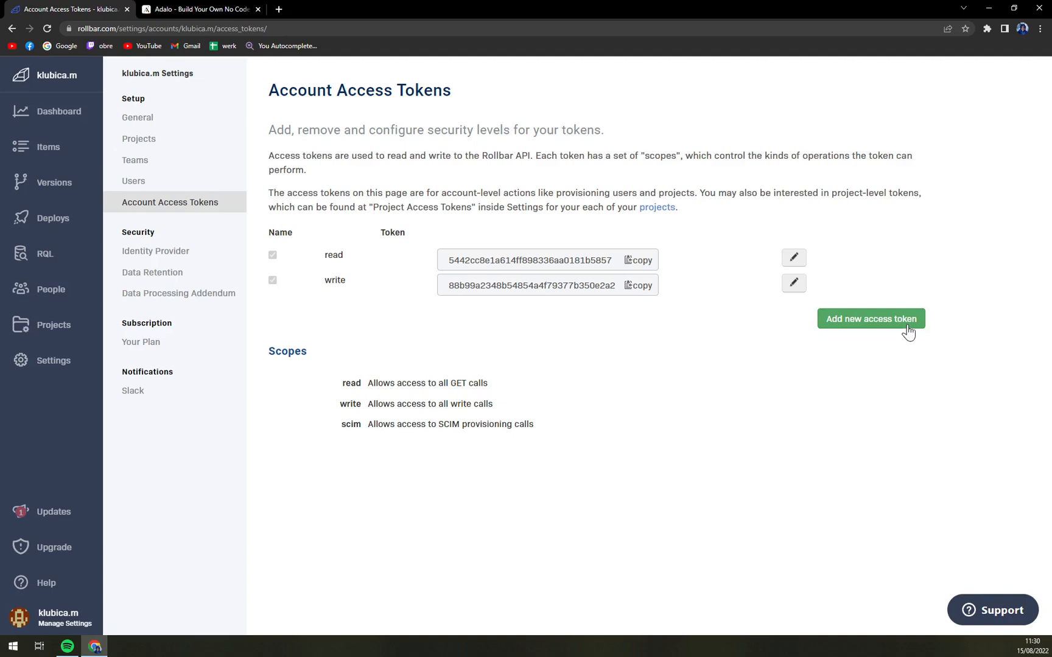
pyautogui.moveTo(550, 315)
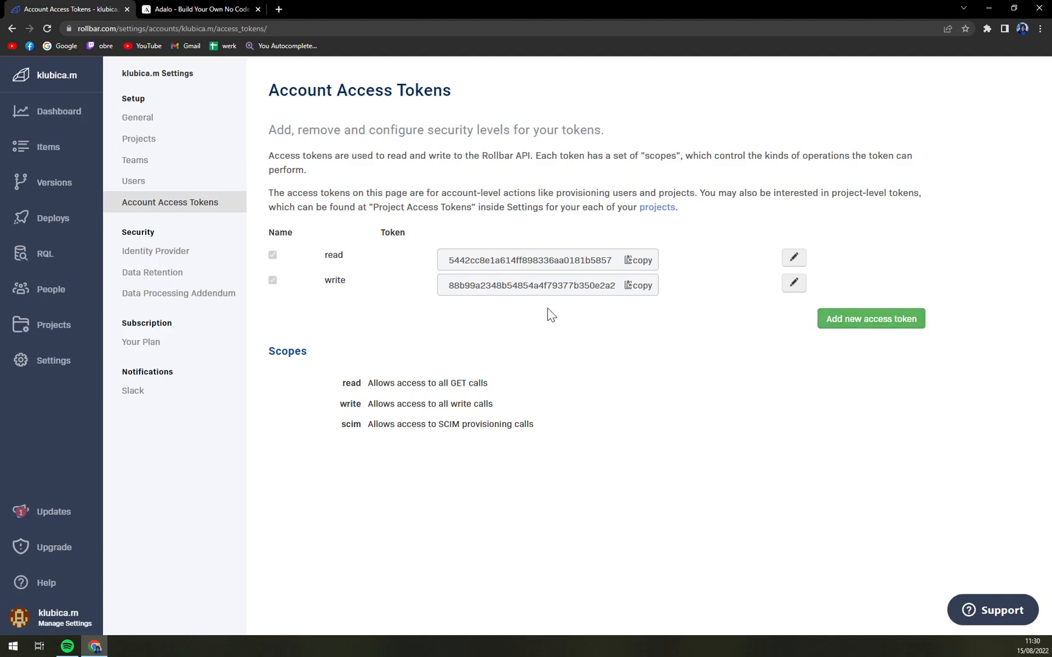
pyautogui.moveTo(552, 314)
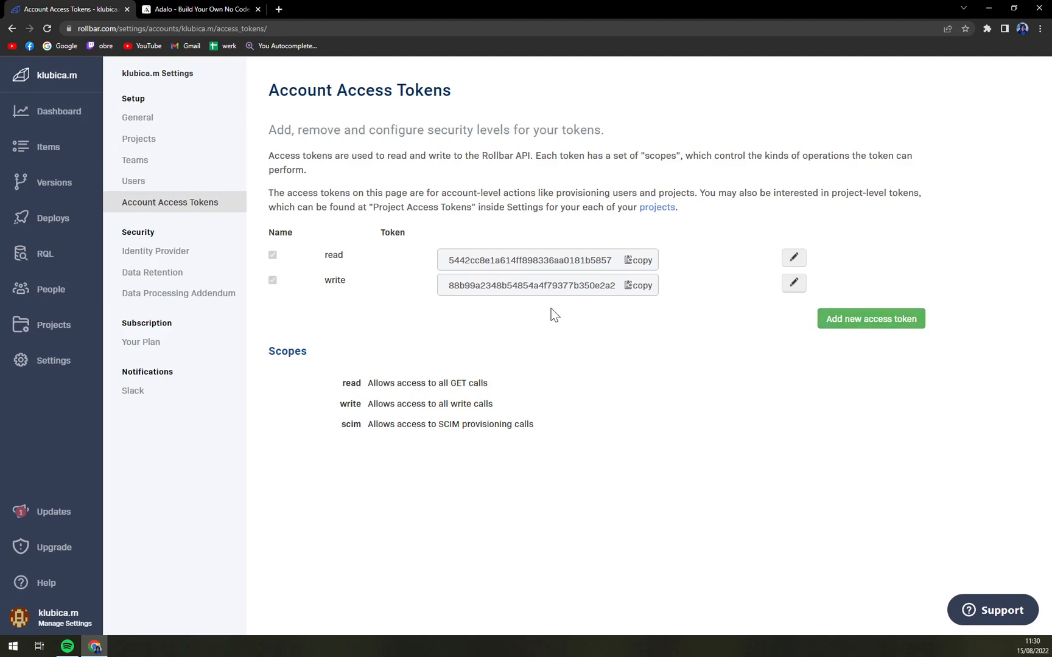
pyautogui.moveTo(548, 313)
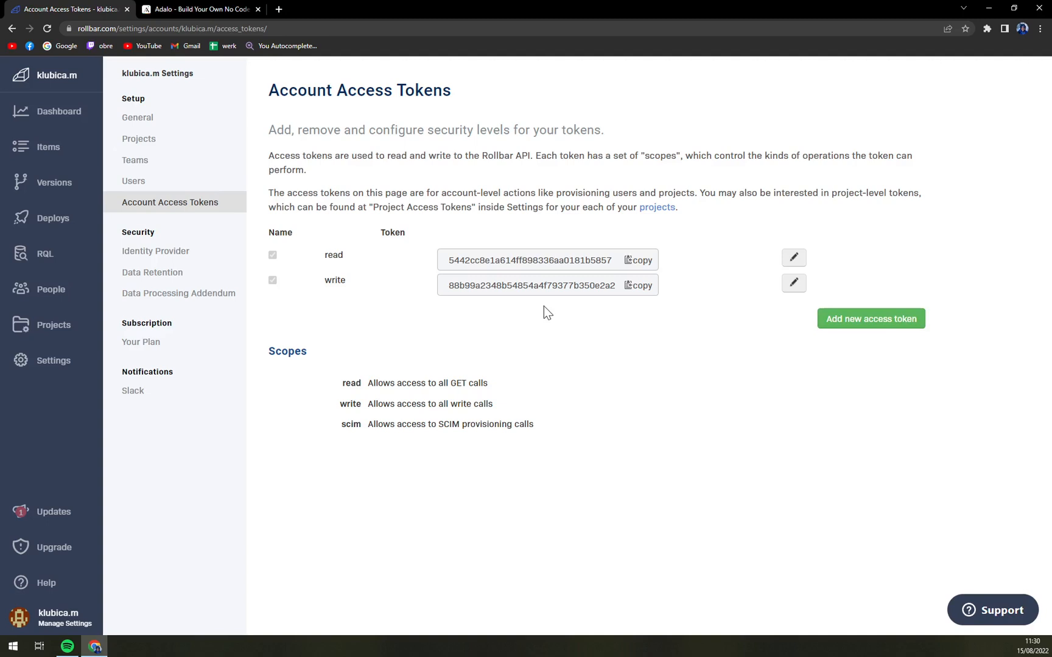
pyautogui.moveTo(602, 310)
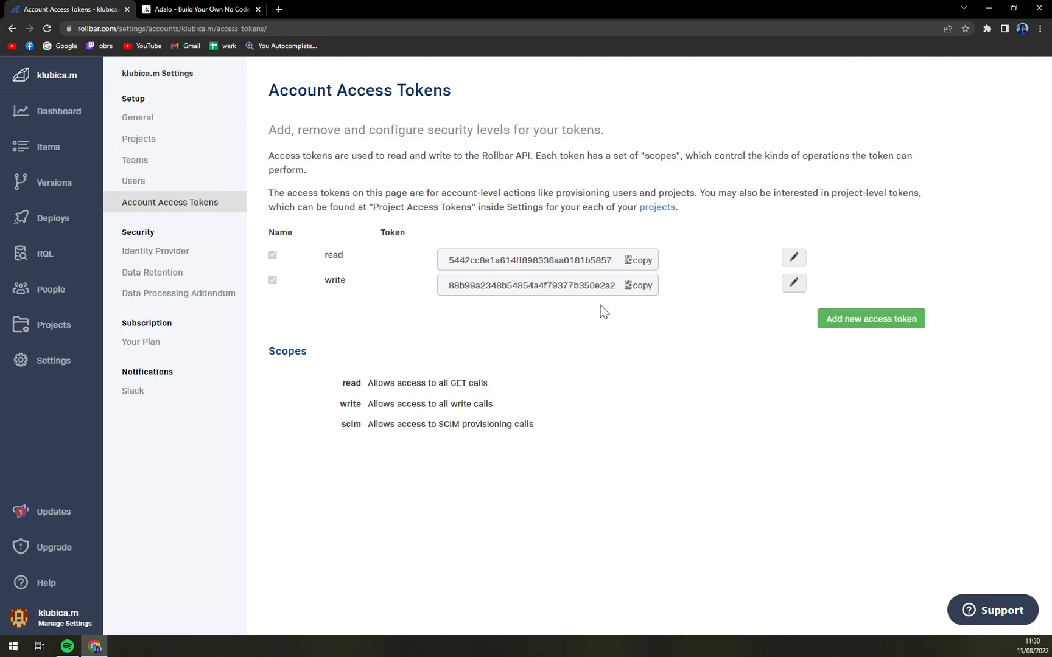
pyautogui.click(155, 251)
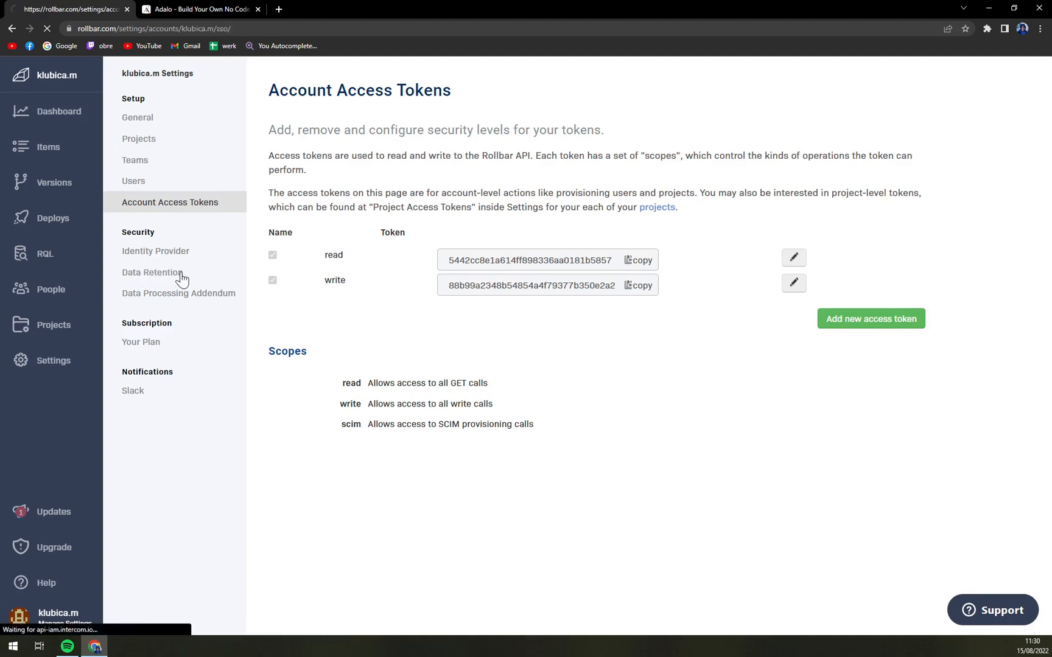
# View the Data Retention and Data Processing Addendum pages, then bring up the user account menu.
pyautogui.click(154, 251)
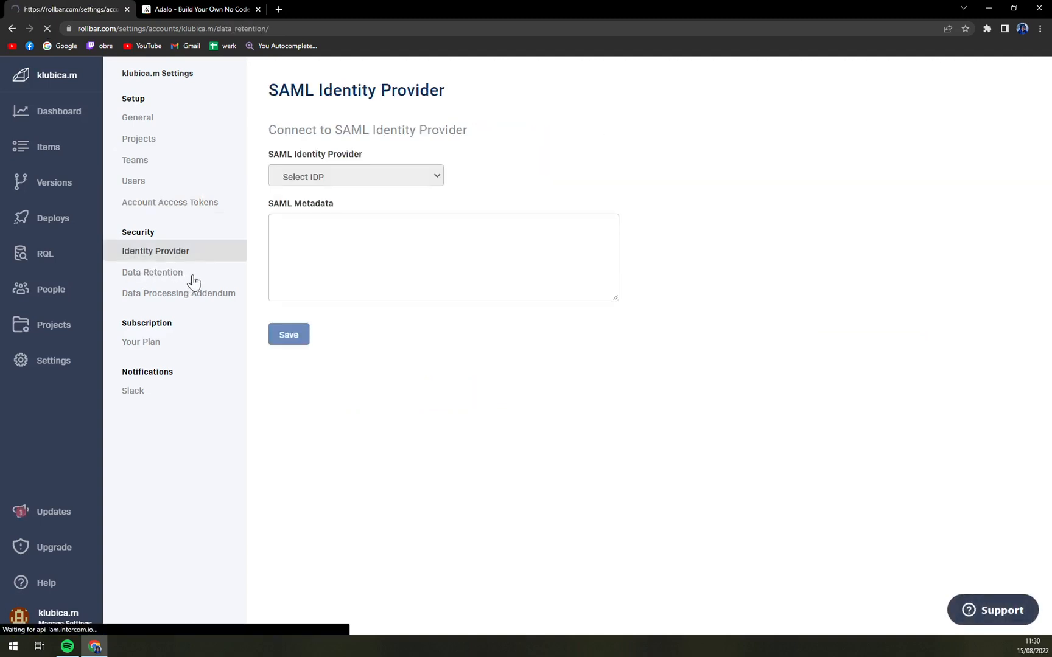
pyautogui.click(179, 293)
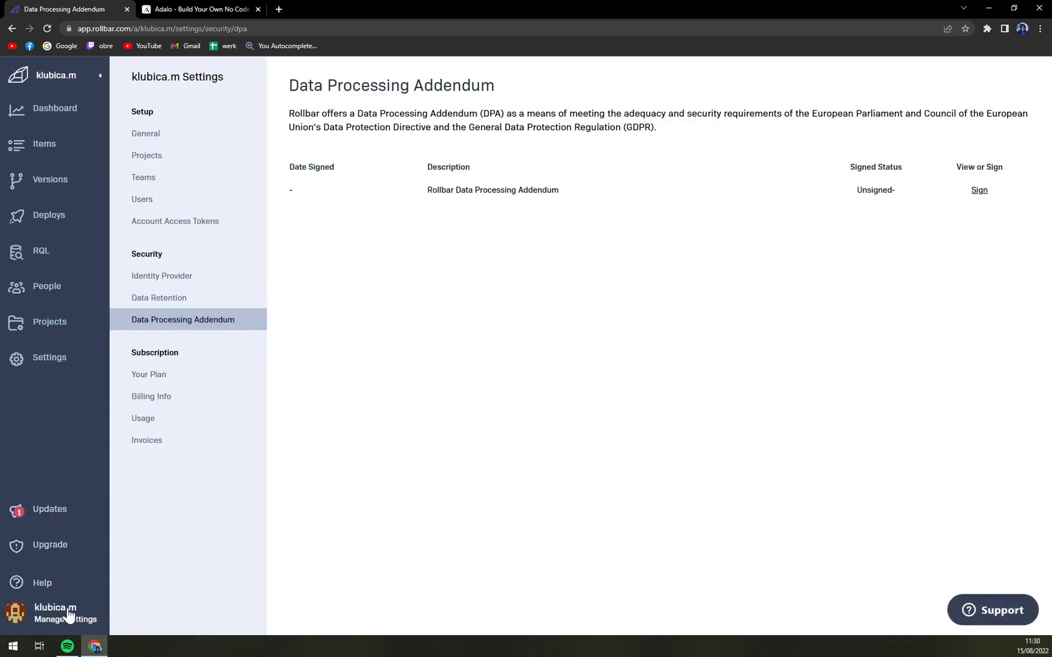
pyautogui.click(56, 612)
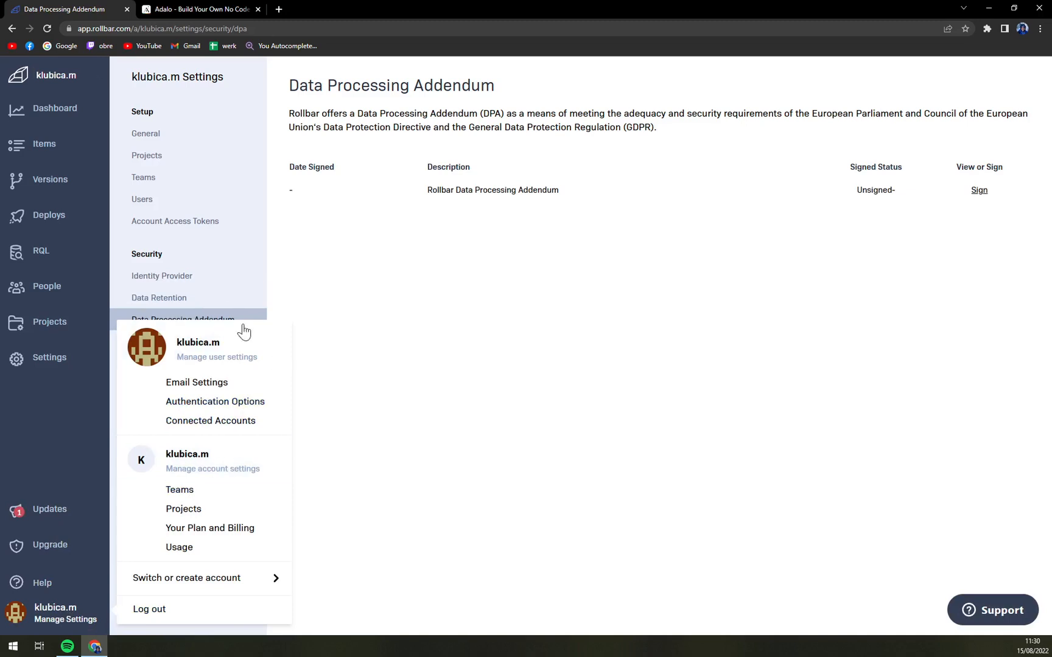
pyautogui.moveTo(196, 382)
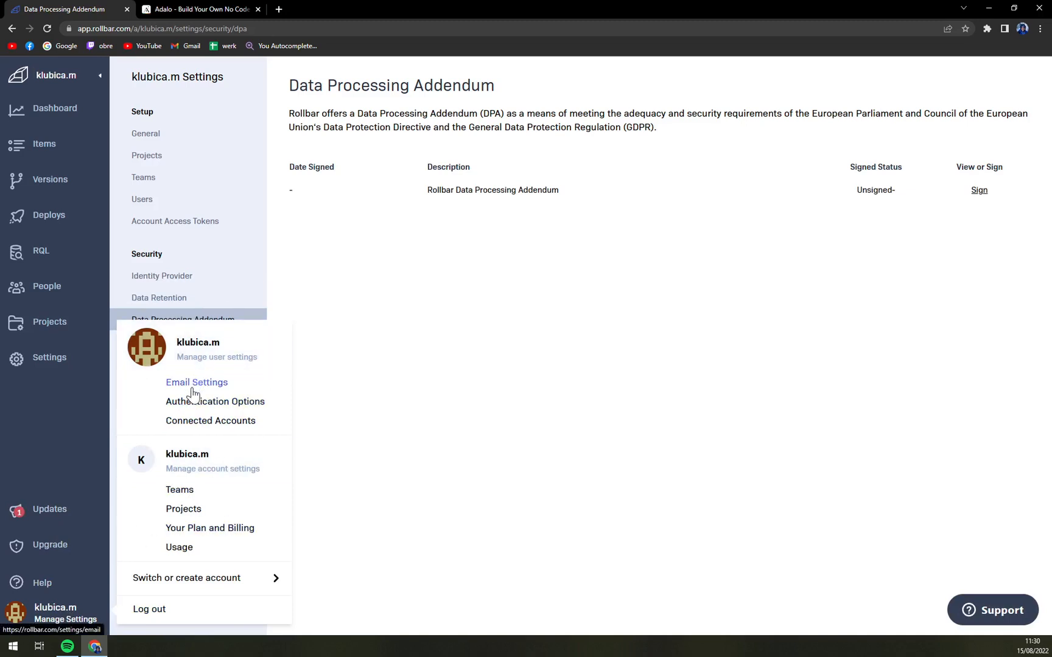
pyautogui.moveTo(436, 475)
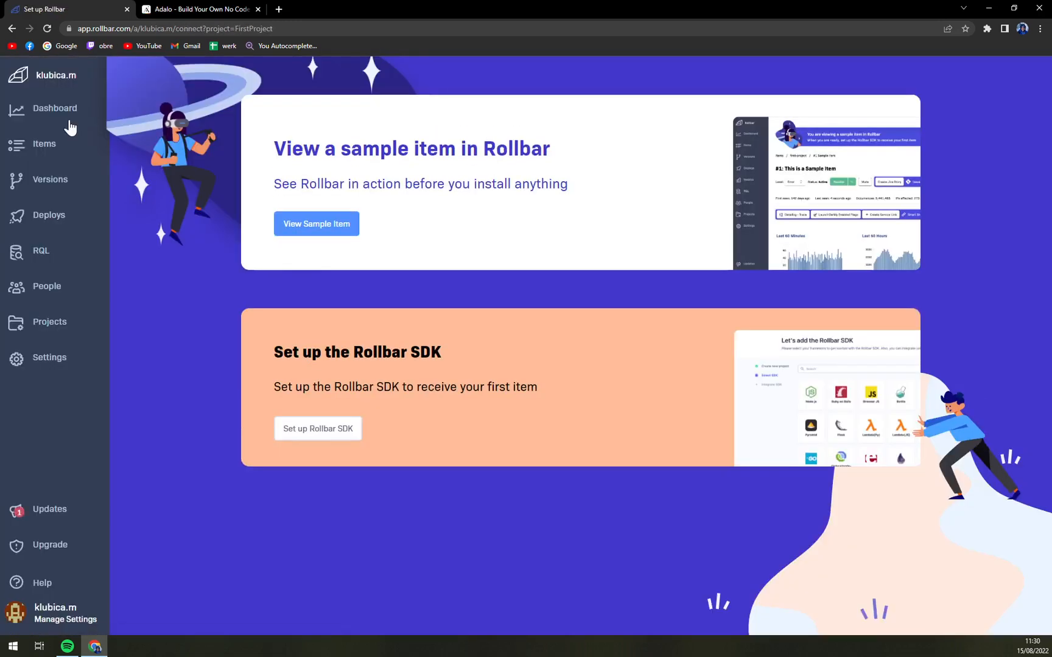
pyautogui.moveTo(316, 253)
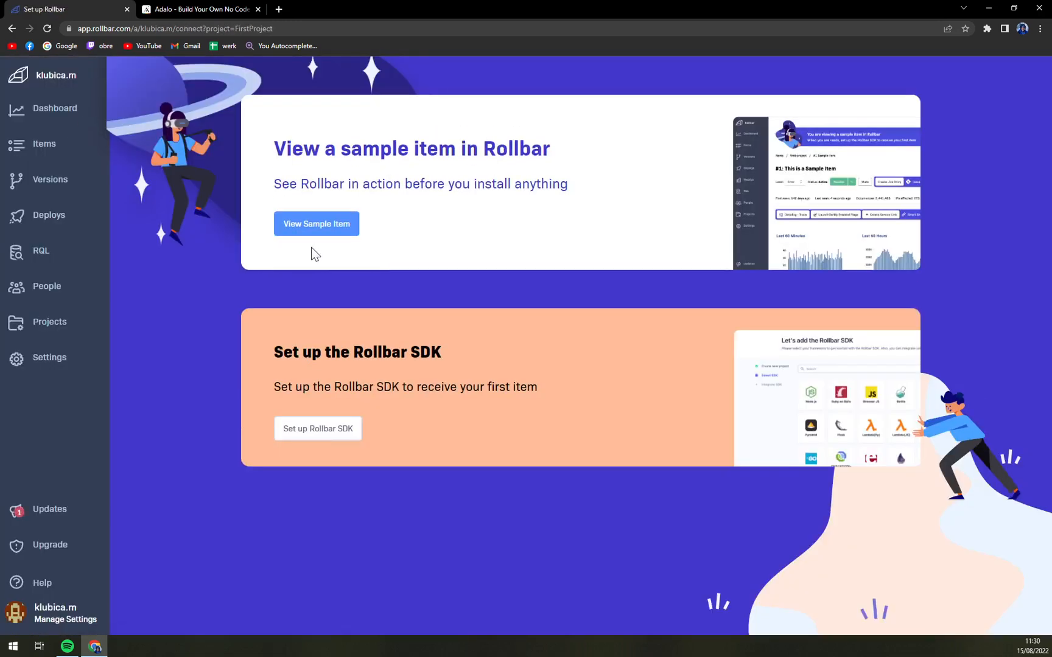
# View the sample item's detail page, its Browser/OS breakdown, and its Traceback view.
pyautogui.click(316, 223)
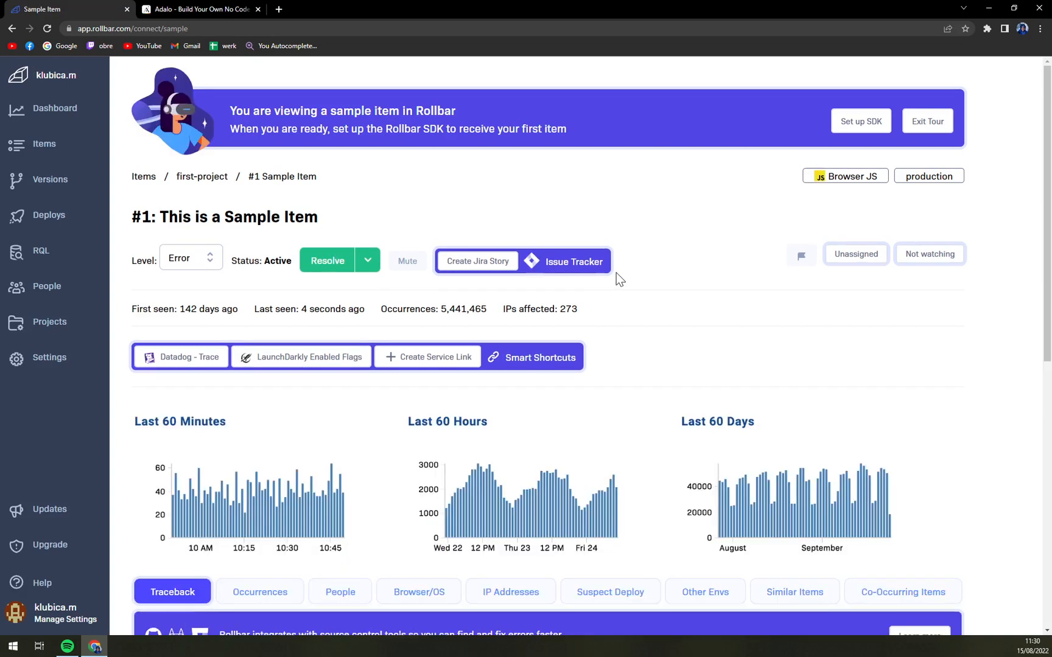
pyautogui.moveTo(909, 149)
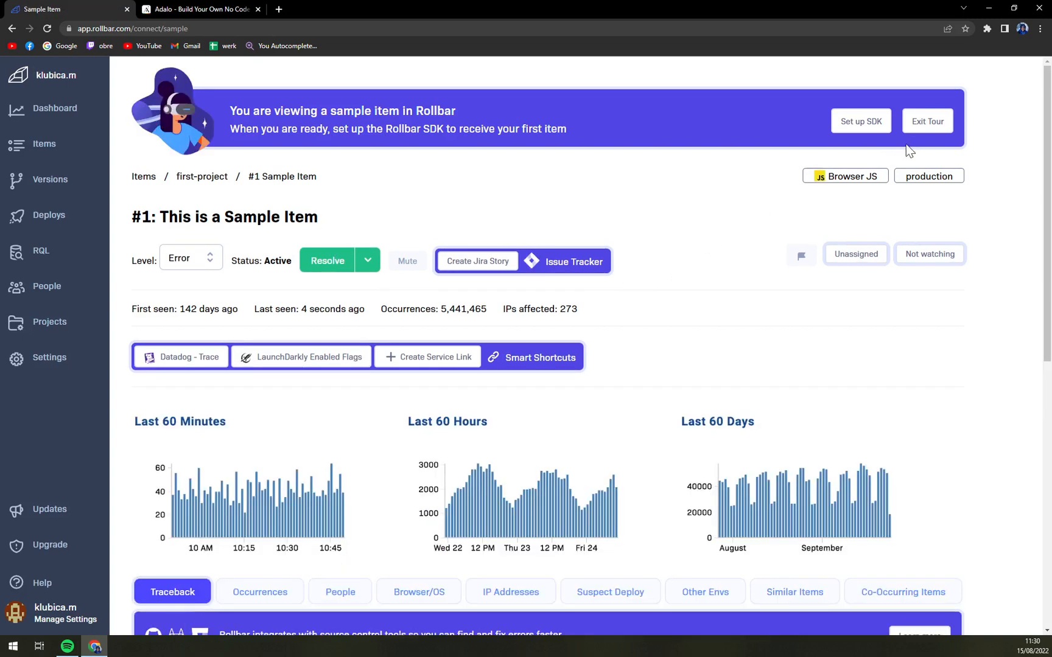
pyautogui.moveTo(712, 205)
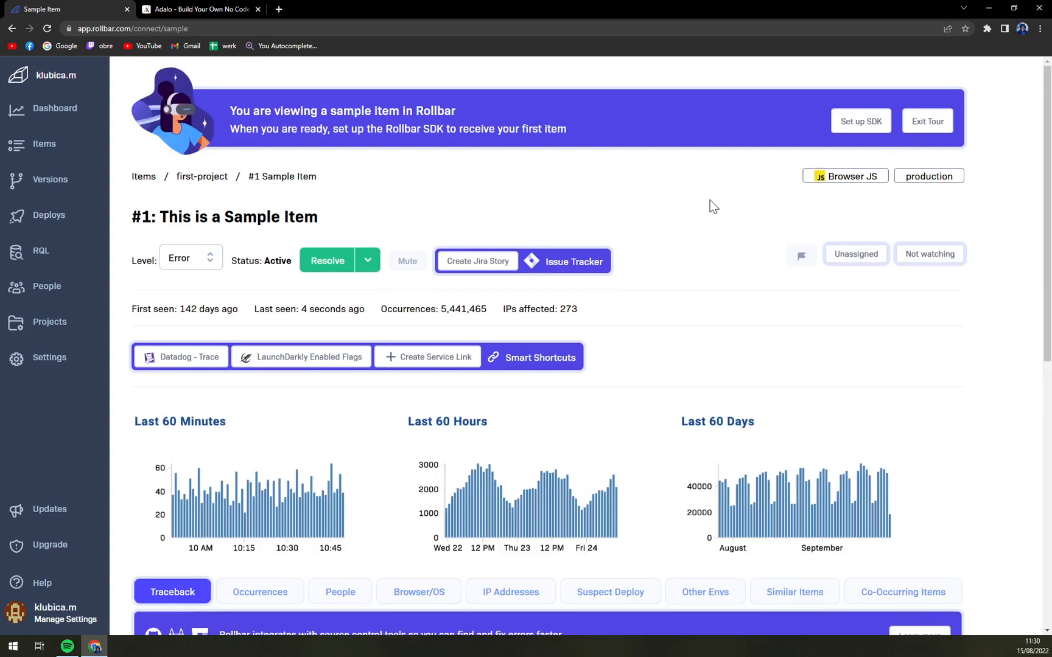
pyautogui.moveTo(568, 264)
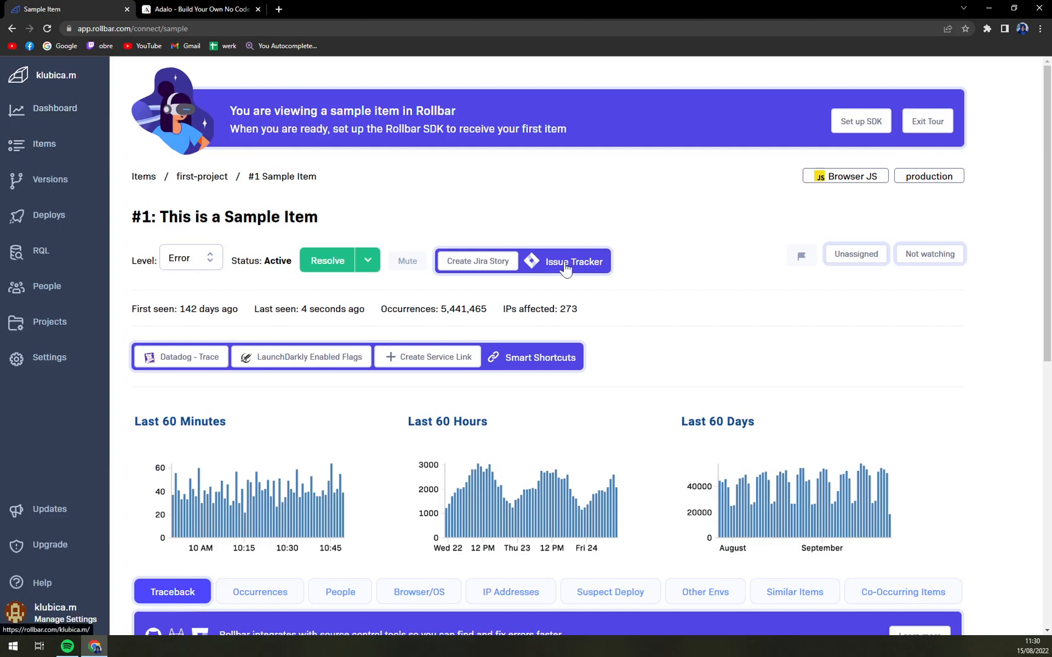
pyautogui.scroll(-3)
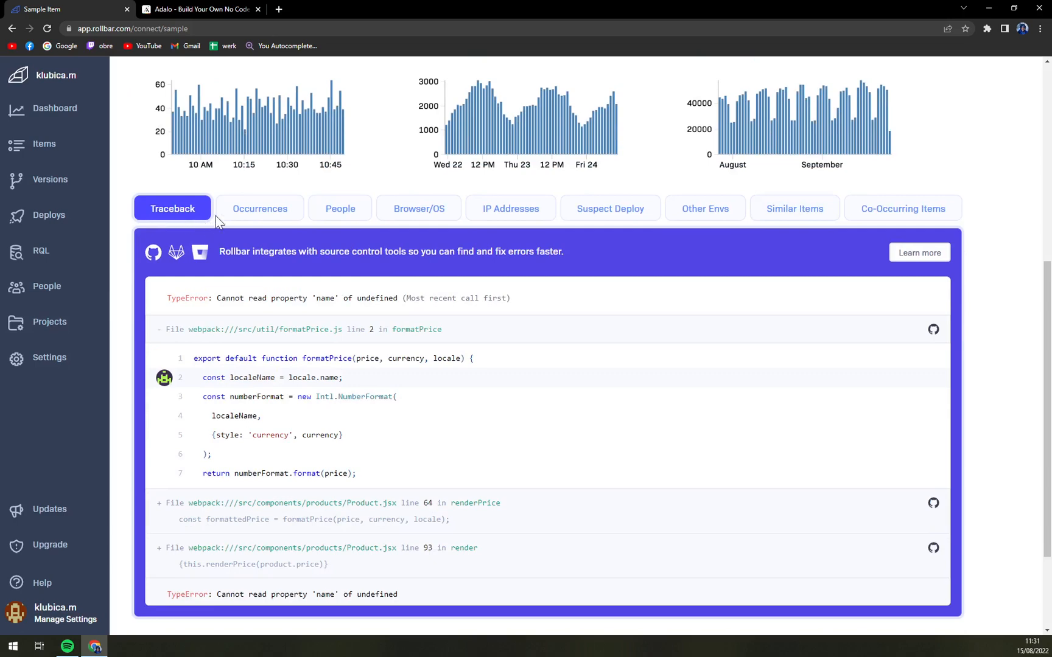
pyautogui.click(418, 208)
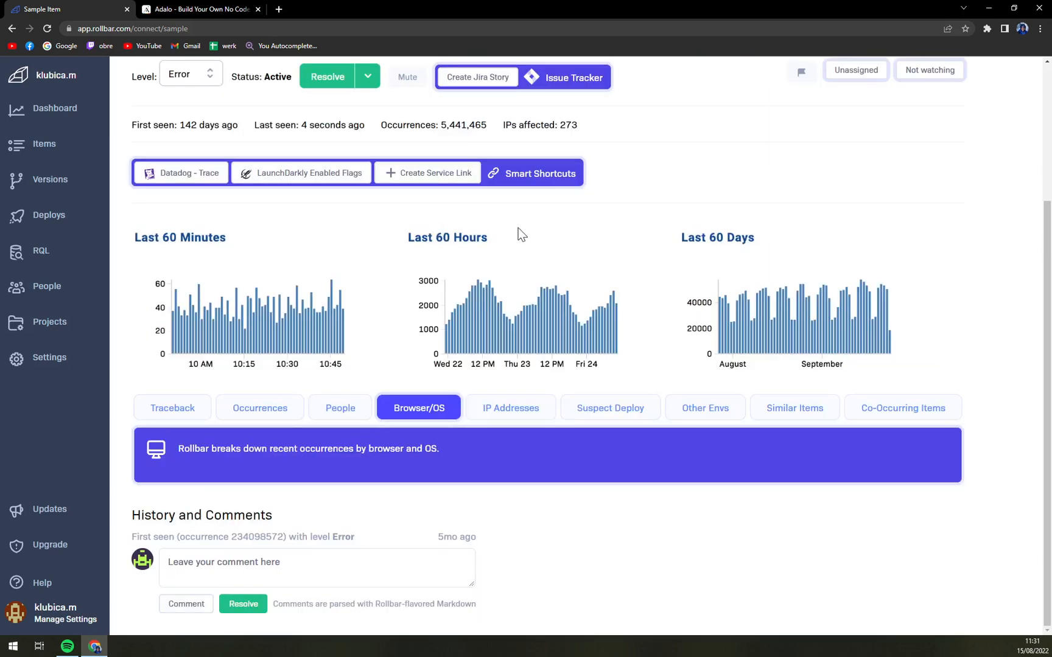
pyautogui.scroll(-3)
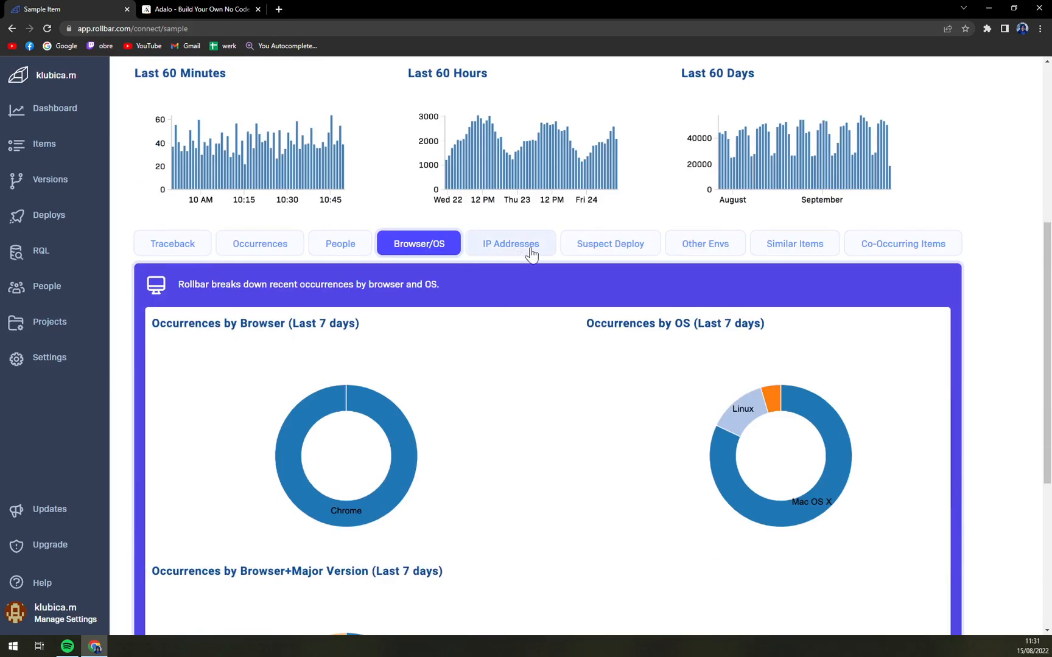
pyautogui.click(705, 310)
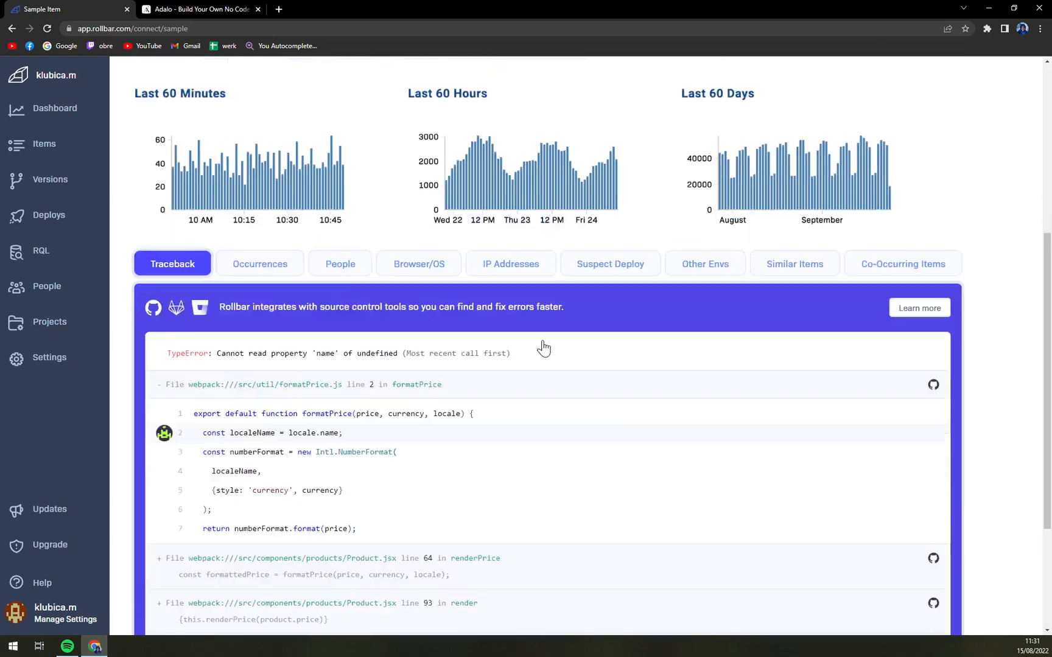
pyautogui.scroll(-3)
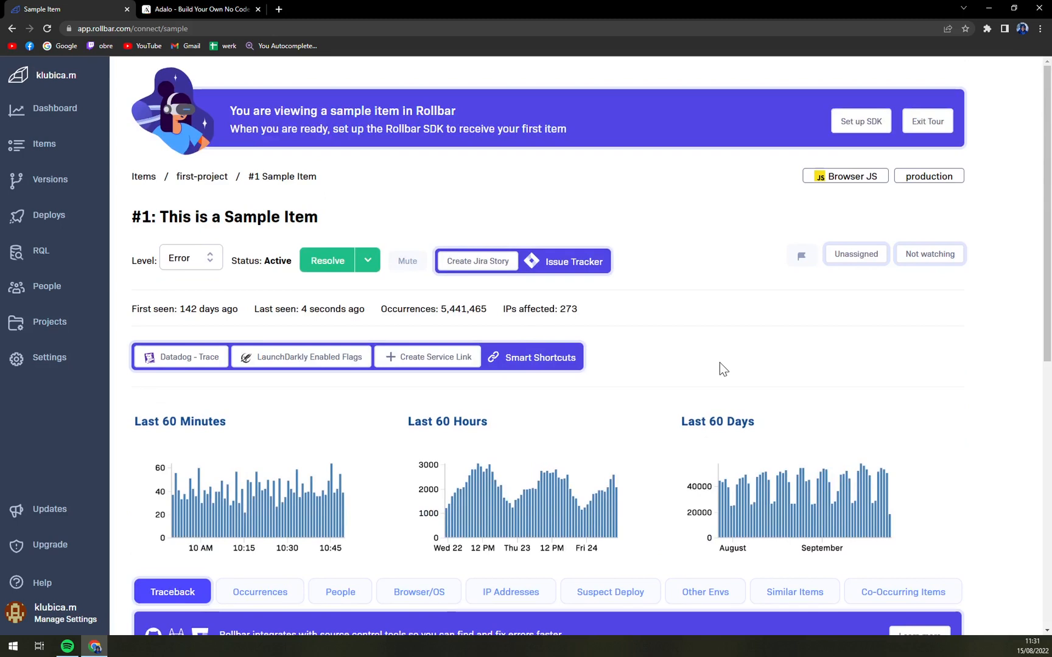
pyautogui.moveTo(705, 365)
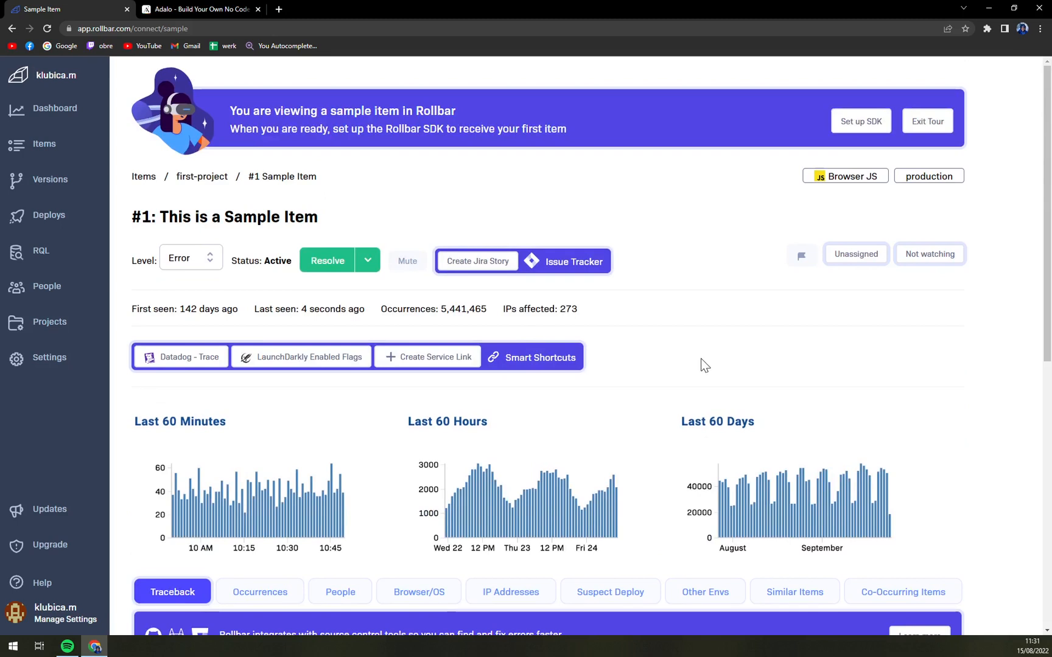
pyautogui.moveTo(680, 359)
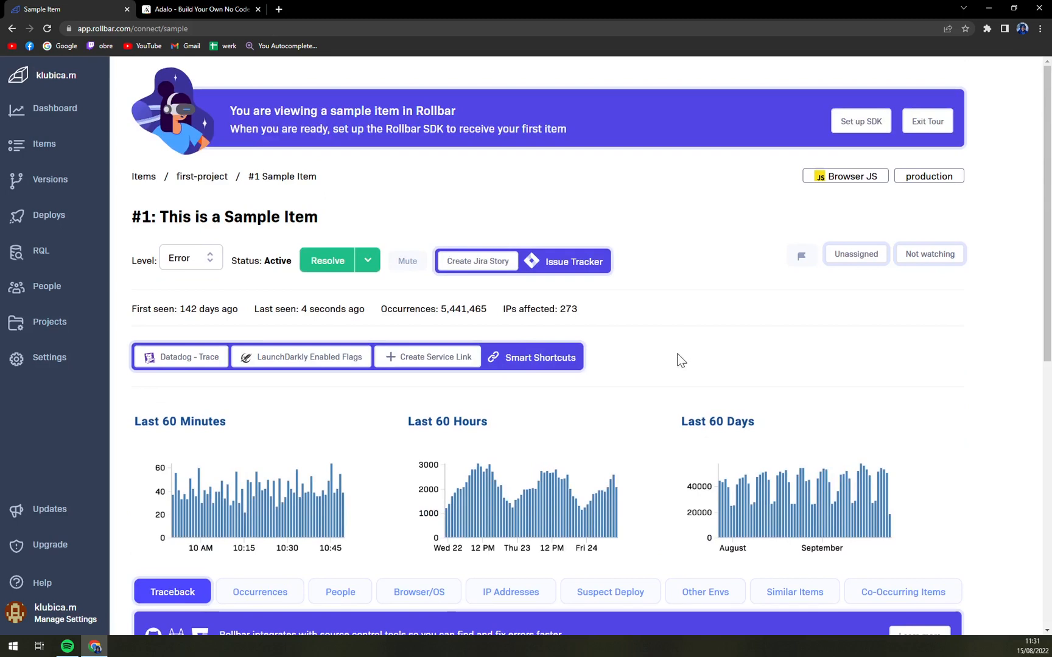
pyautogui.moveTo(697, 360)
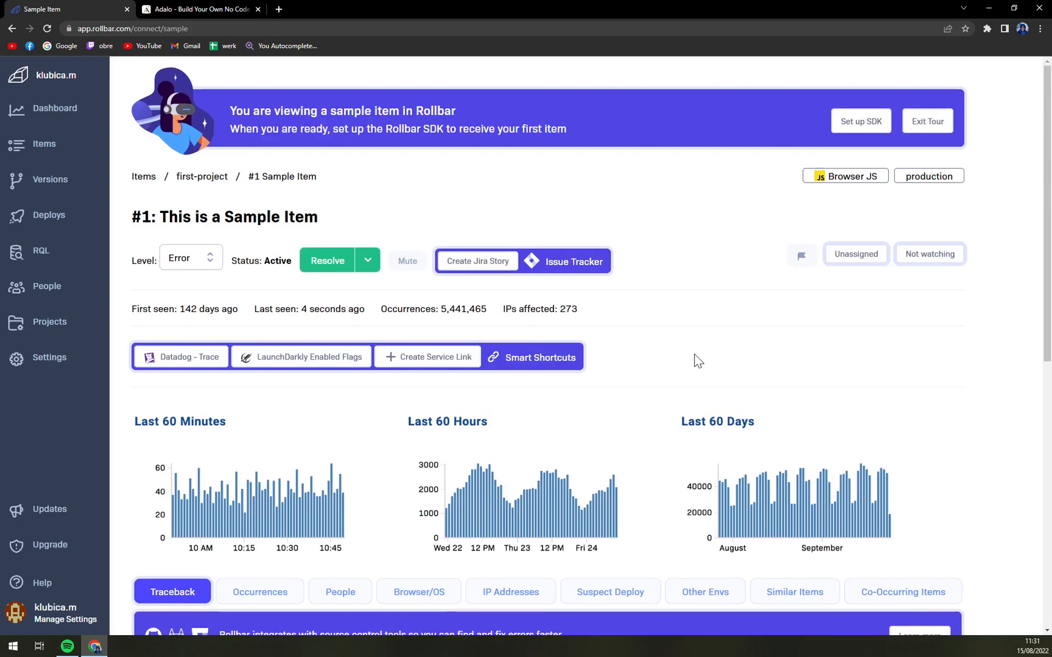
pyautogui.moveTo(678, 347)
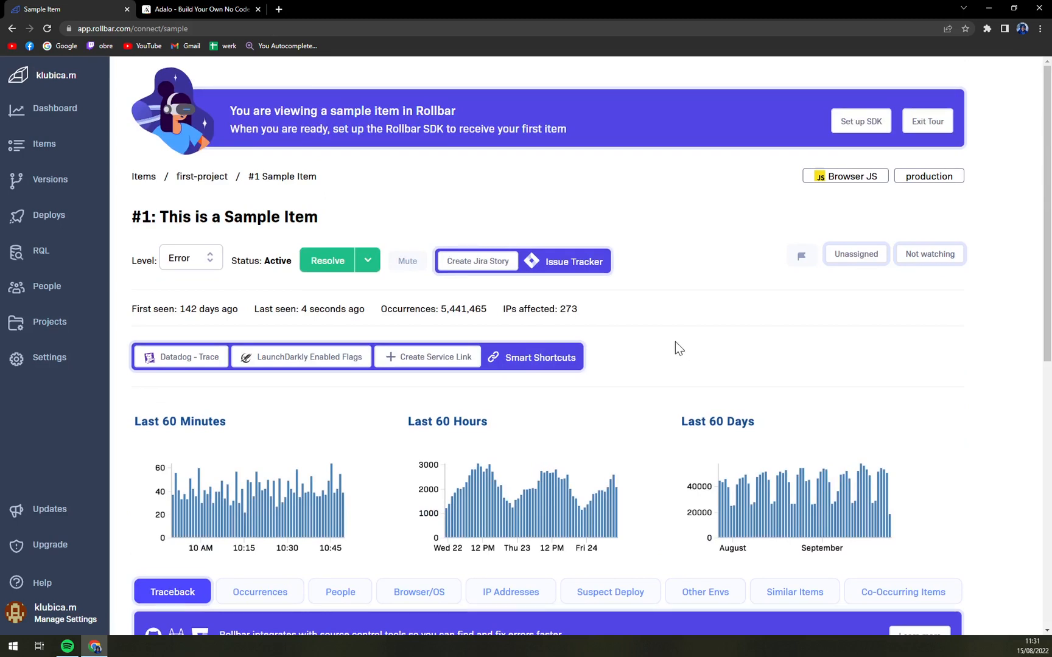
pyautogui.moveTo(752, 332)
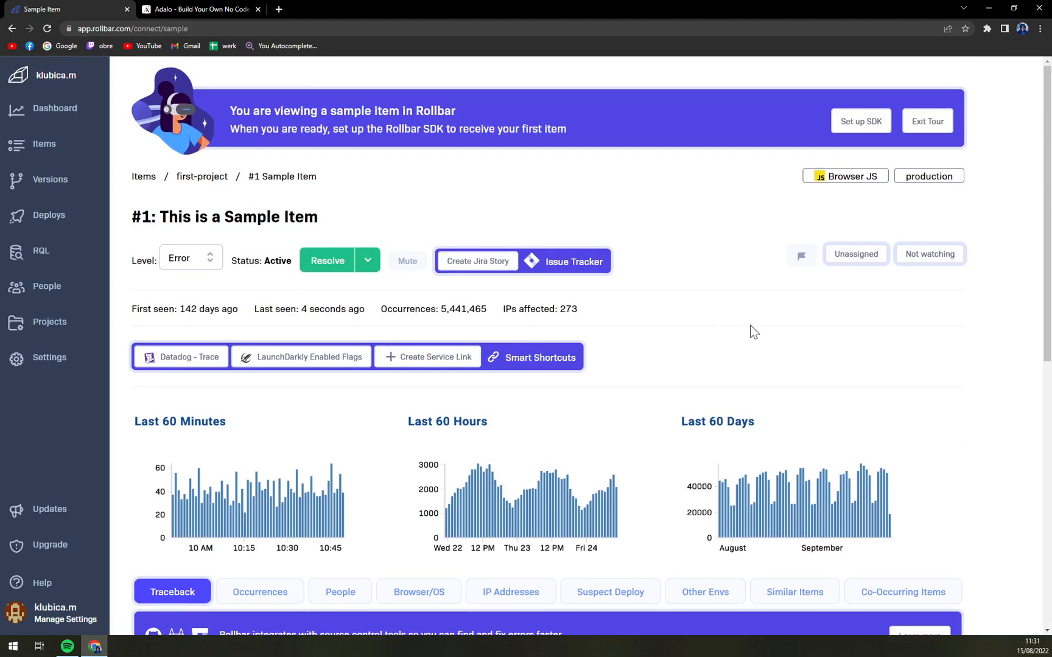
pyautogui.moveTo(804, 339)
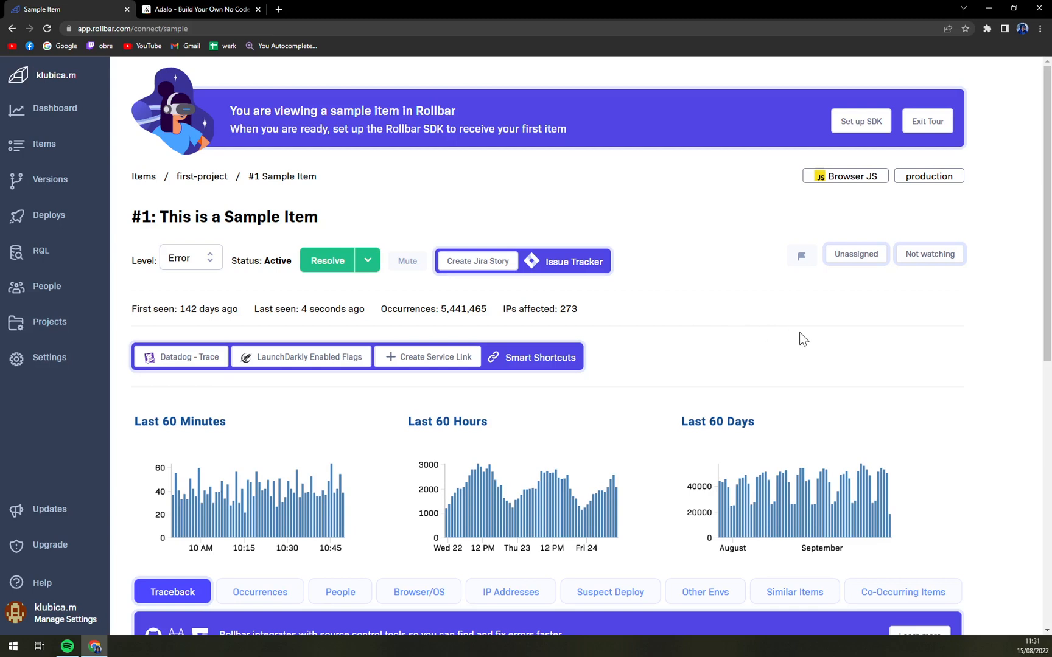
pyautogui.moveTo(826, 344)
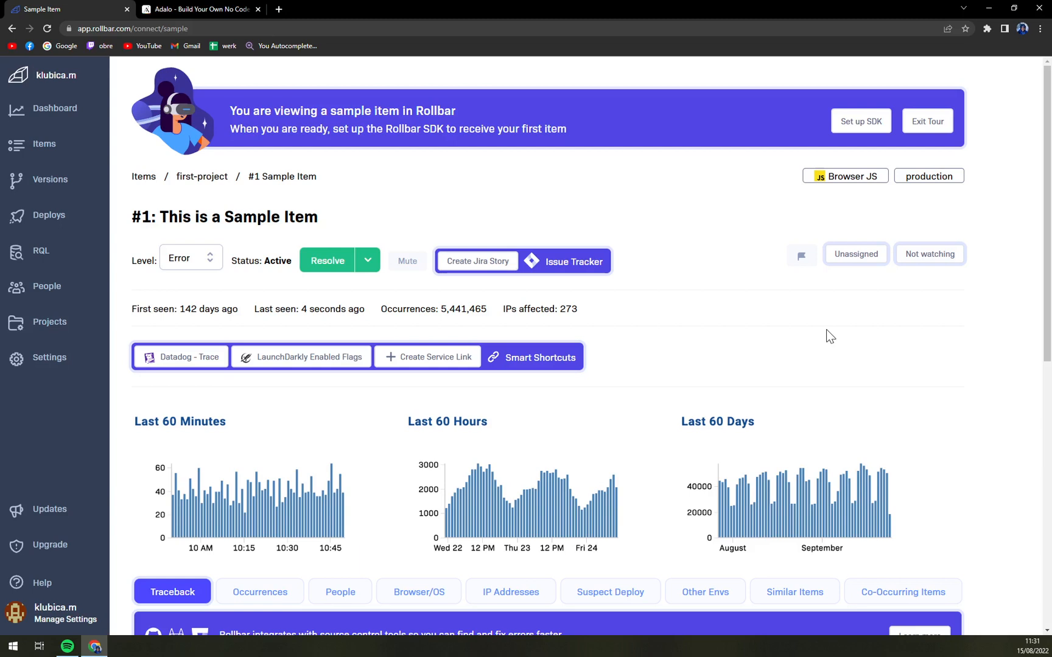
pyautogui.moveTo(817, 329)
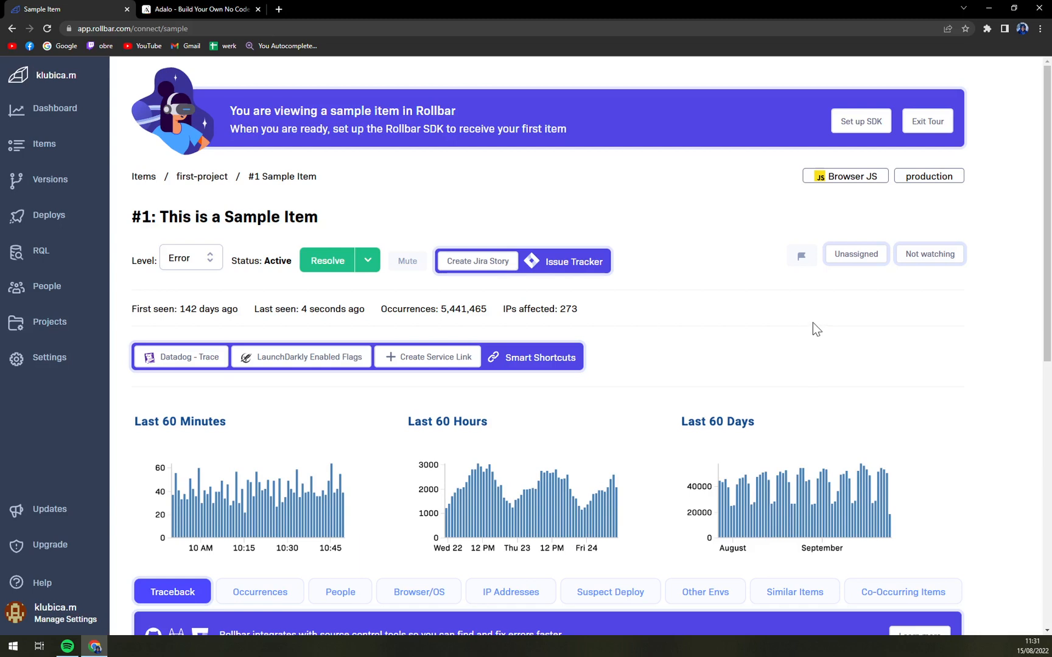
pyautogui.moveTo(204, 190)
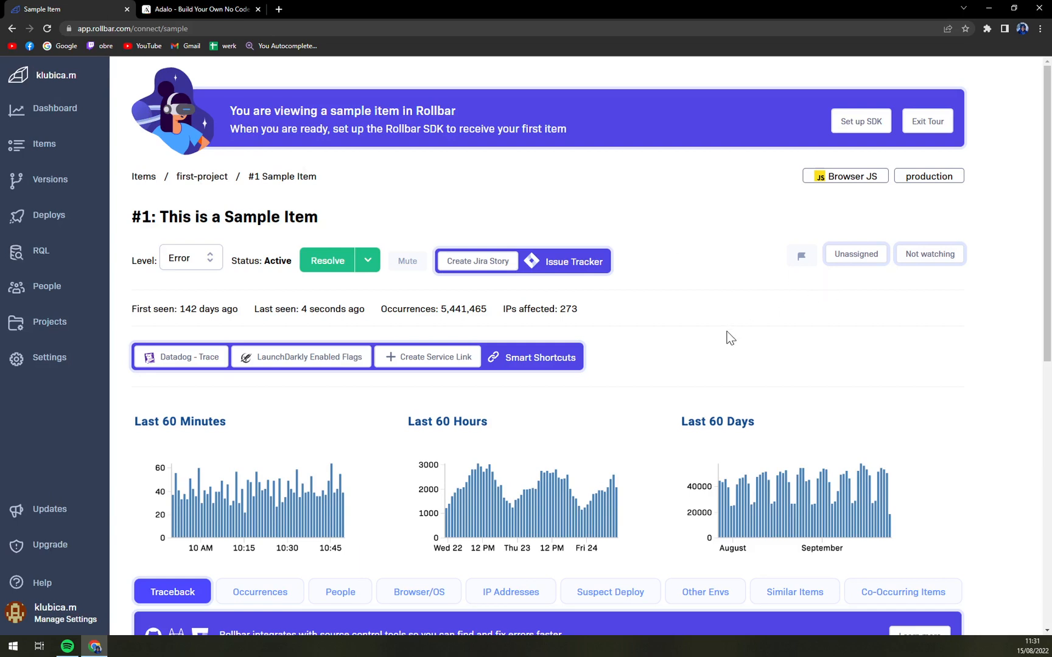
pyautogui.moveTo(705, 344)
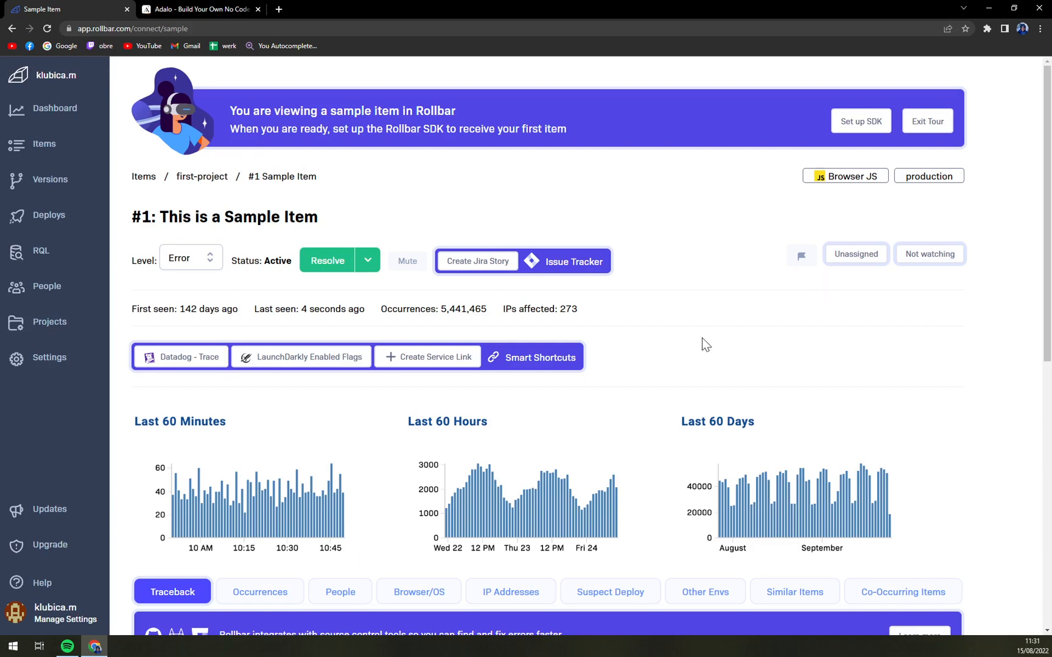